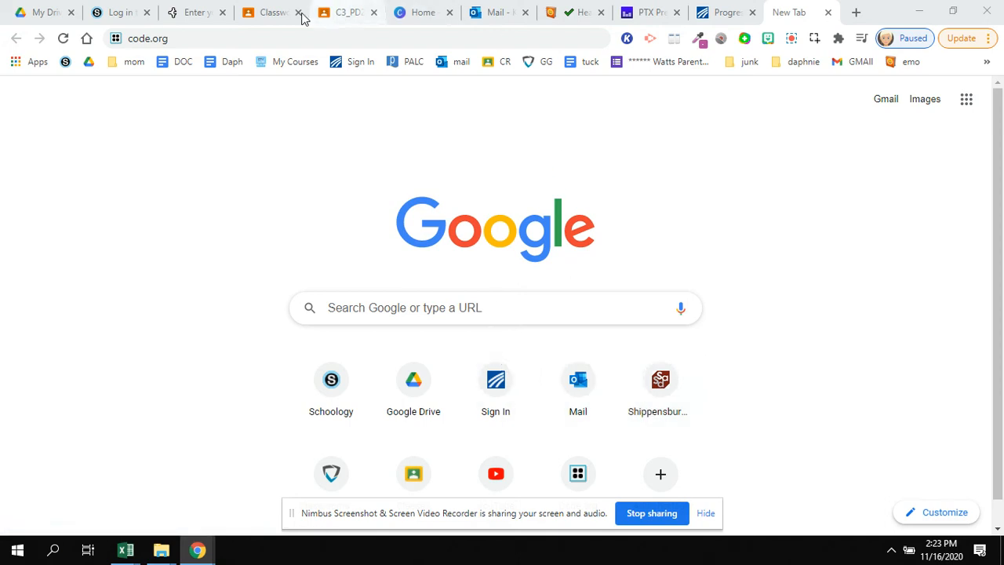
Step: Switch to the Classroom tab showing C3_PD2_STEAM_V7 Classwork topics
click(270, 12)
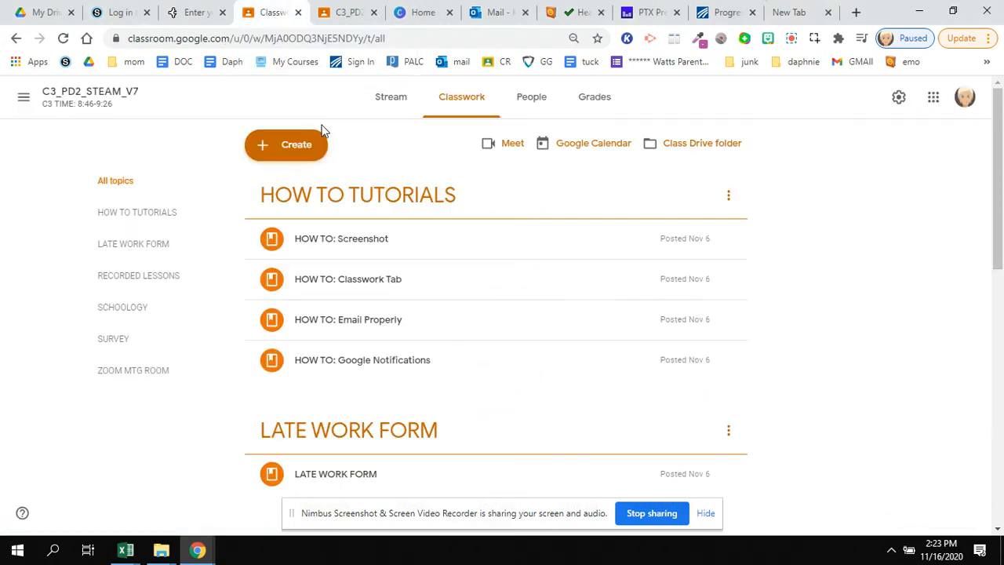
mouse_move(90, 91)
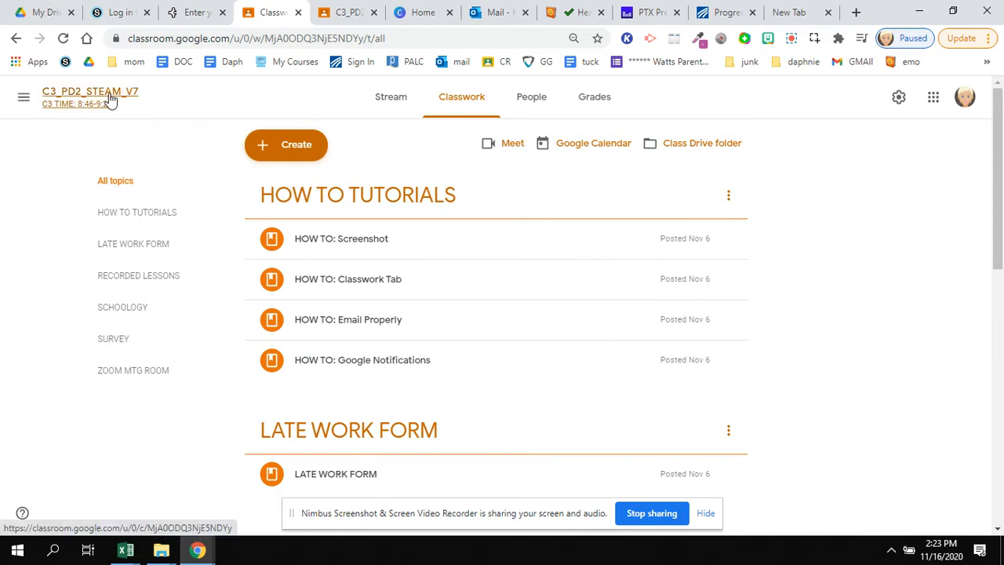
Step: Open the C3_PD2_STEAM_V7 Stream with its banner and Zoom meeting post
click(391, 97)
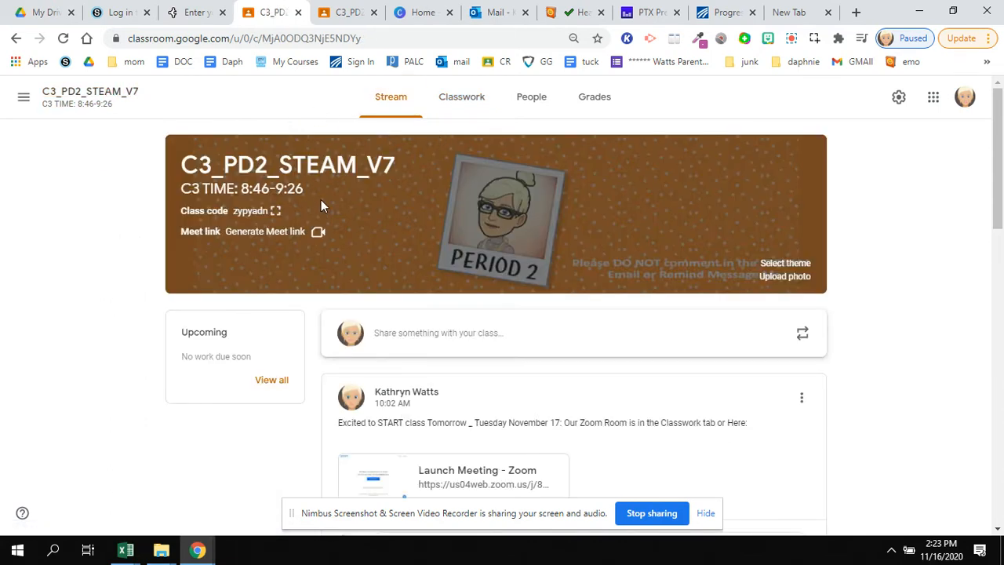
mouse_move(65, 188)
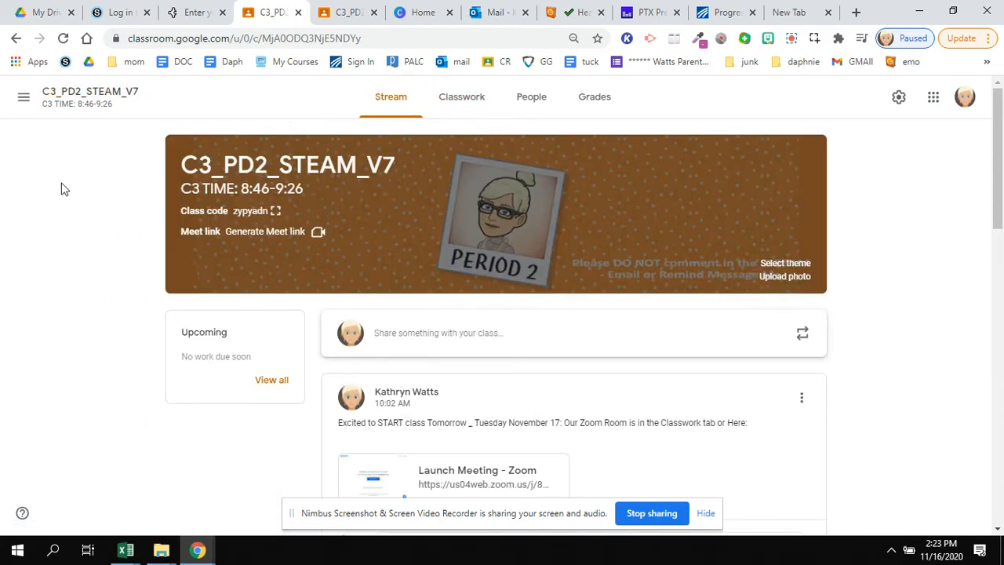
mouse_move(85, 167)
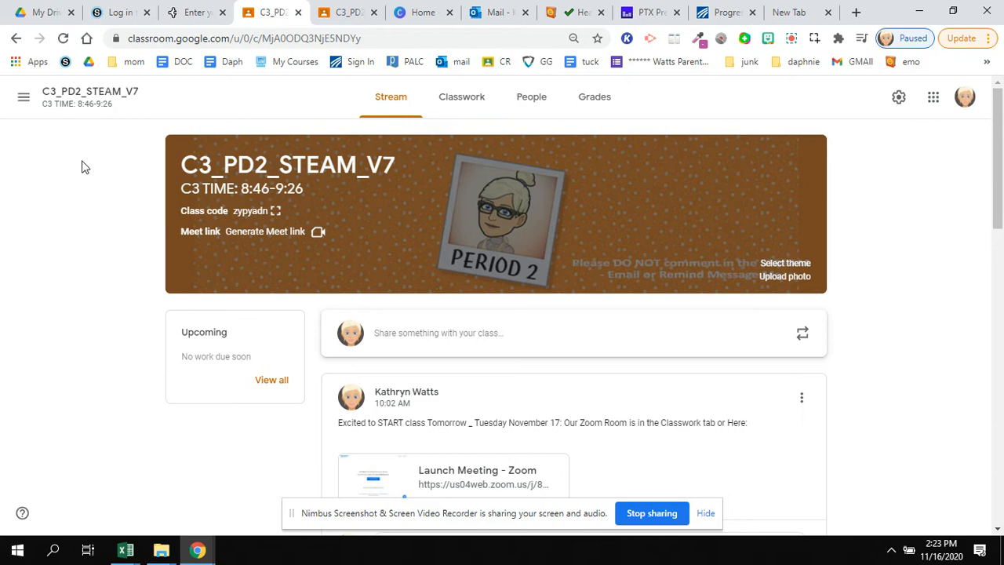
mouse_move(131, 173)
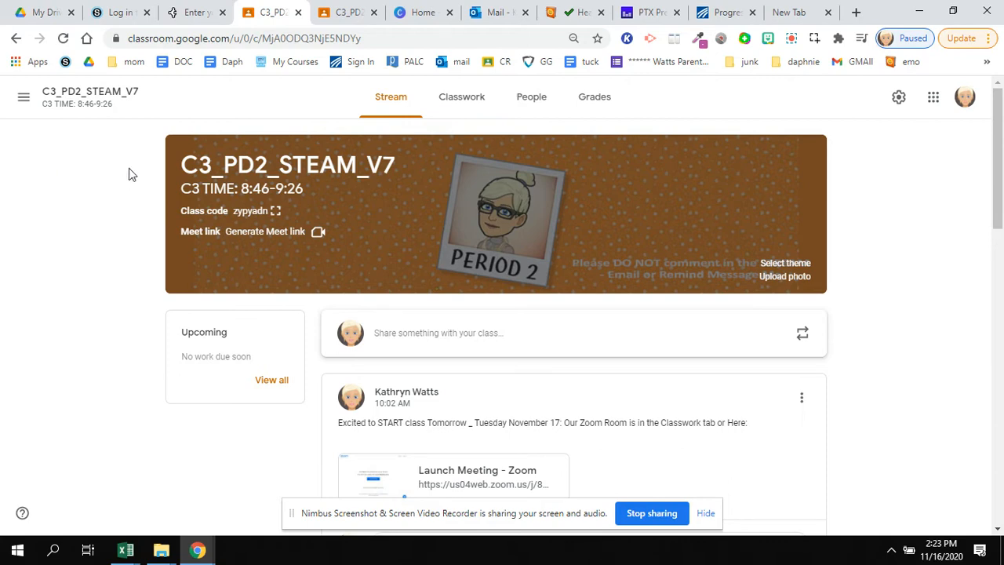
mouse_move(157, 173)
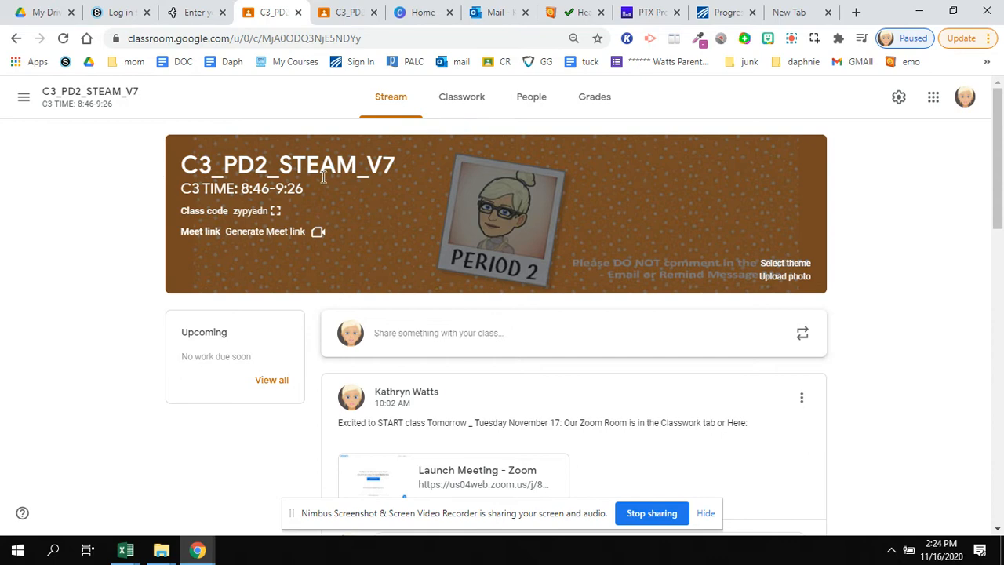
mouse_move(324, 192)
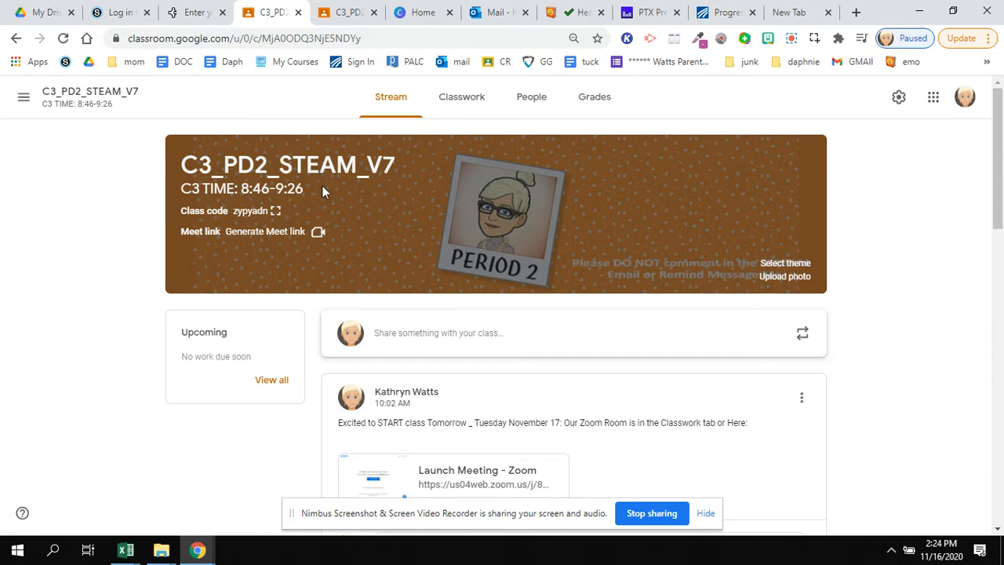
mouse_move(328, 195)
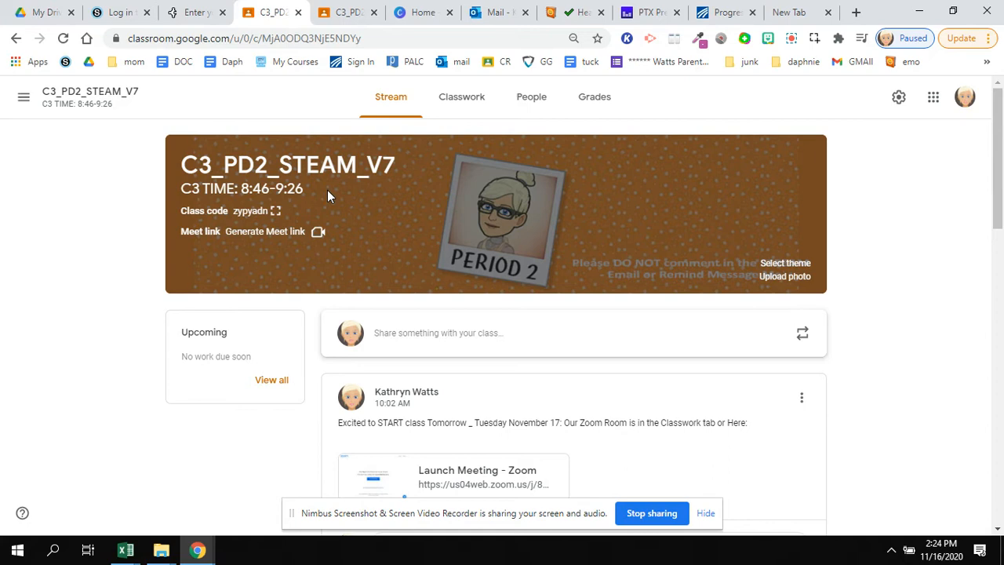
mouse_move(445, 230)
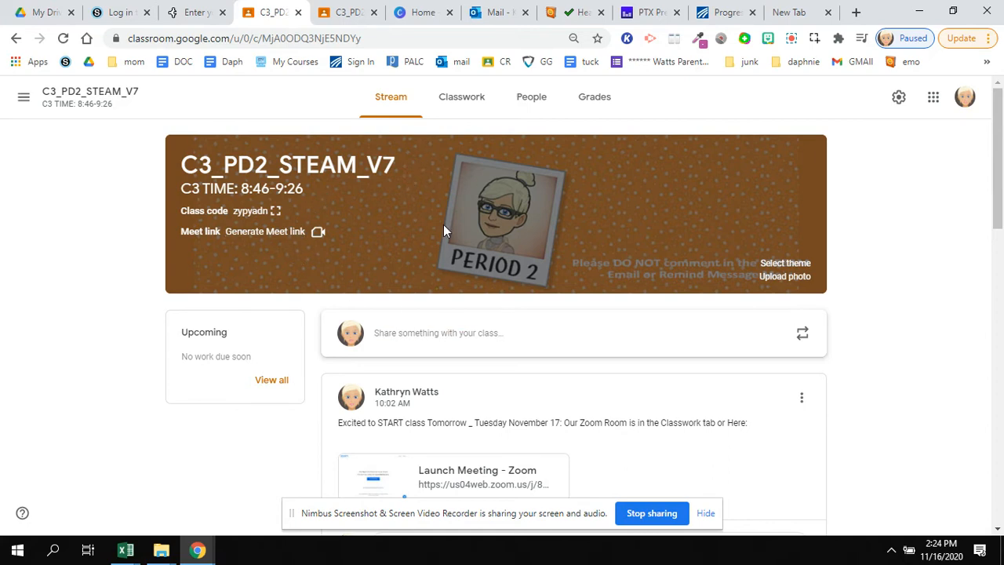
mouse_move(432, 238)
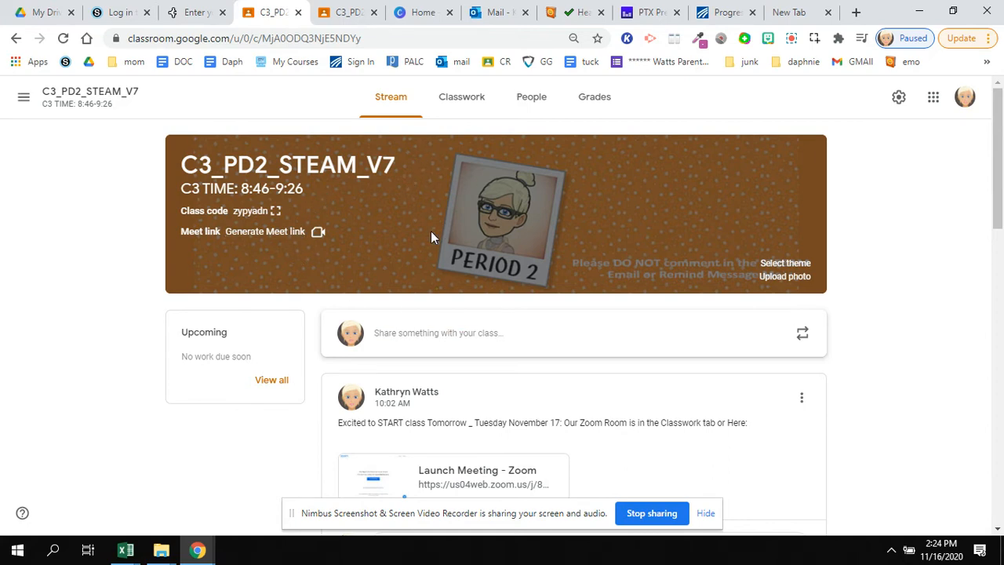
mouse_move(800, 316)
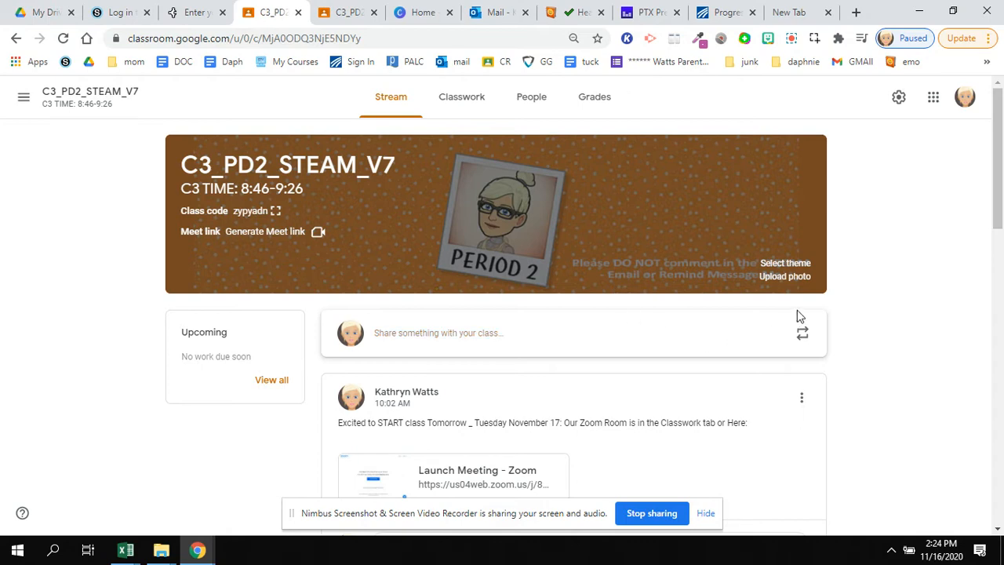
mouse_move(750, 380)
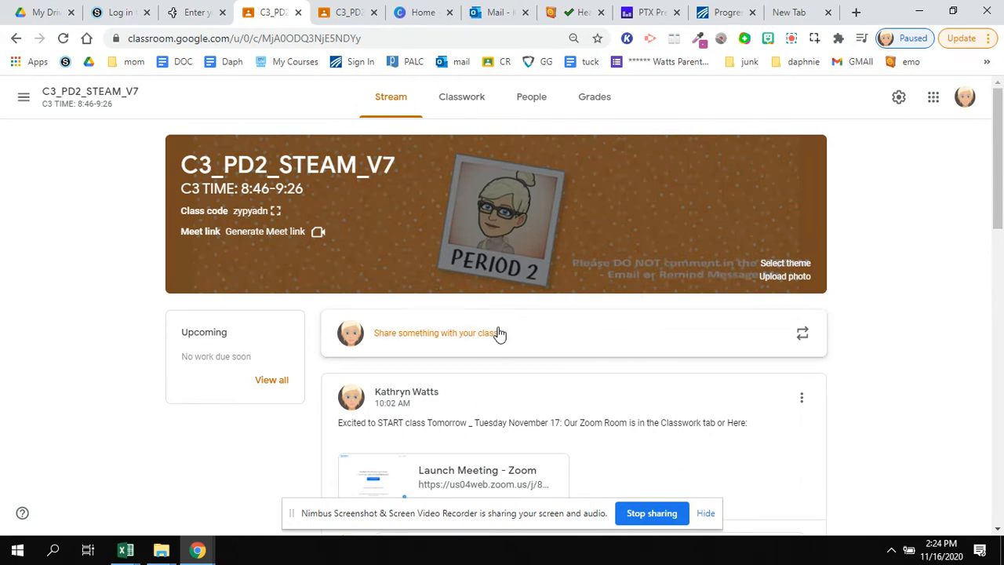
mouse_move(505, 330)
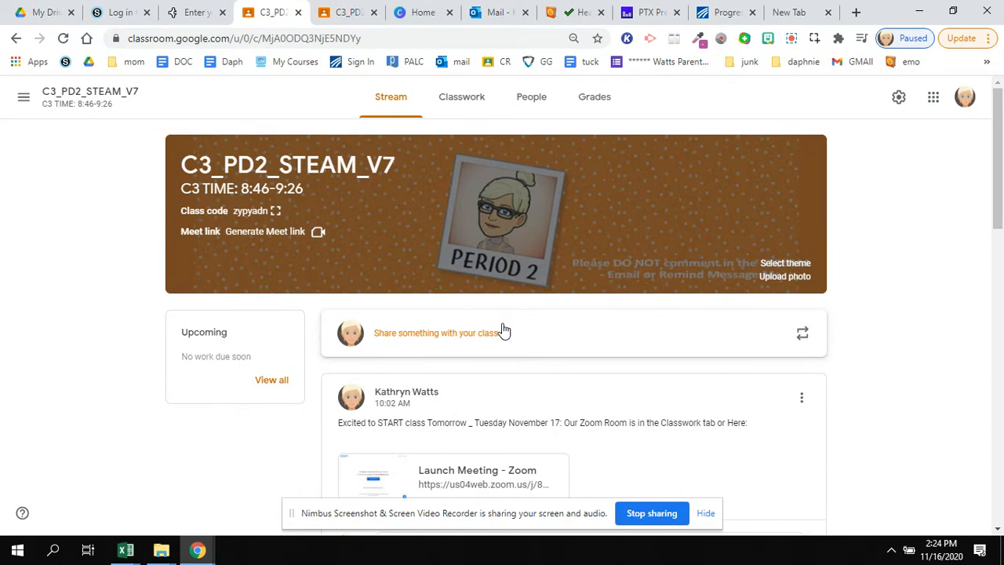
mouse_move(797, 65)
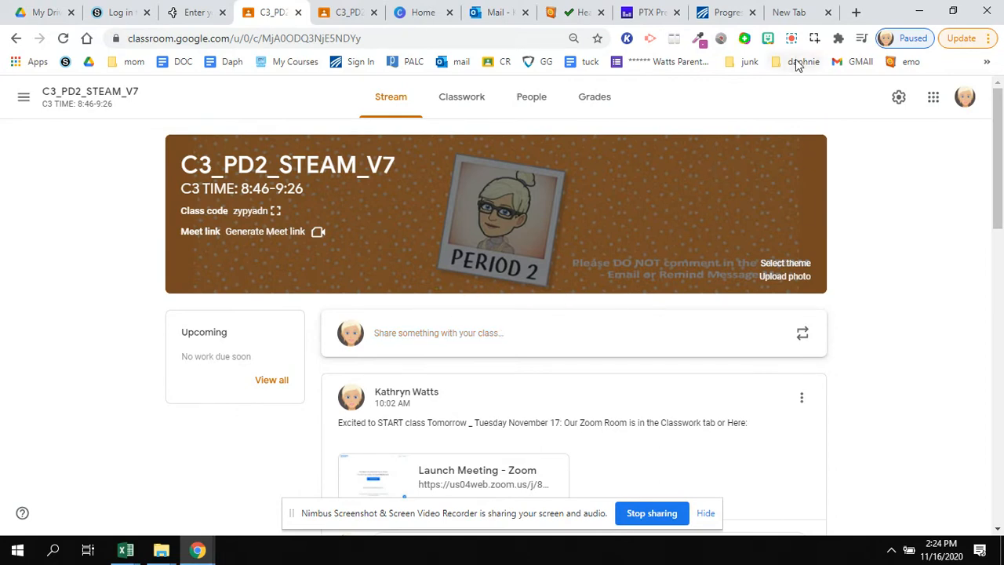
click(791, 38)
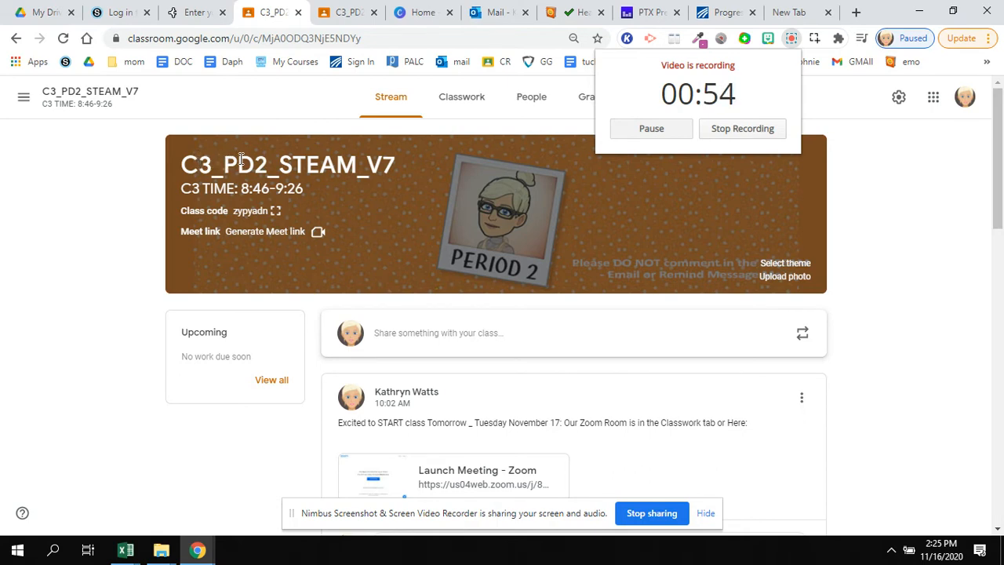
mouse_move(409, 172)
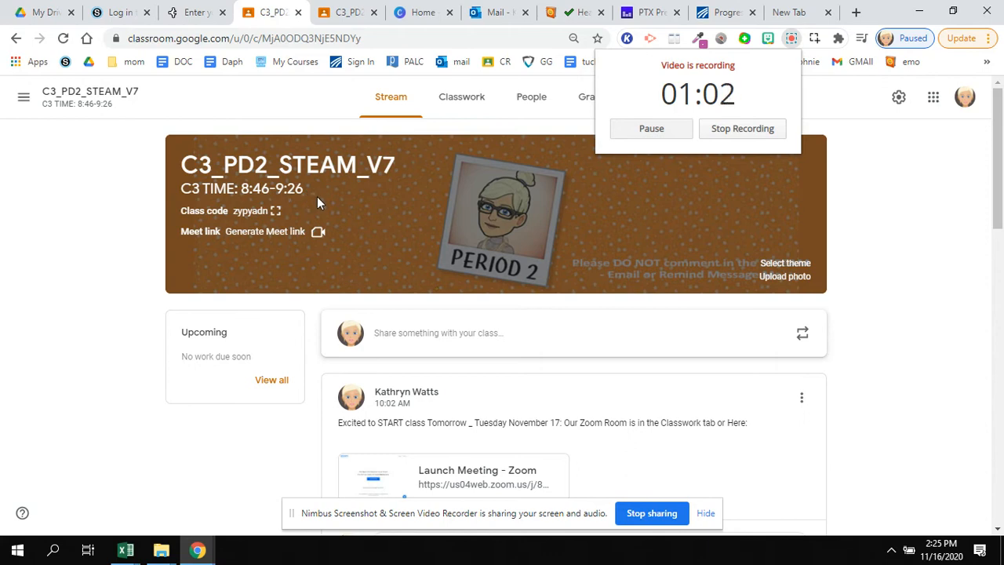
mouse_move(302, 182)
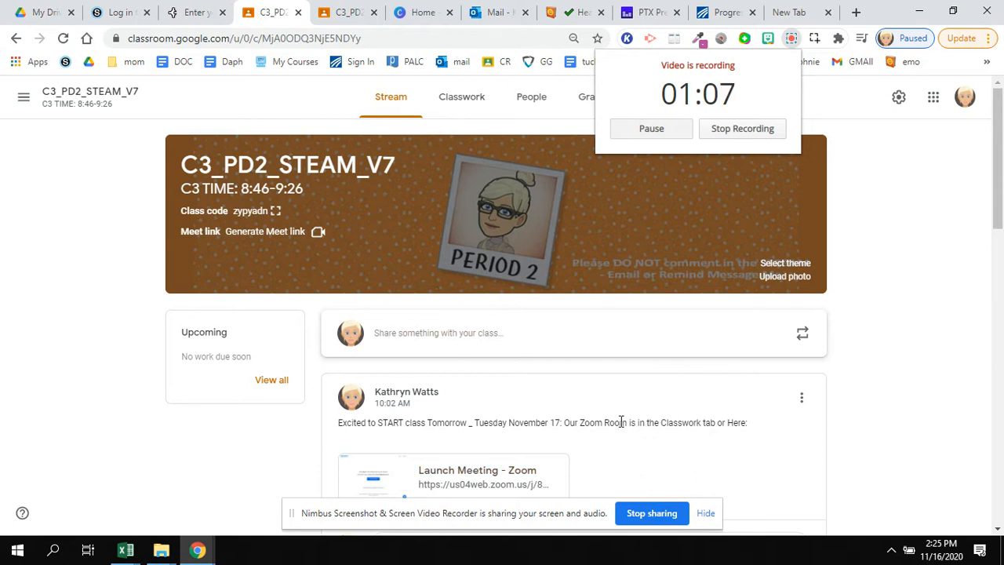
mouse_move(539, 469)
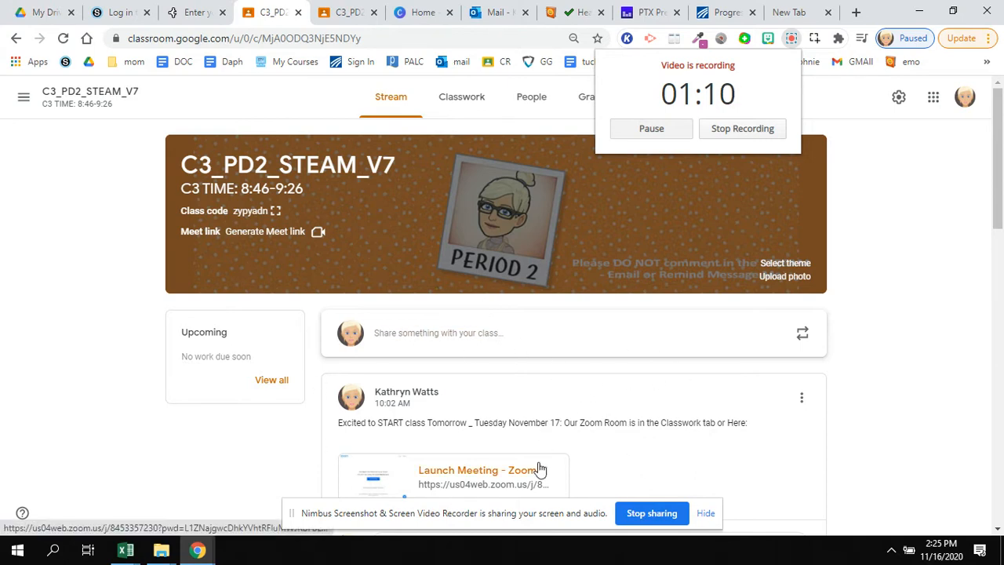
scroll(down, 3)
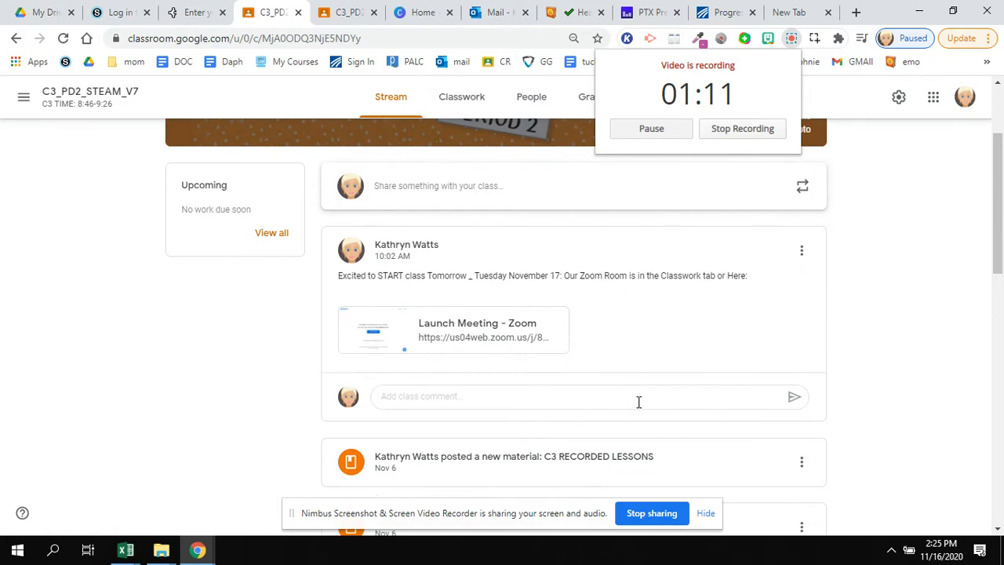
scroll(up, 3)
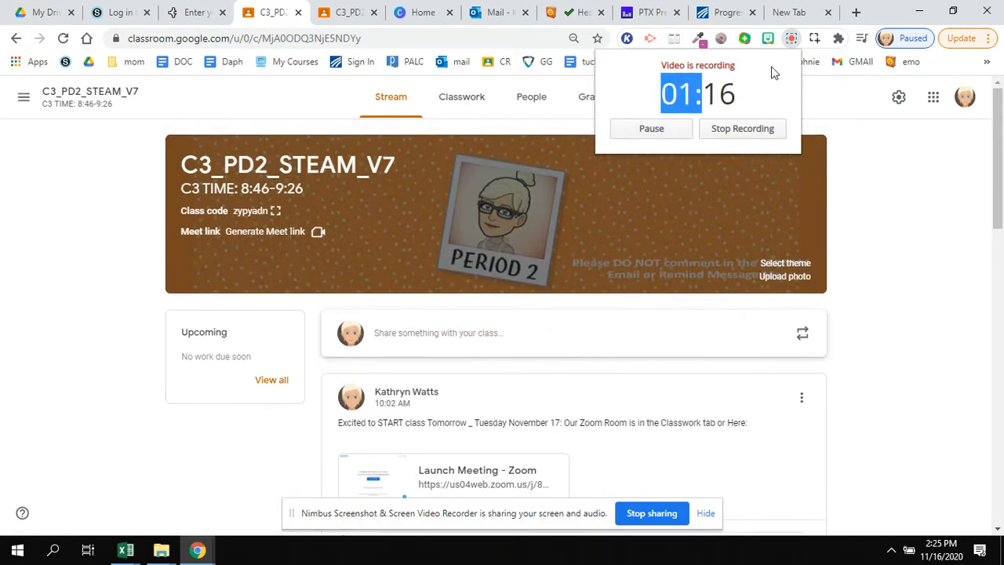
Step: Return to Classwork listing HOW TO TUTORIALS and LATE WORK FORM
click(461, 96)
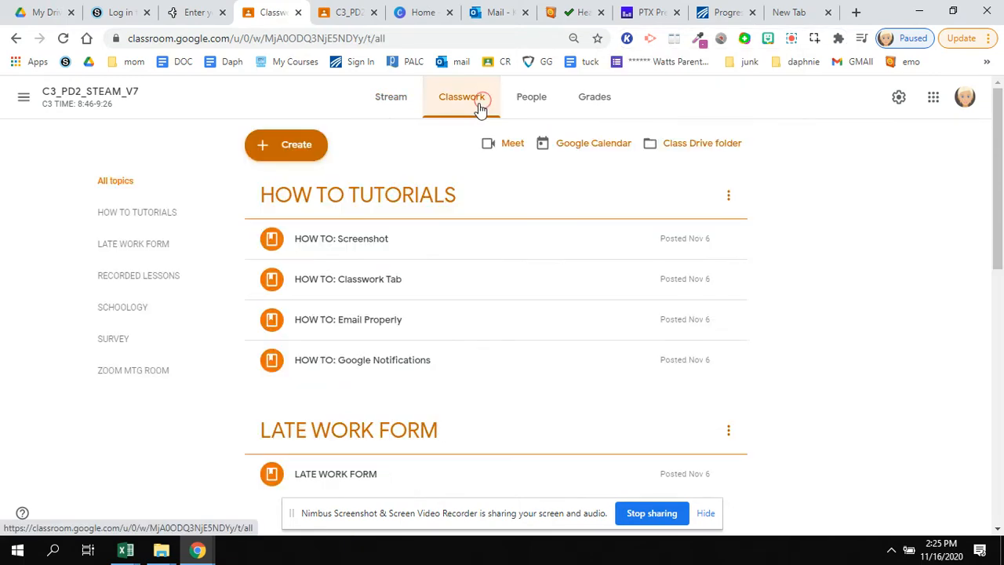
mouse_move(376, 226)
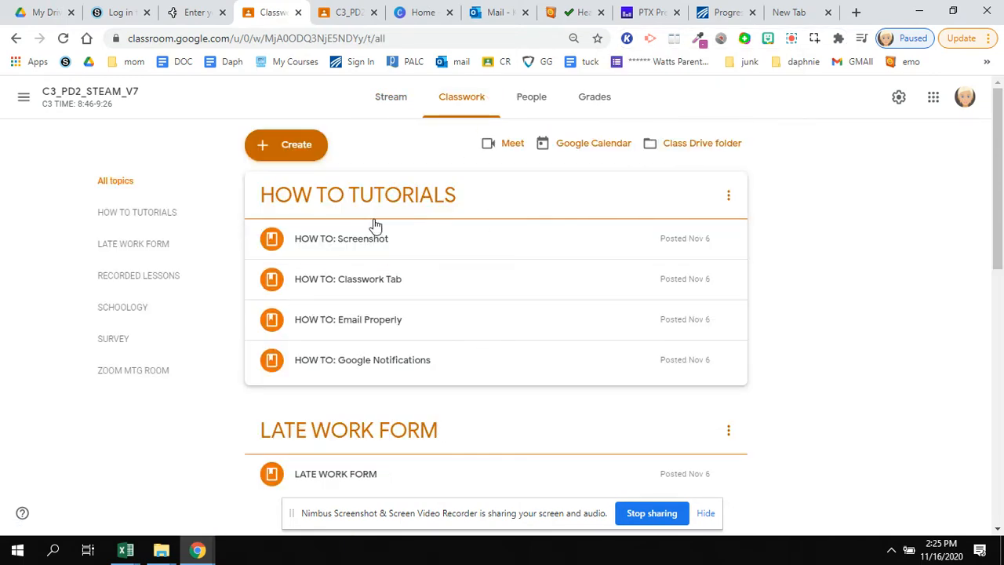
mouse_move(305, 247)
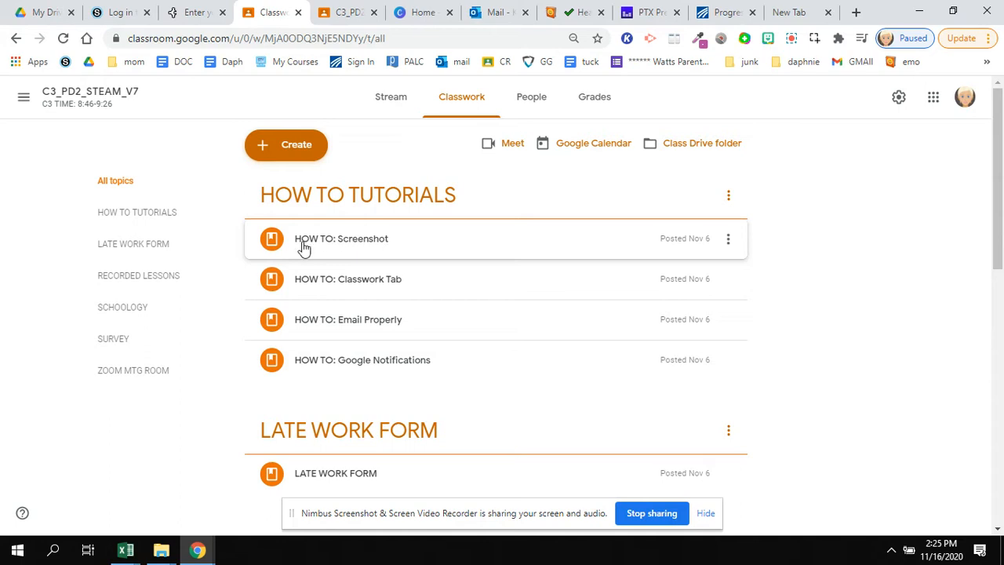
mouse_move(113, 338)
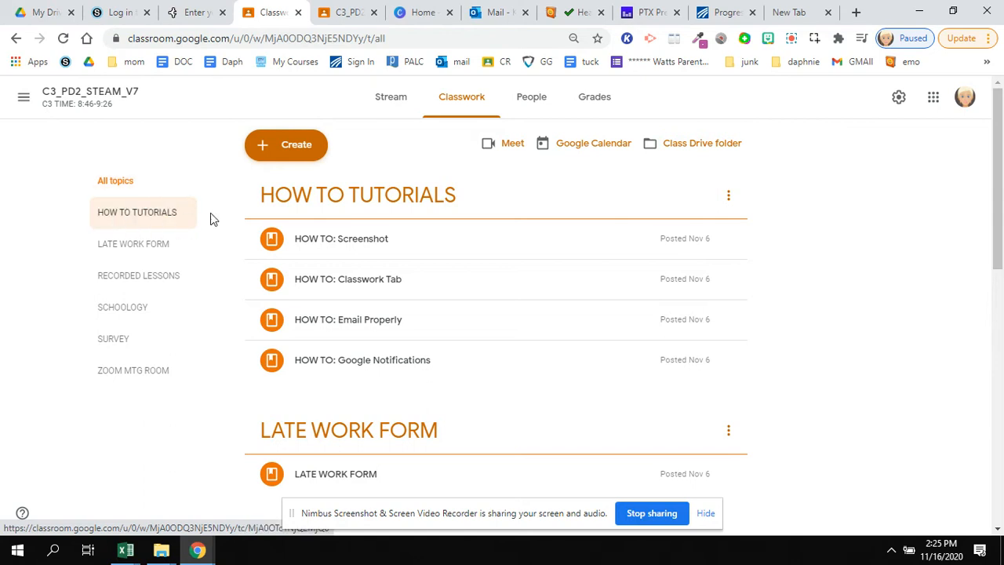
mouse_move(351, 261)
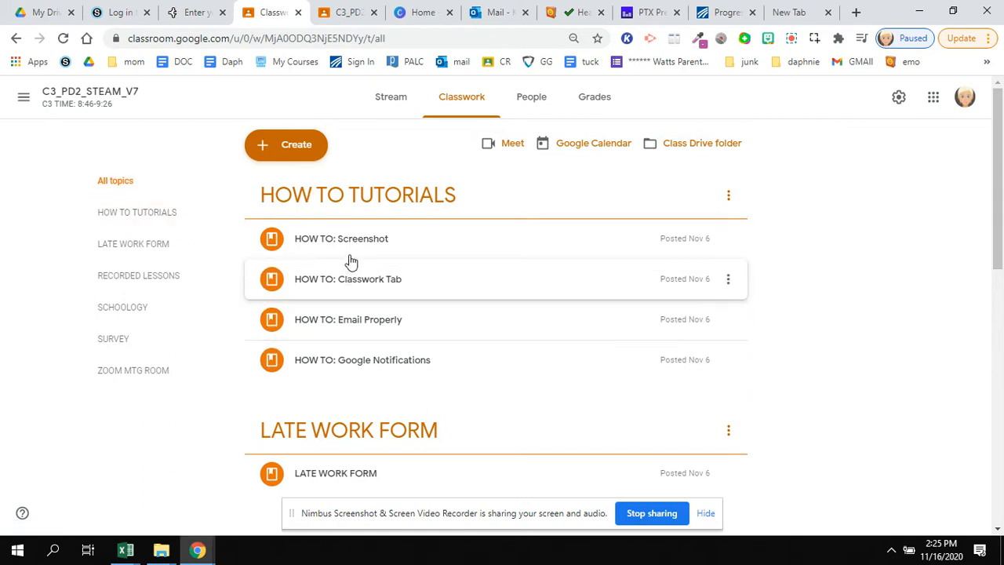
mouse_move(390, 251)
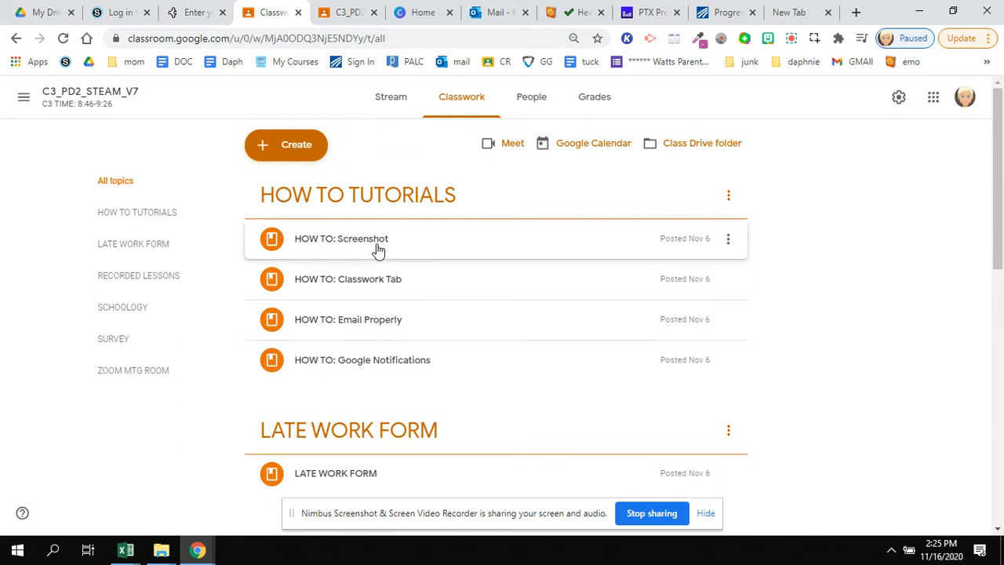
mouse_move(389, 367)
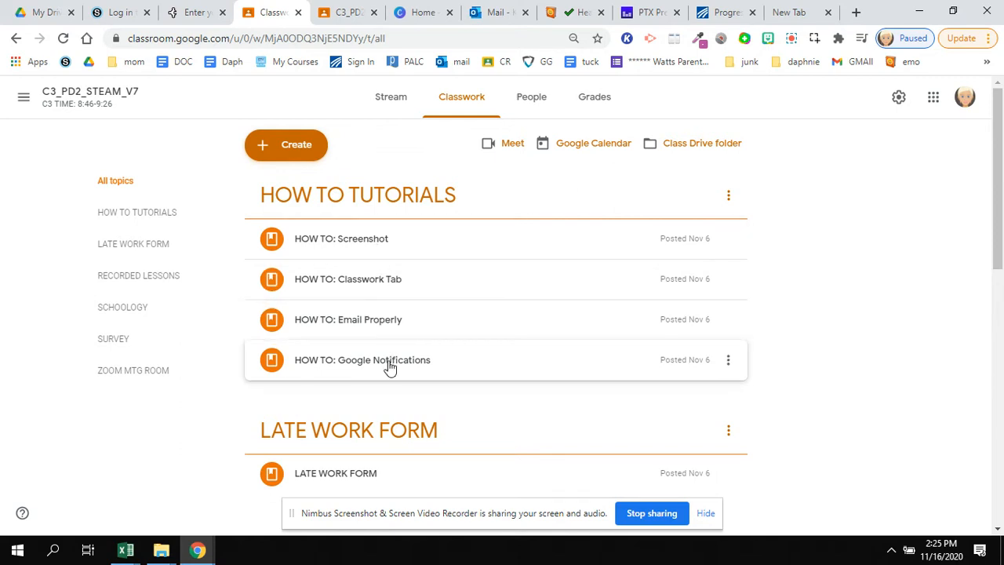
mouse_move(132, 243)
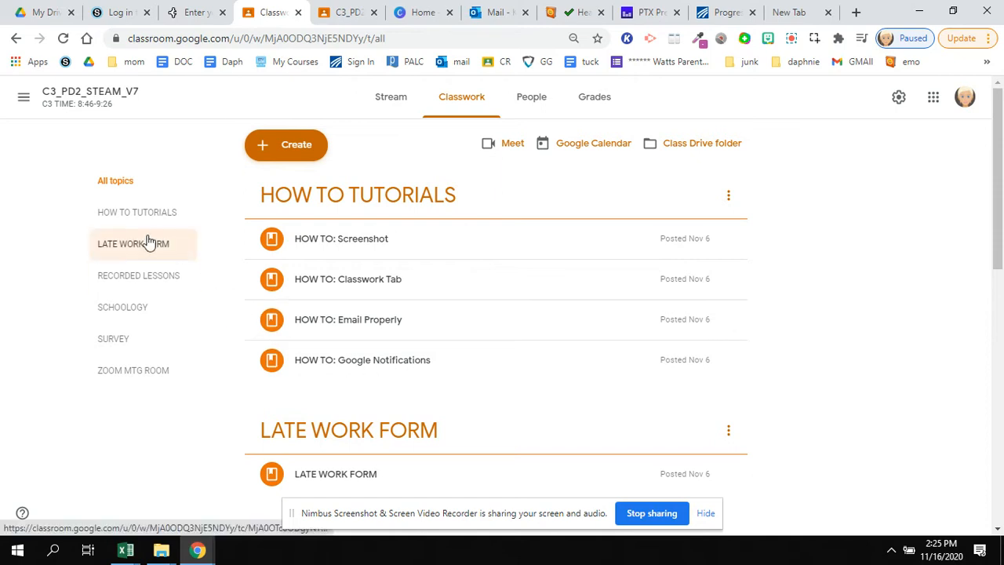
scroll(down, 3)
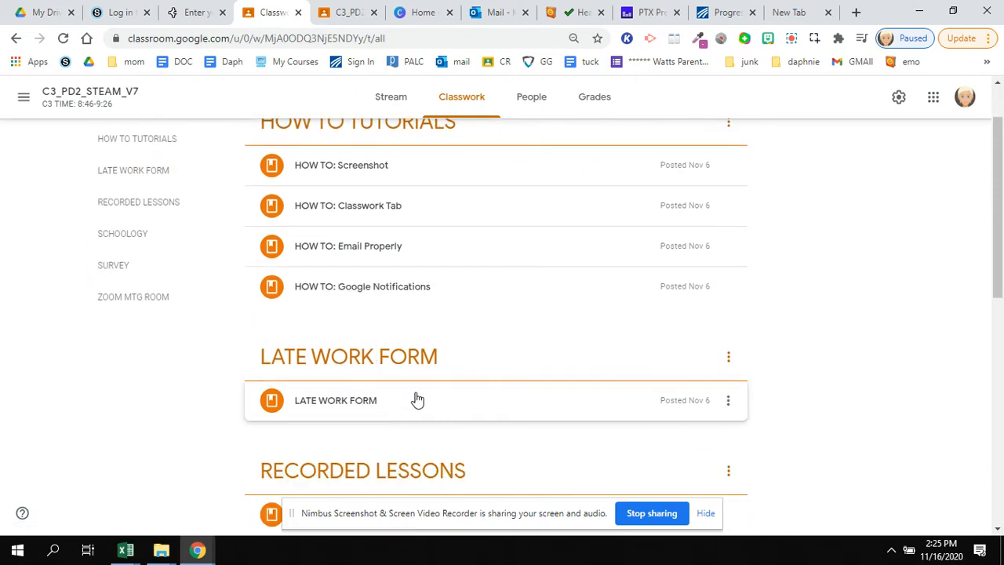
scroll(down, 3)
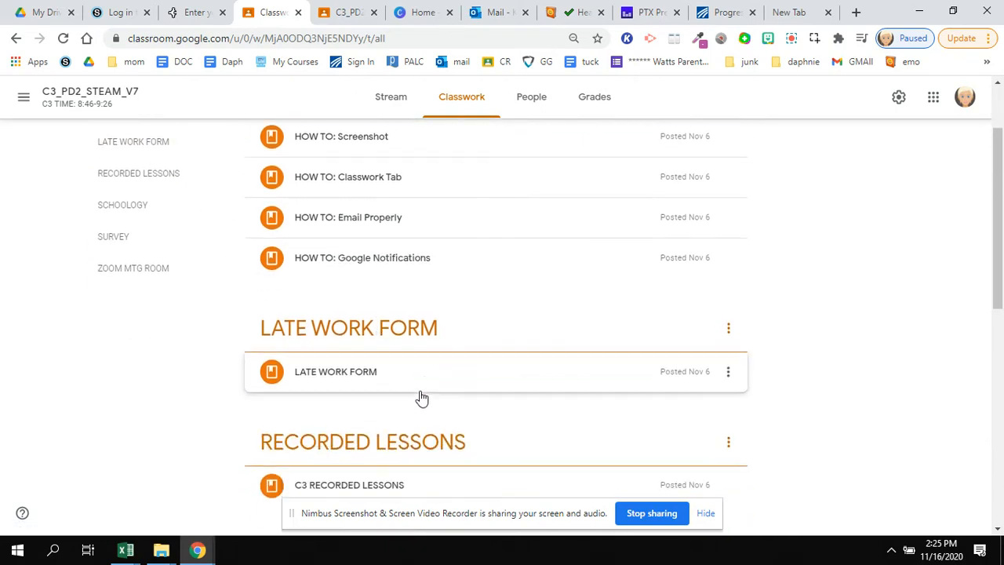
scroll(down, 3)
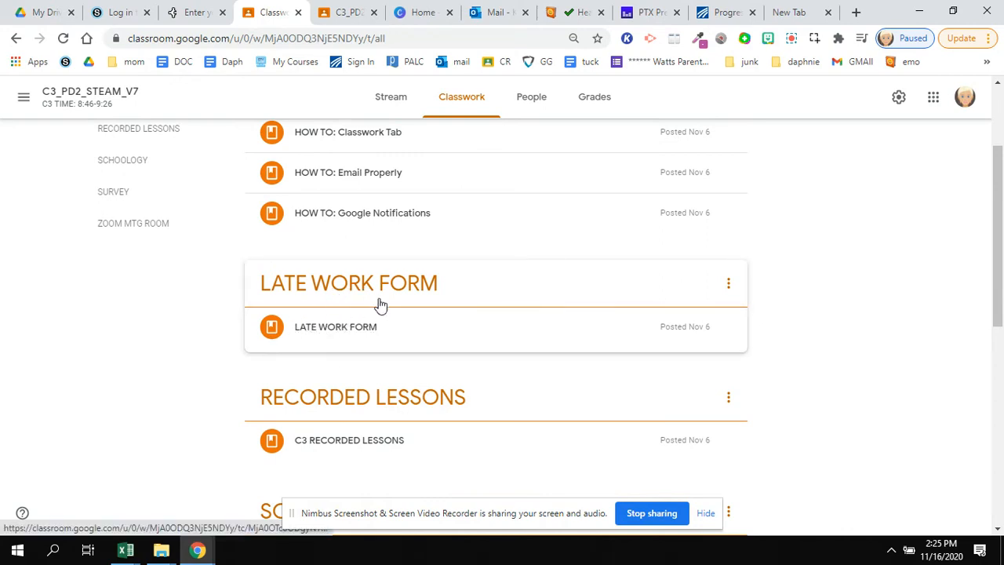
mouse_move(349, 329)
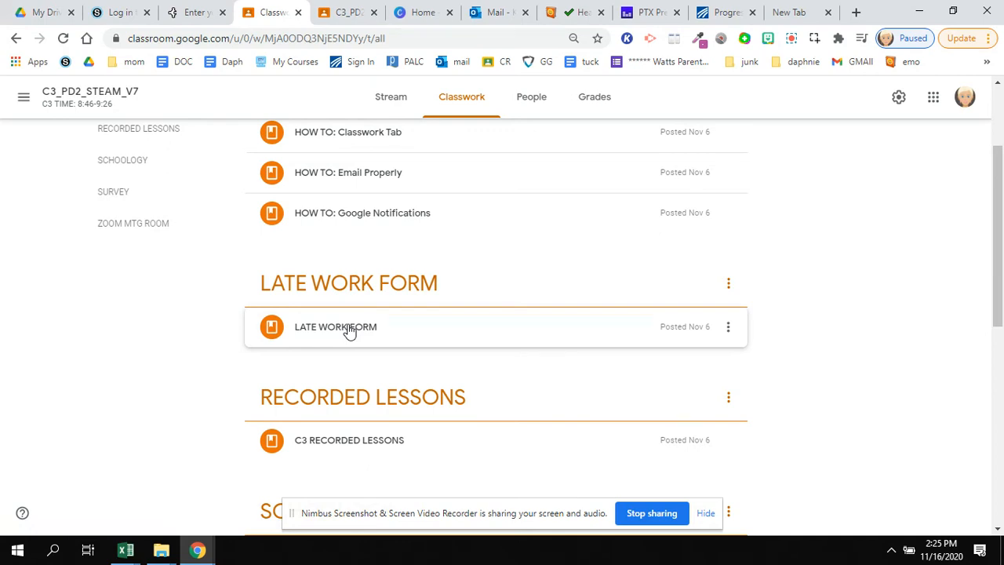
scroll(down, 3)
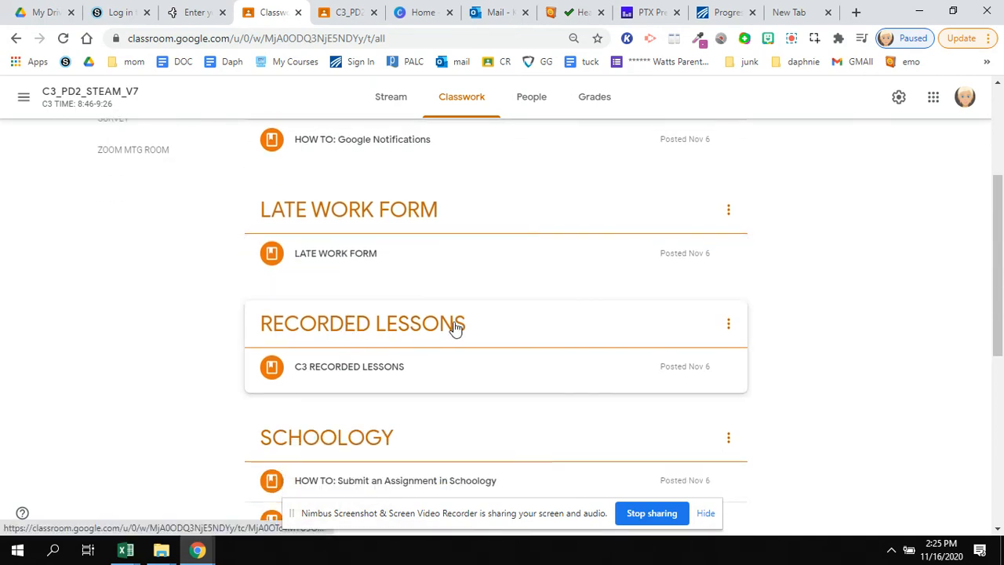
mouse_move(396, 323)
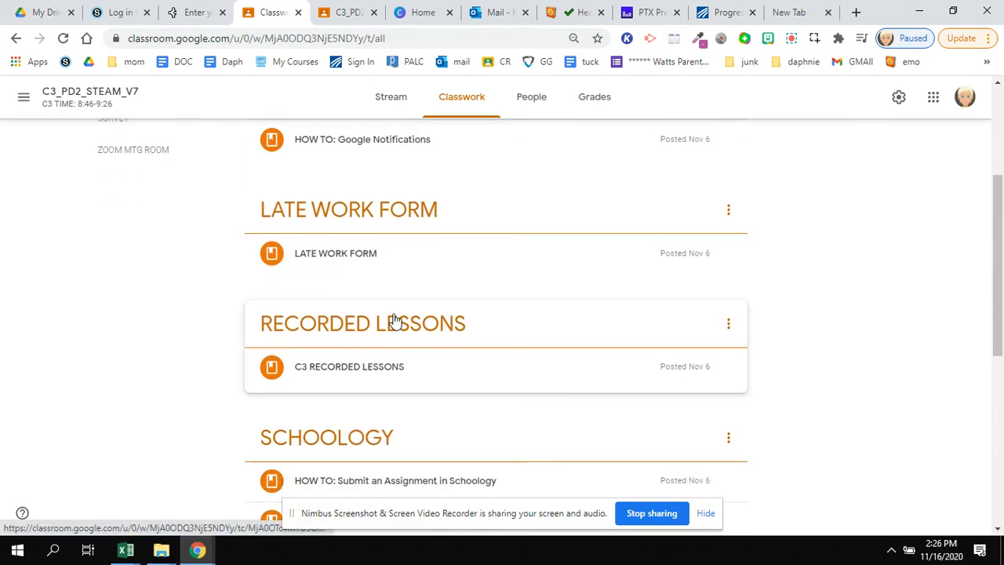
mouse_move(492, 355)
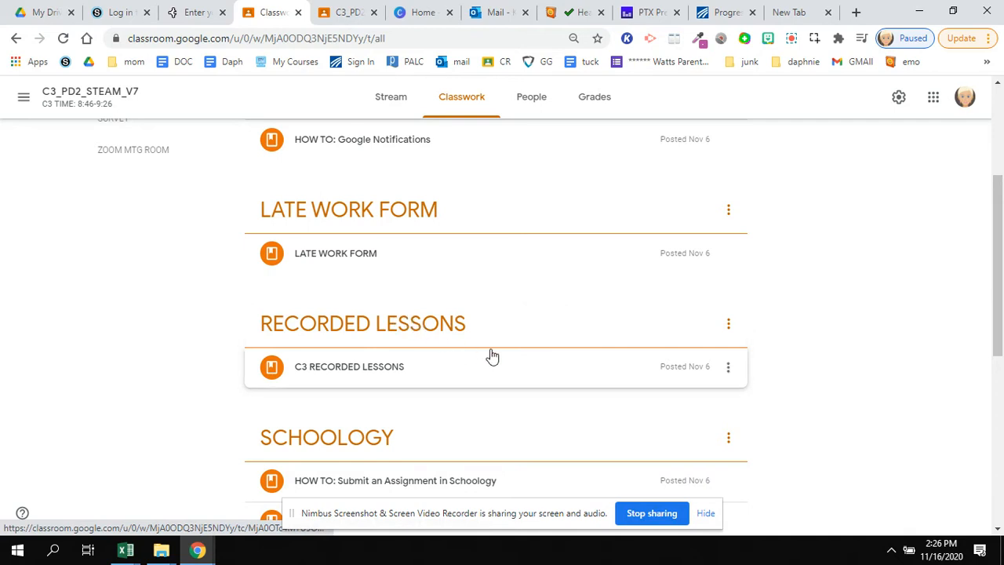
mouse_move(366, 403)
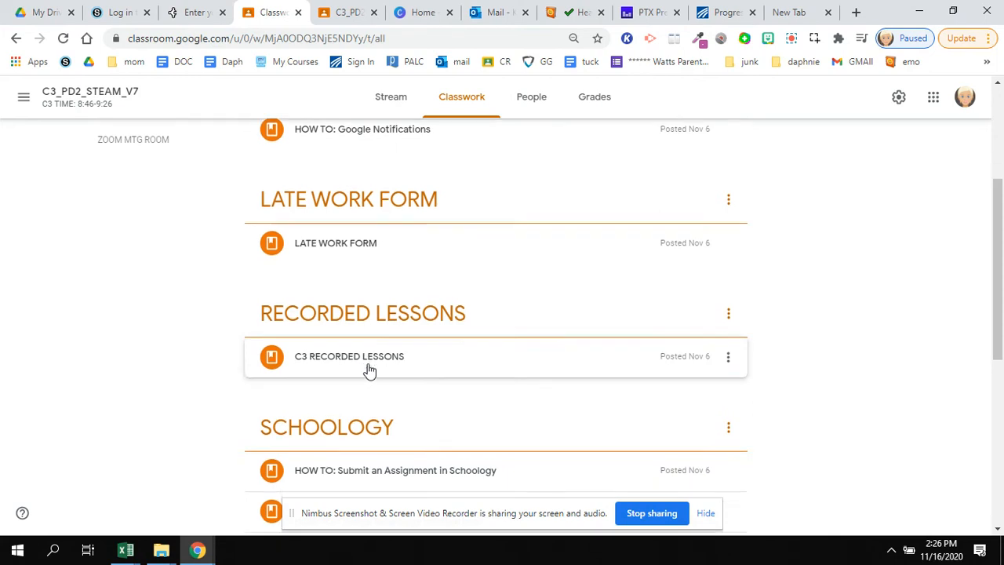
scroll(down, 3)
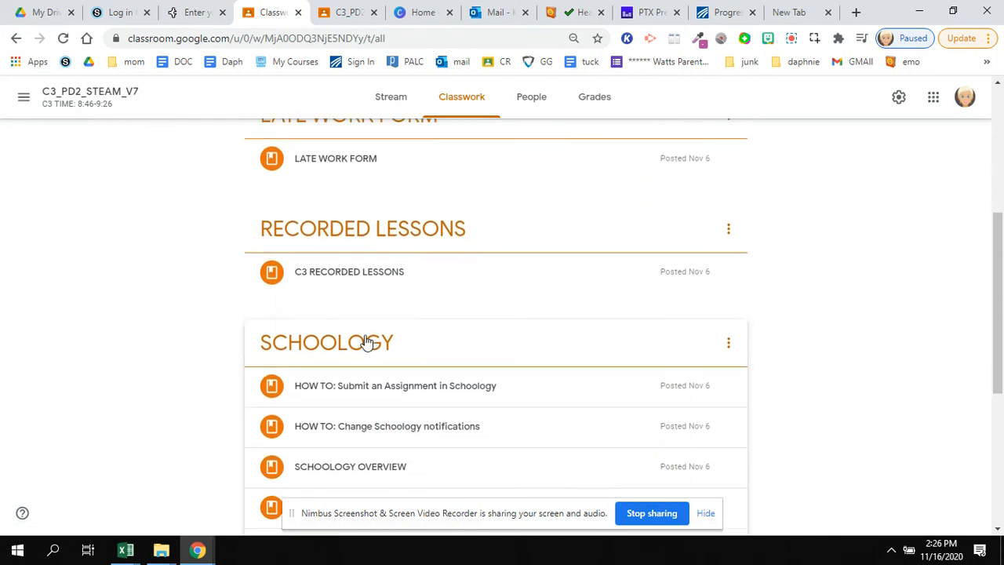
scroll(down, 3)
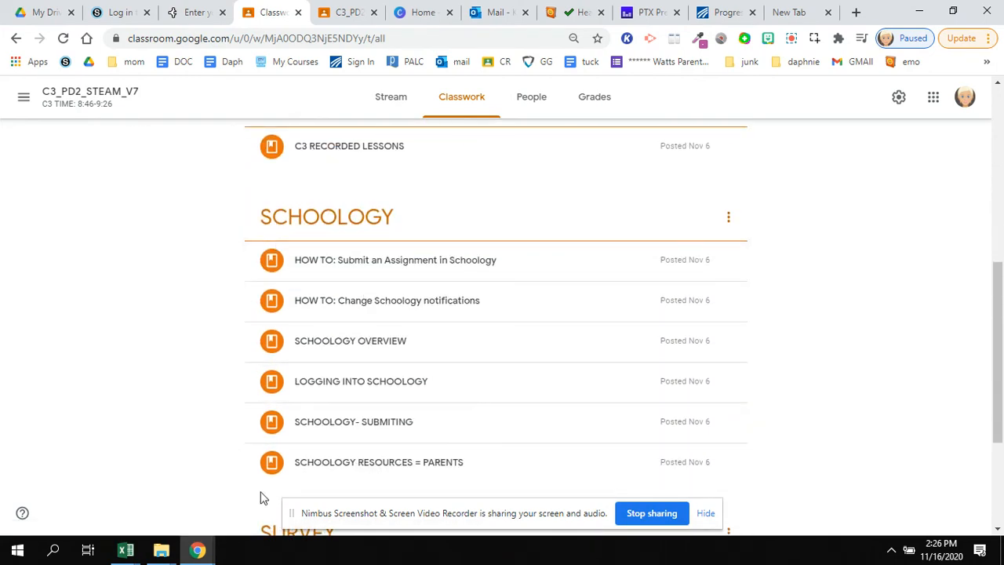
mouse_move(375, 286)
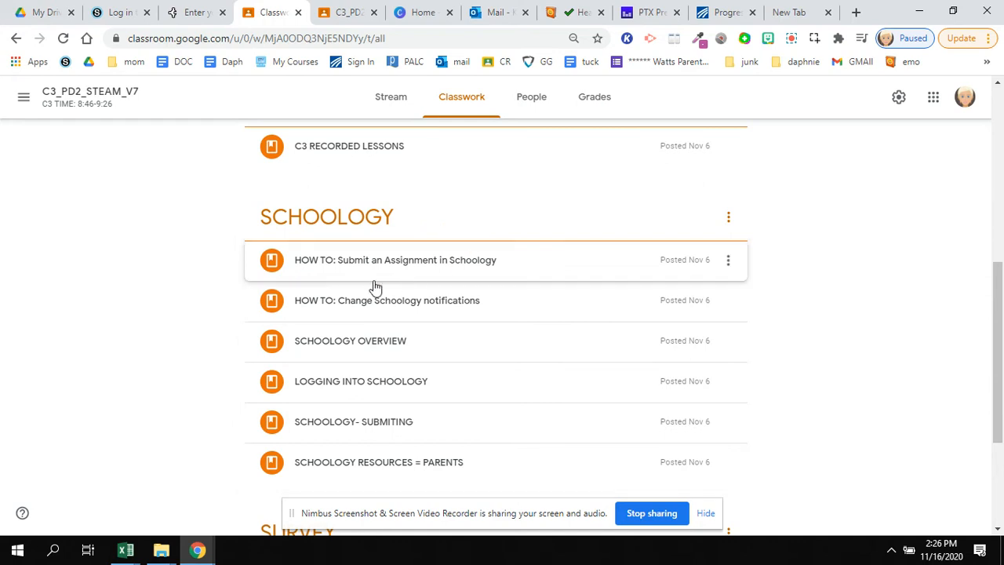
mouse_move(435, 277)
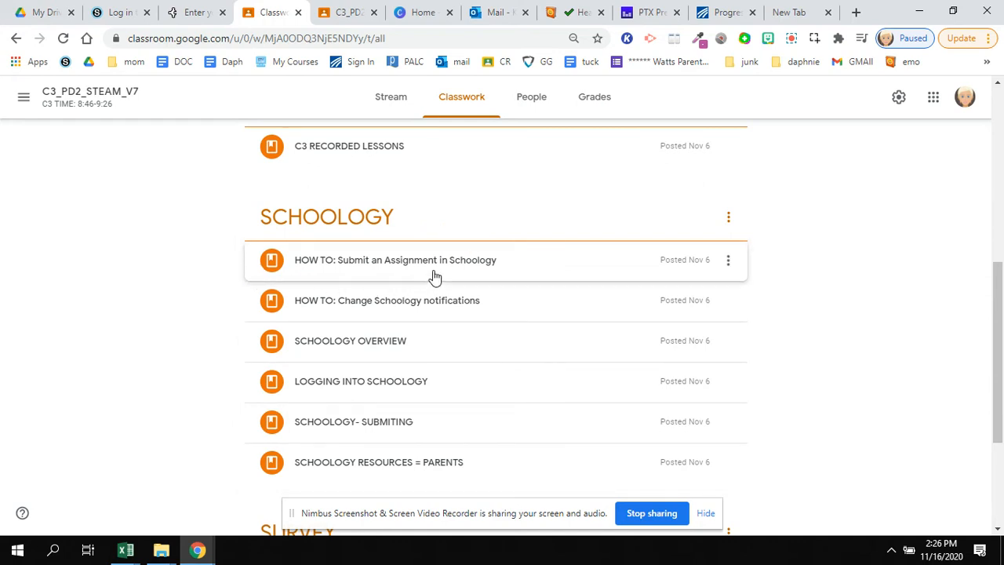
mouse_move(480, 288)
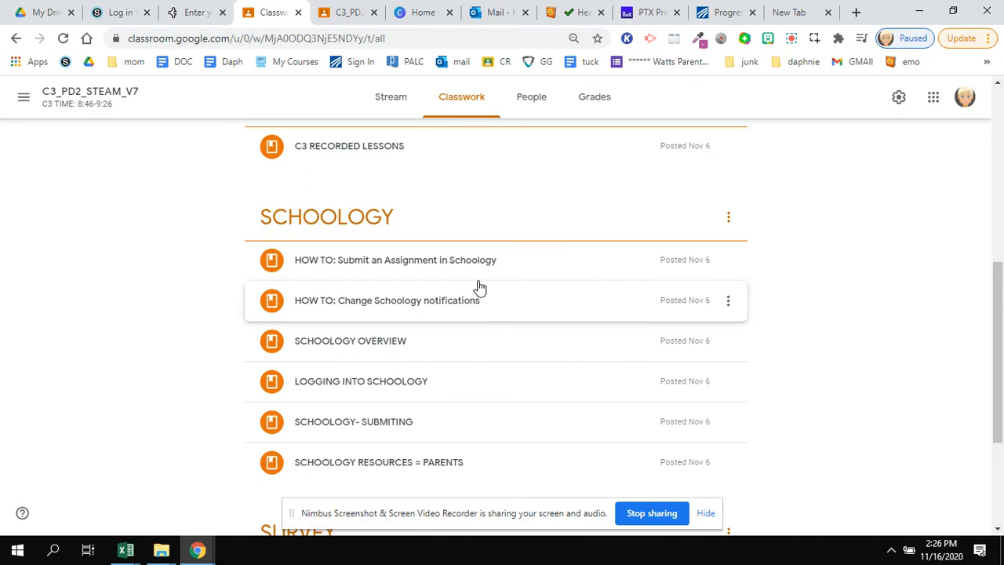
mouse_move(479, 260)
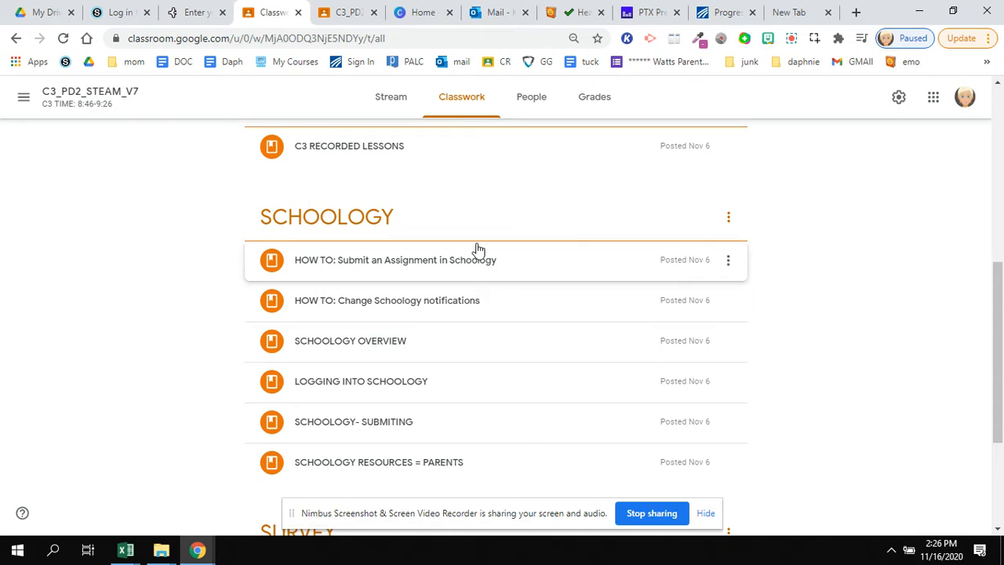
mouse_move(477, 263)
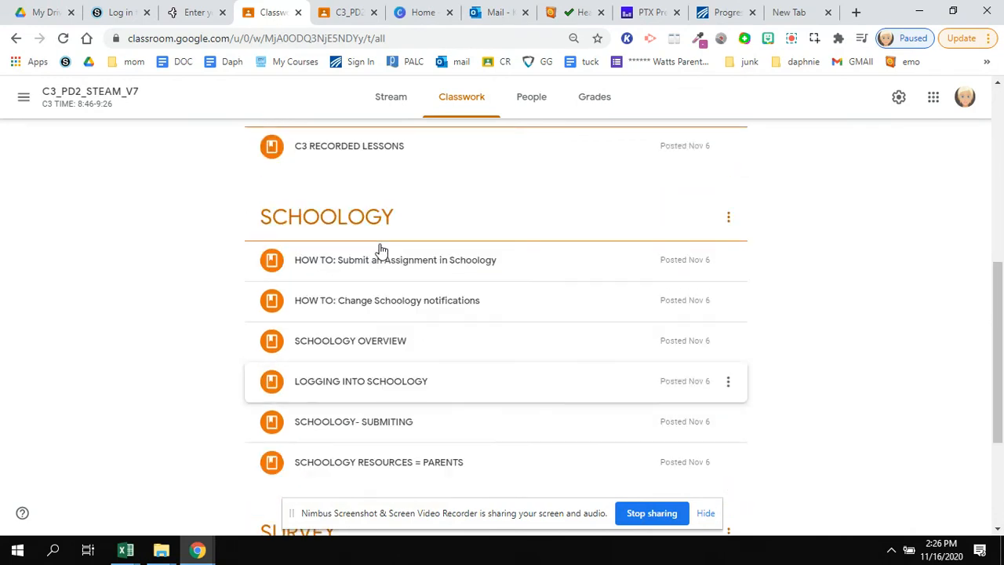
scroll(down, 3)
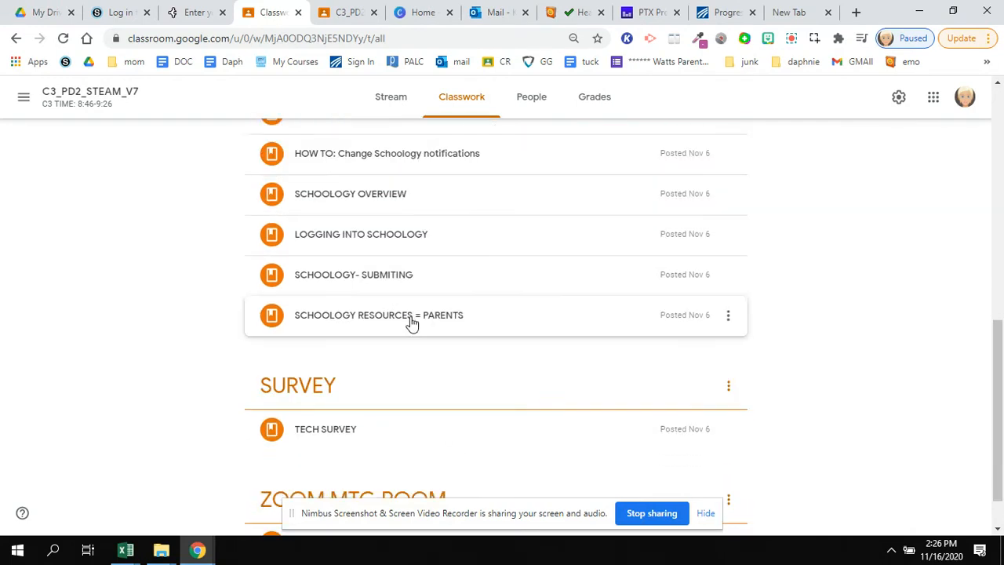
scroll(down, 3)
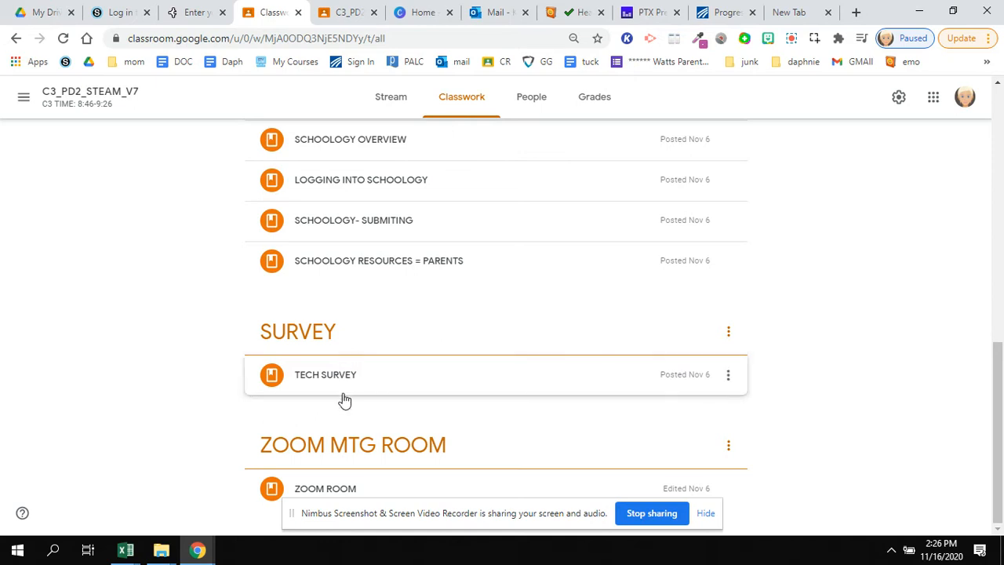
mouse_move(370, 500)
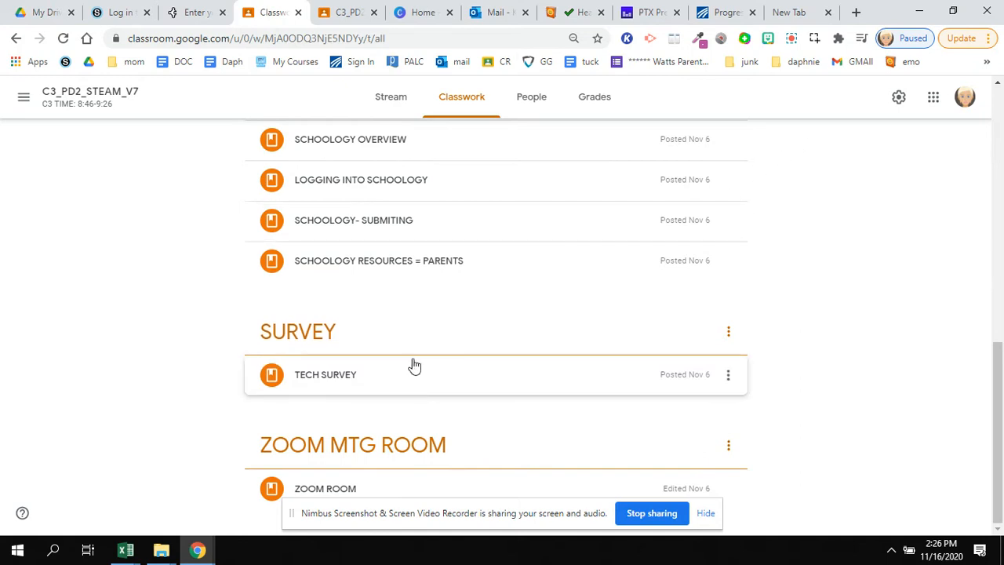
Step: Scroll to the top of Classwork and move to the new browser tab
scroll(up, 3)
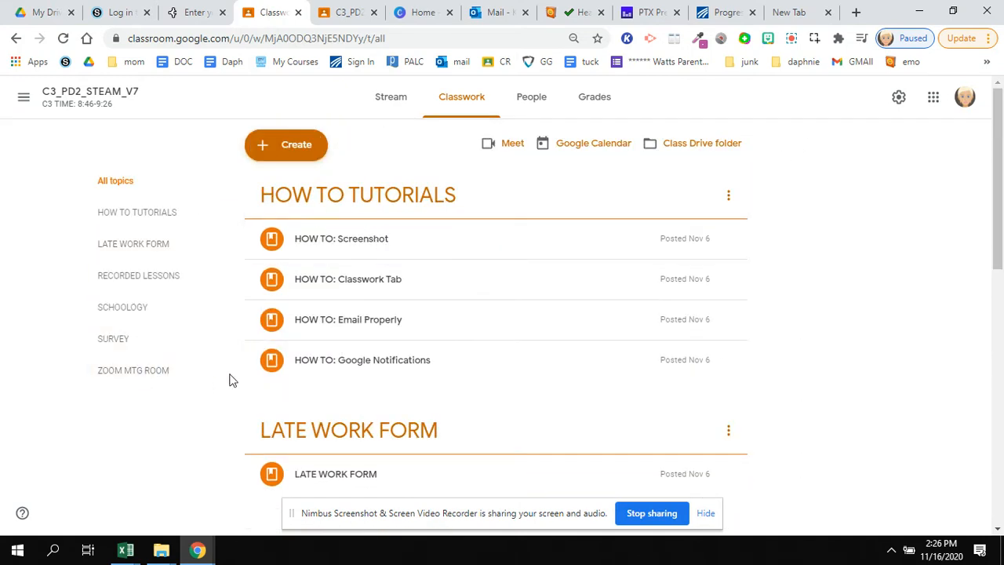
mouse_move(788, 108)
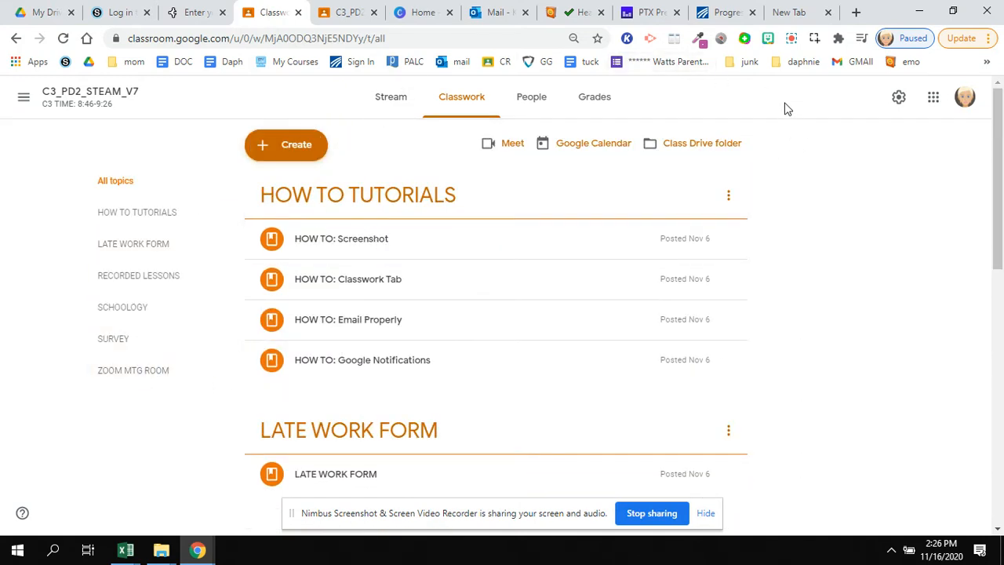
mouse_move(791, 38)
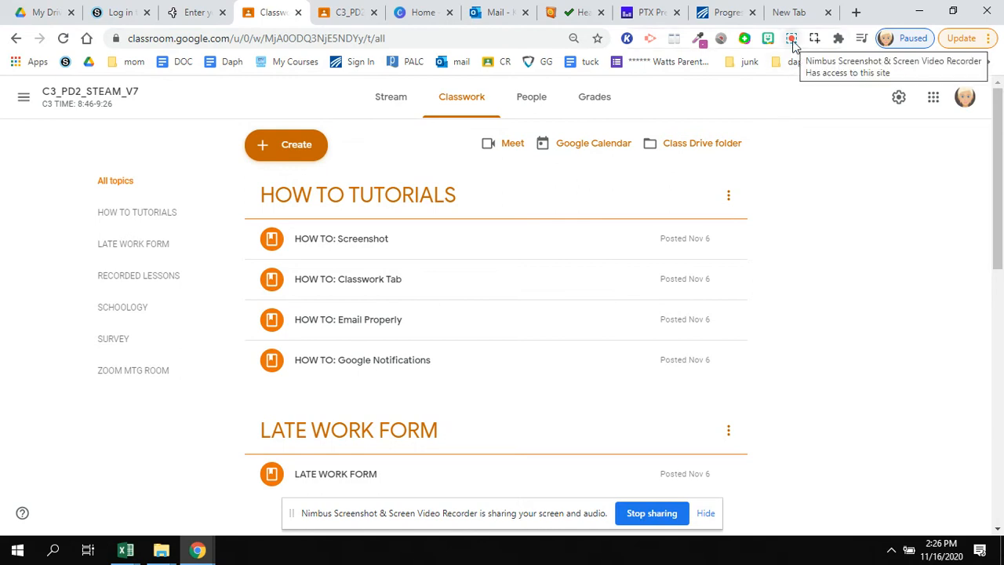
click(791, 38)
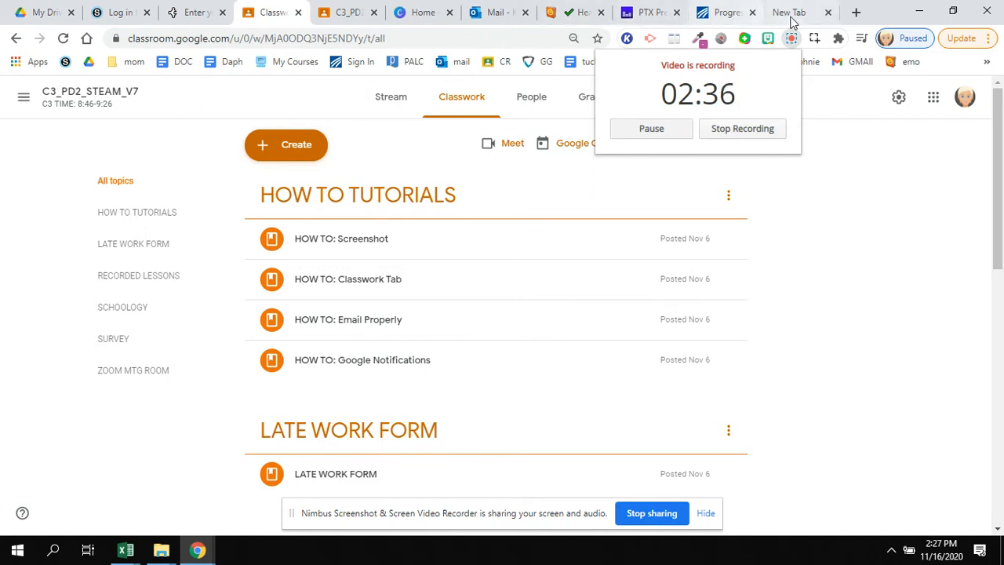
click(788, 12)
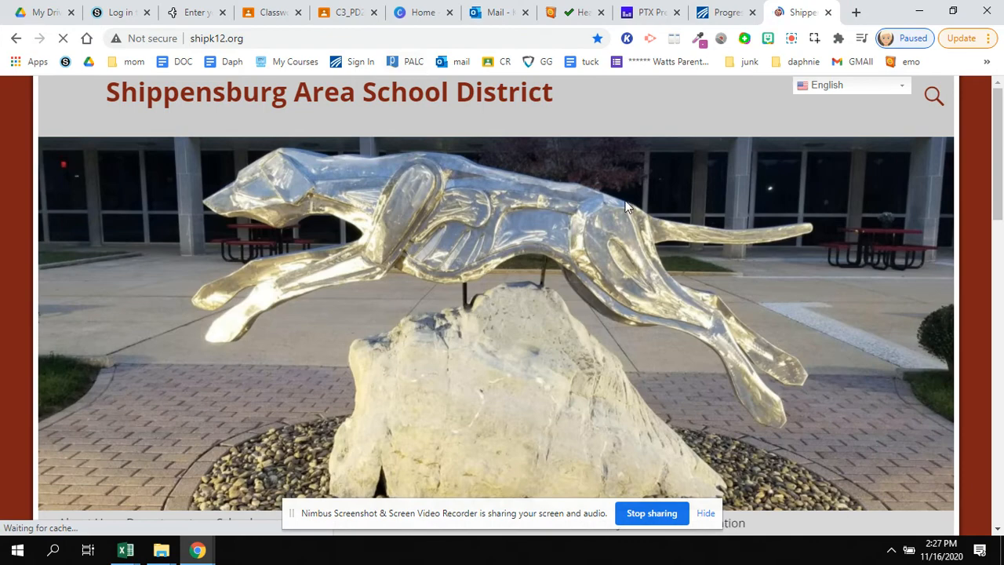
Step: Open Parents / Students on shipk12.org to see Attendance, Skyward and Schoology links
scroll(down, 3)
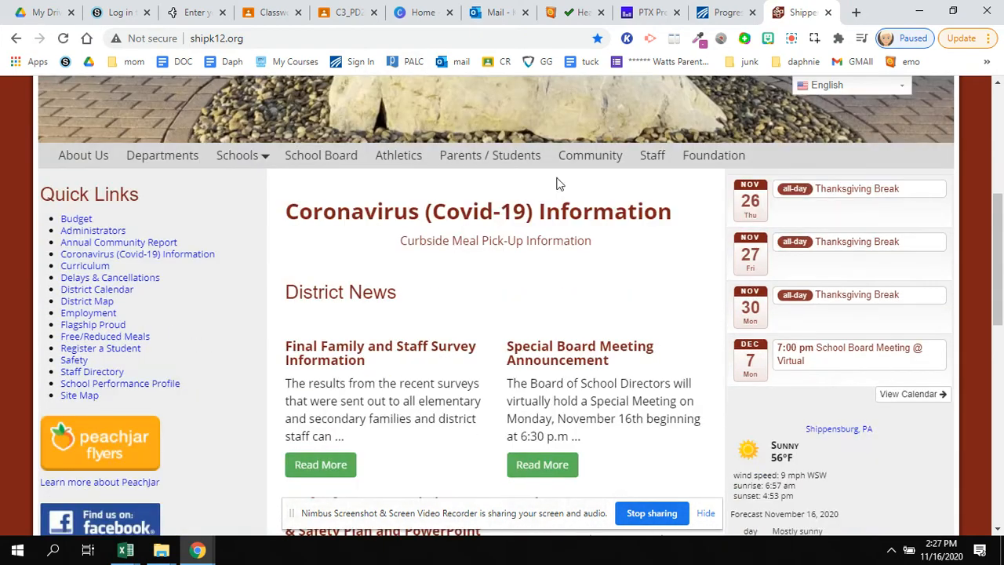
click(490, 154)
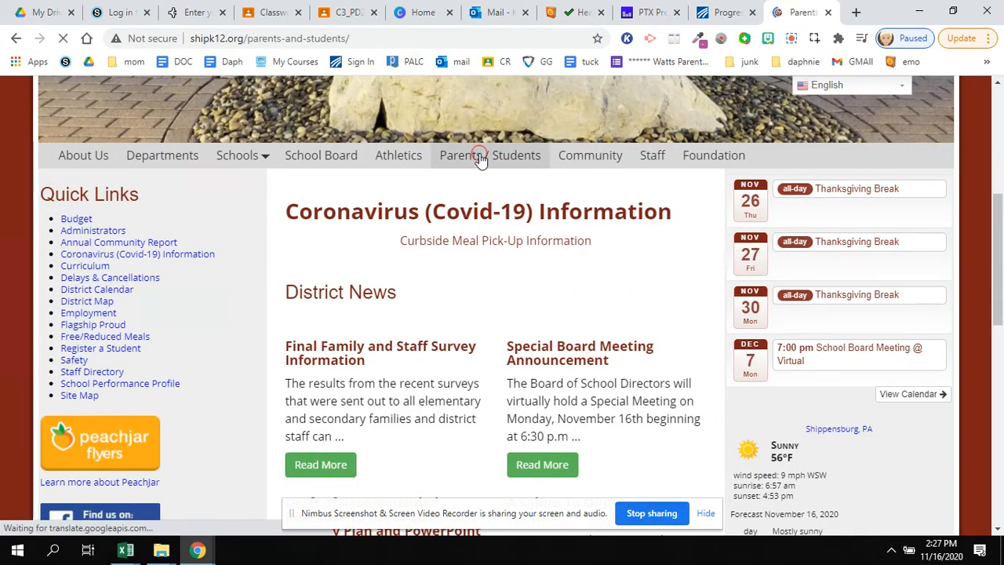
scroll(up, 3)
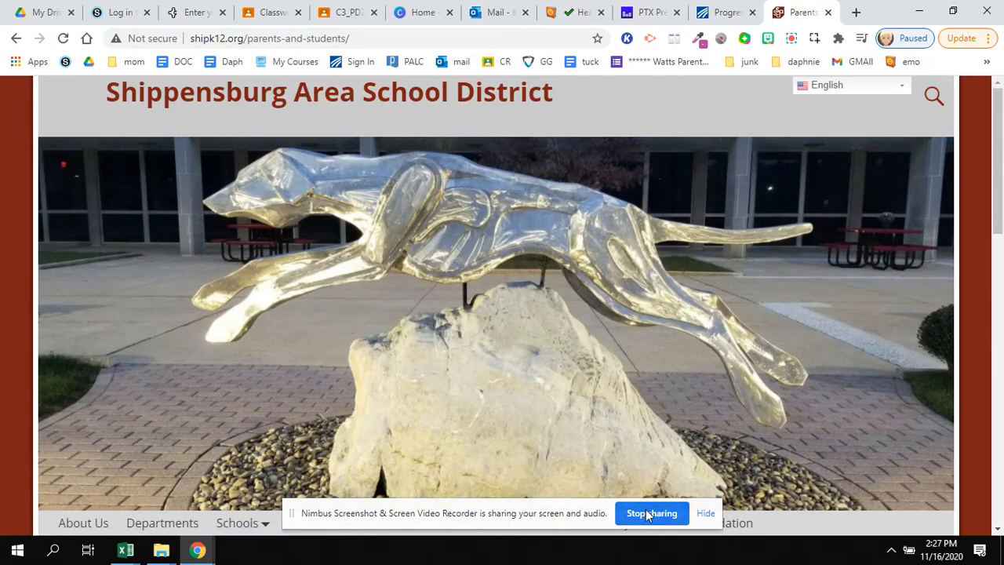
scroll(down, 3)
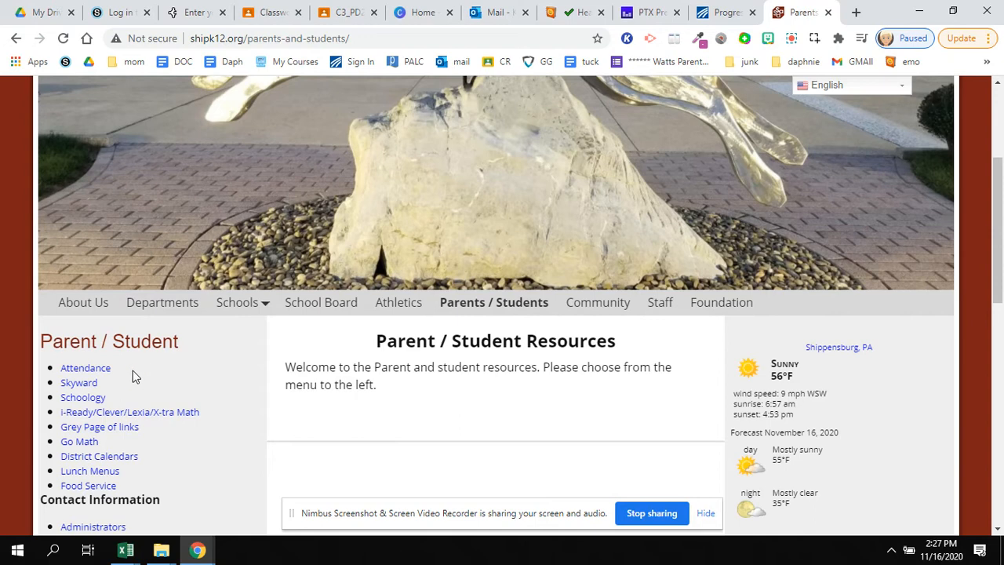
mouse_move(100, 426)
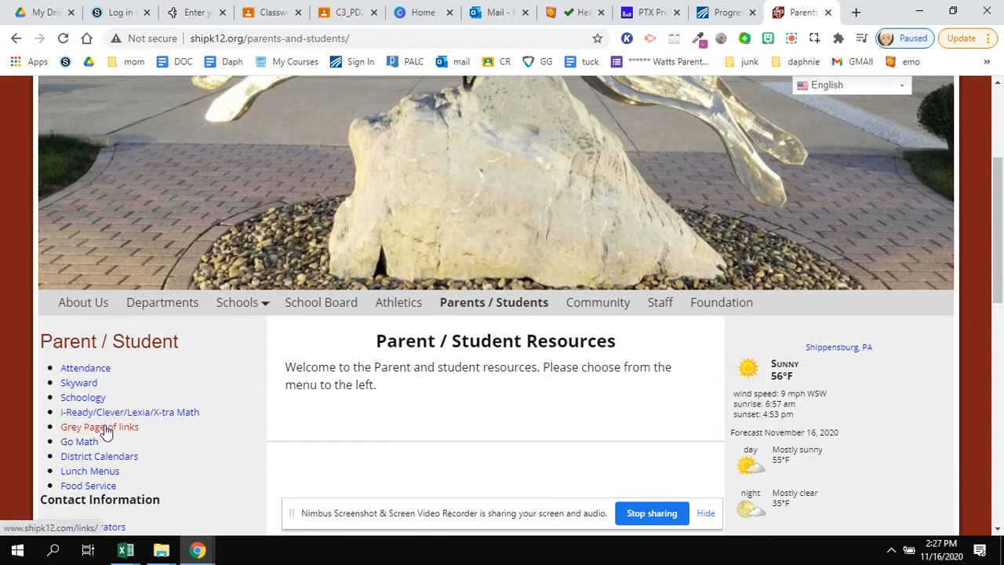
click(99, 426)
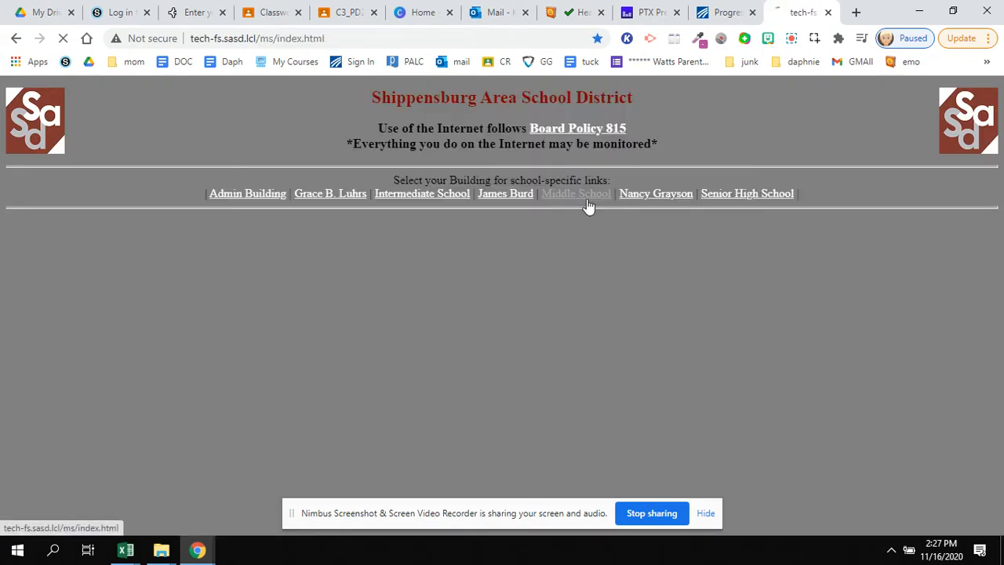
click(576, 192)
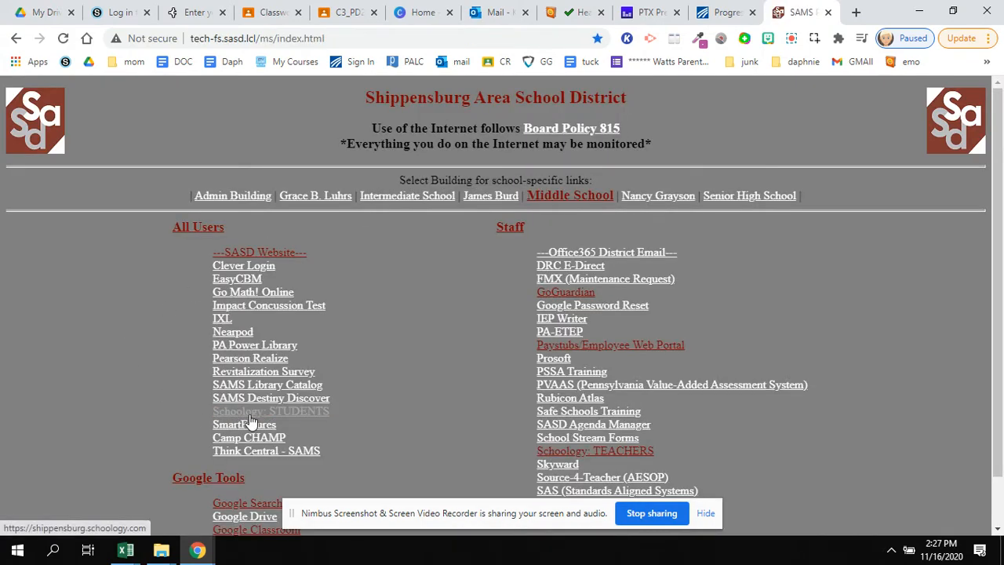
click(270, 410)
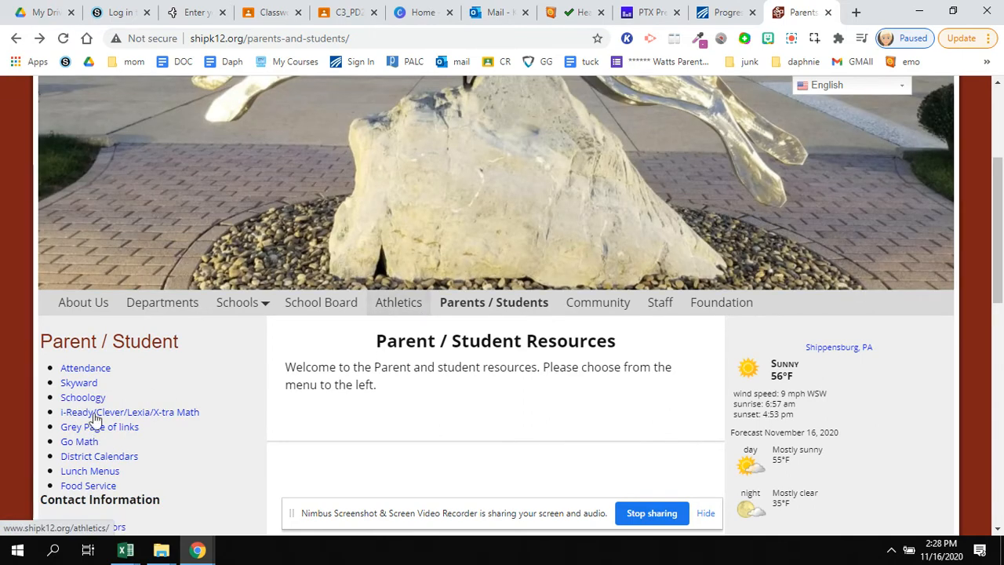
Step: Follow the sidebar Schoology link to reach the Google account chooser
click(83, 397)
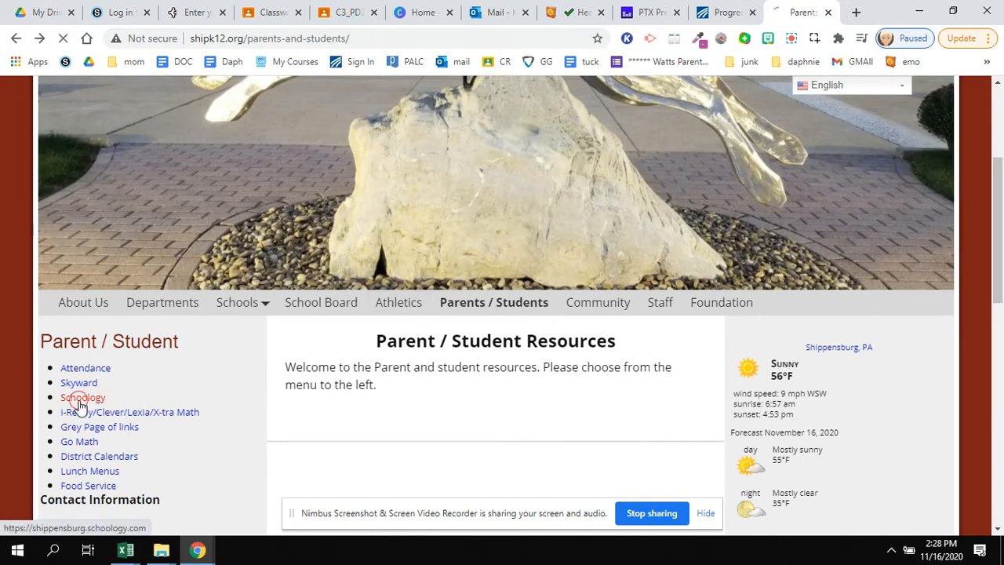
click(83, 397)
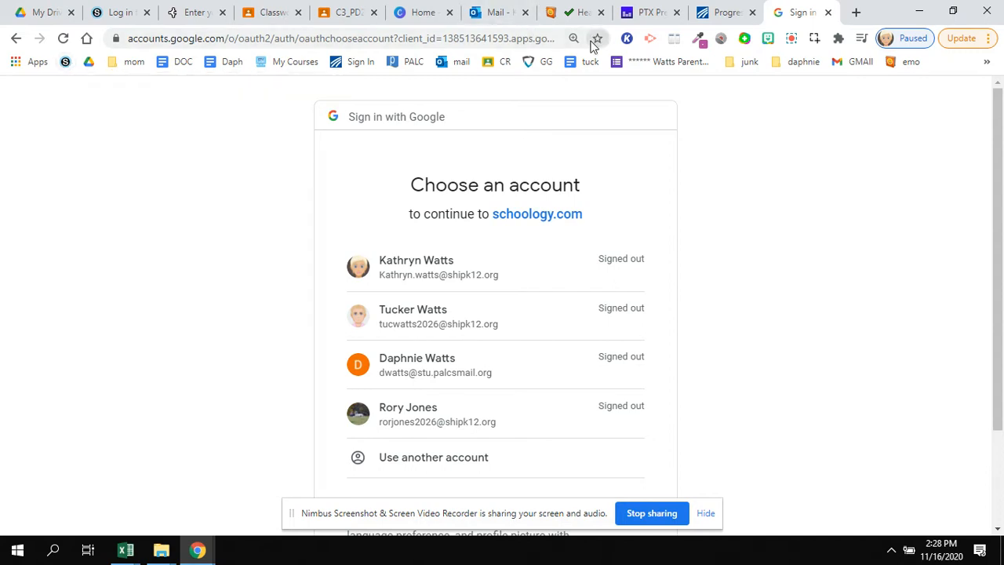
mouse_move(596, 39)
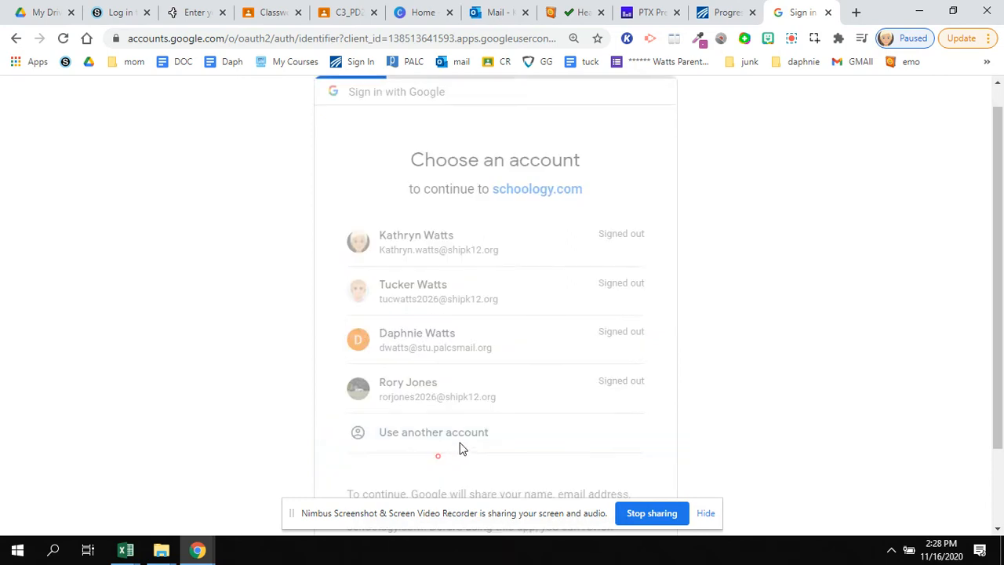
click(433, 432)
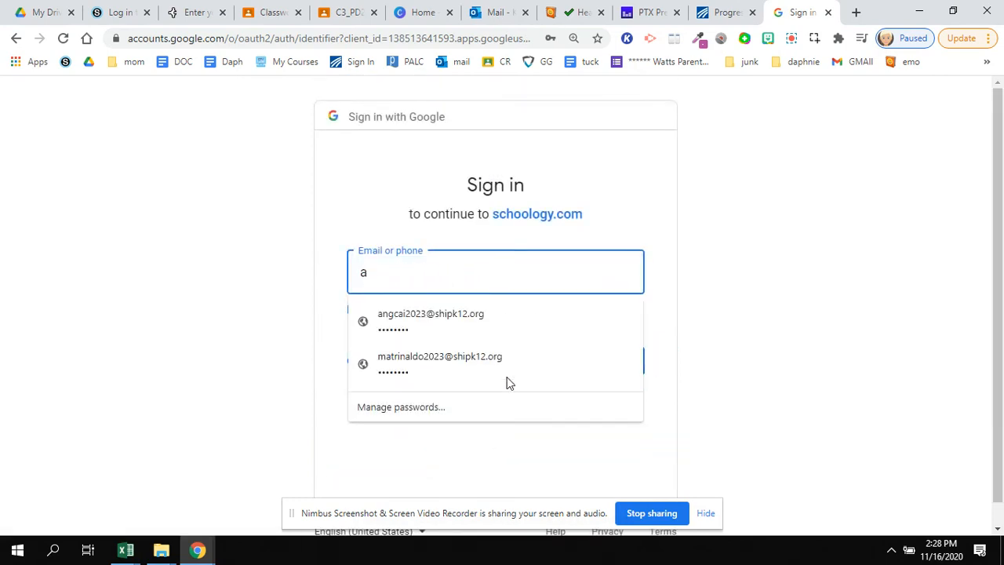
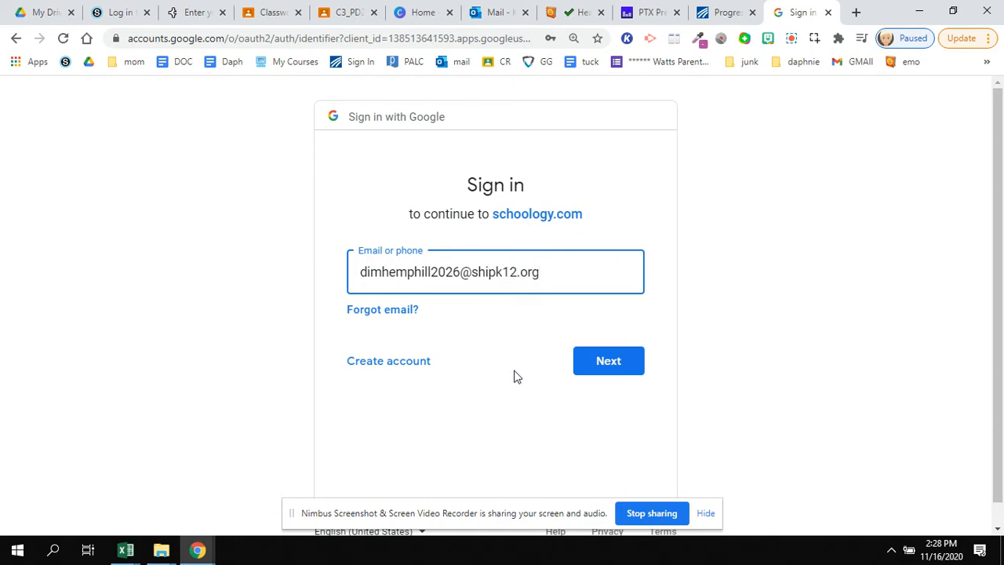
click(609, 359)
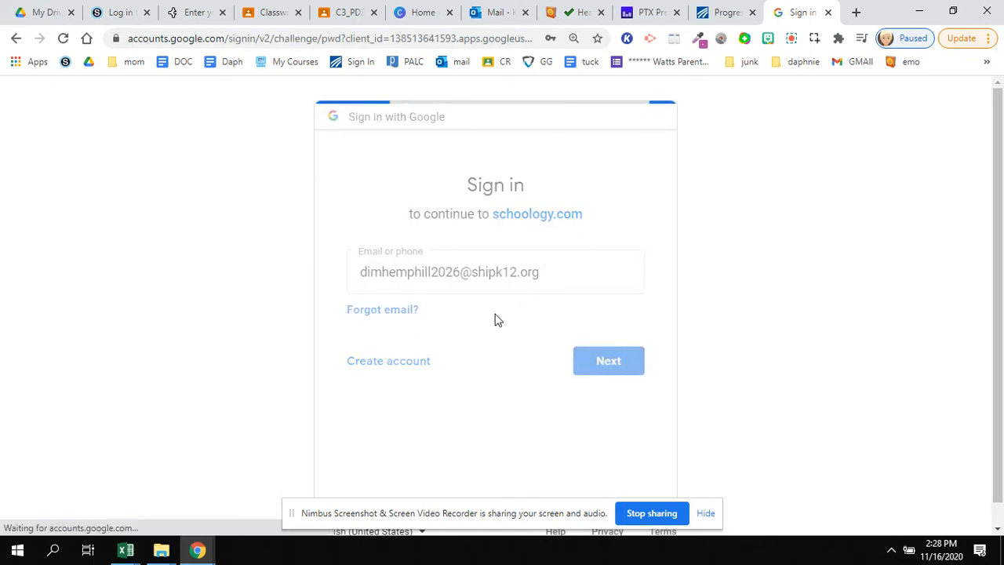
Step: Enter the account password and submit to reach the Schoology home page
click(608, 360)
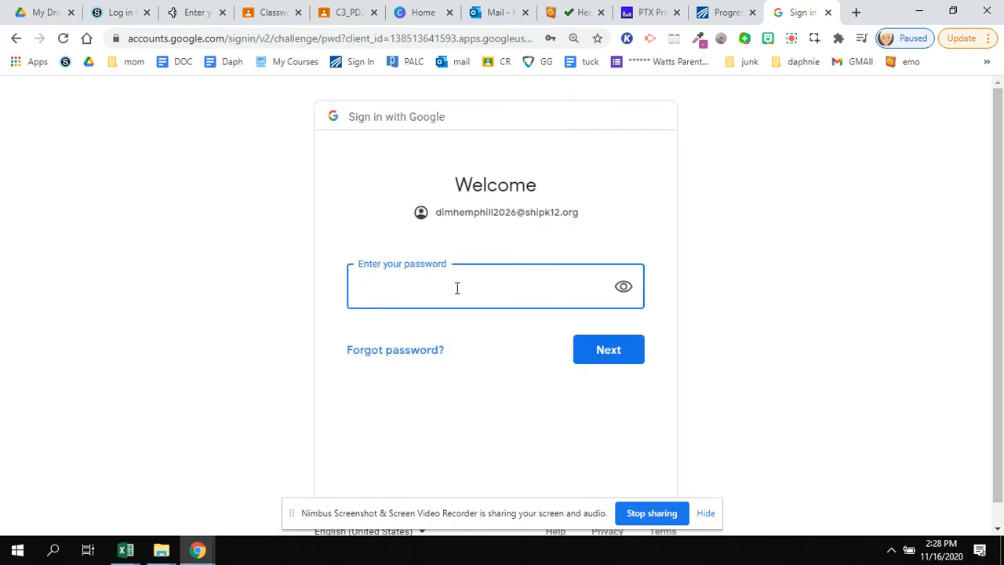
text(••)
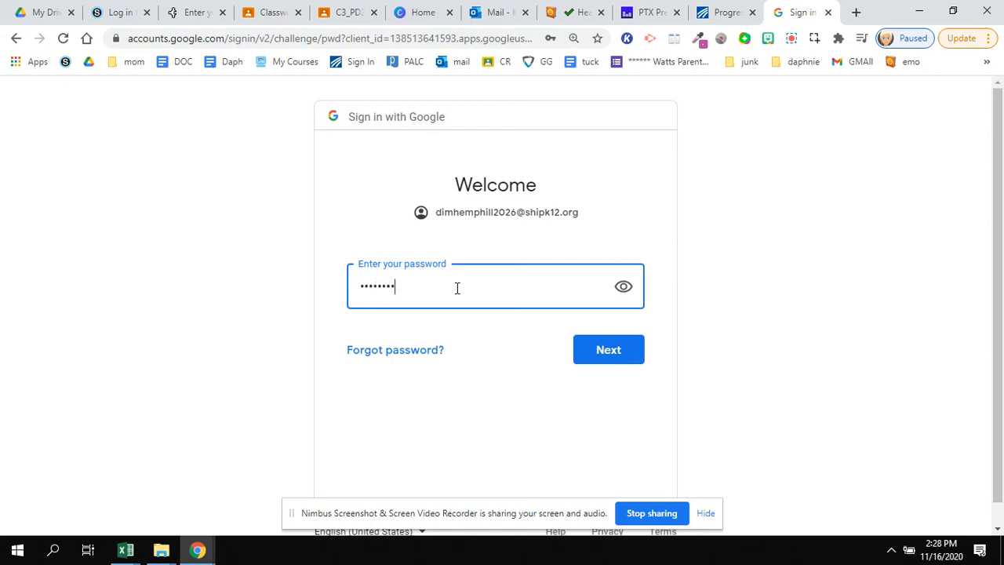
click(608, 349)
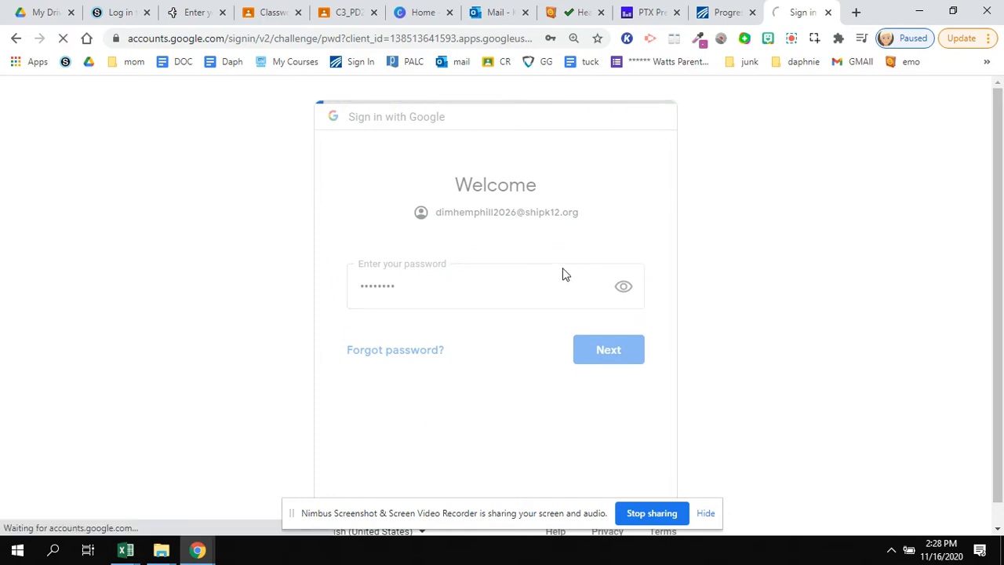
click(608, 349)
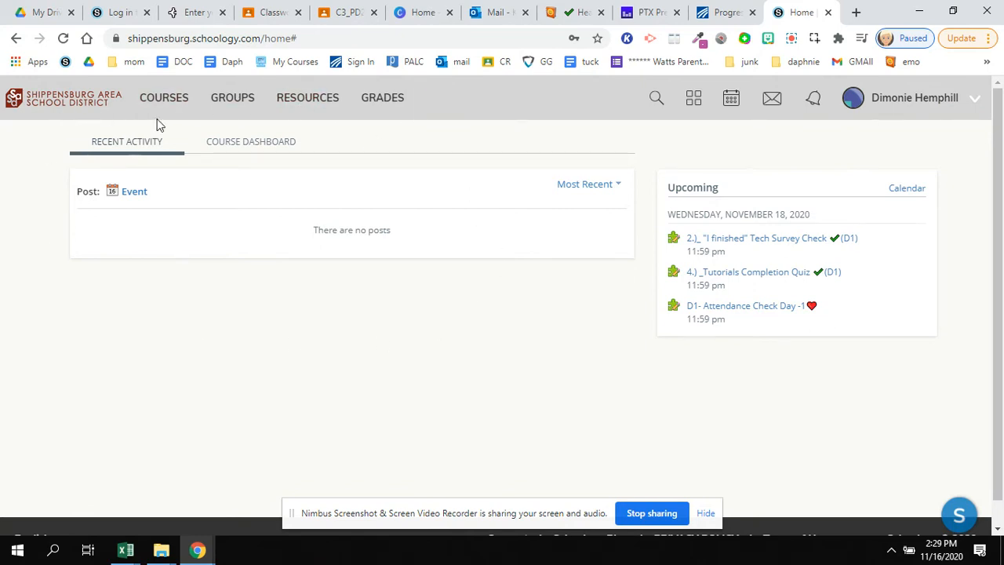
mouse_move(232, 97)
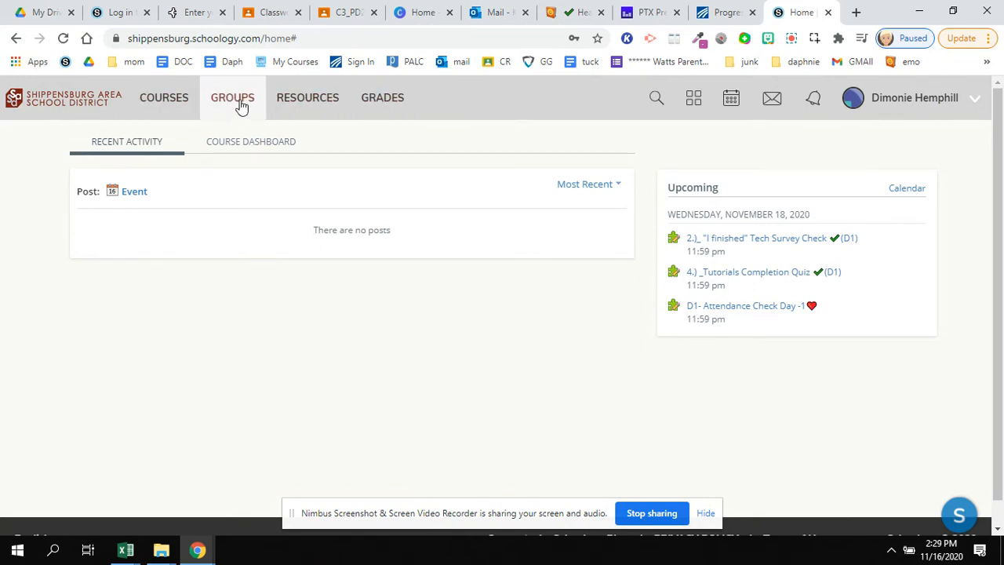
mouse_move(164, 97)
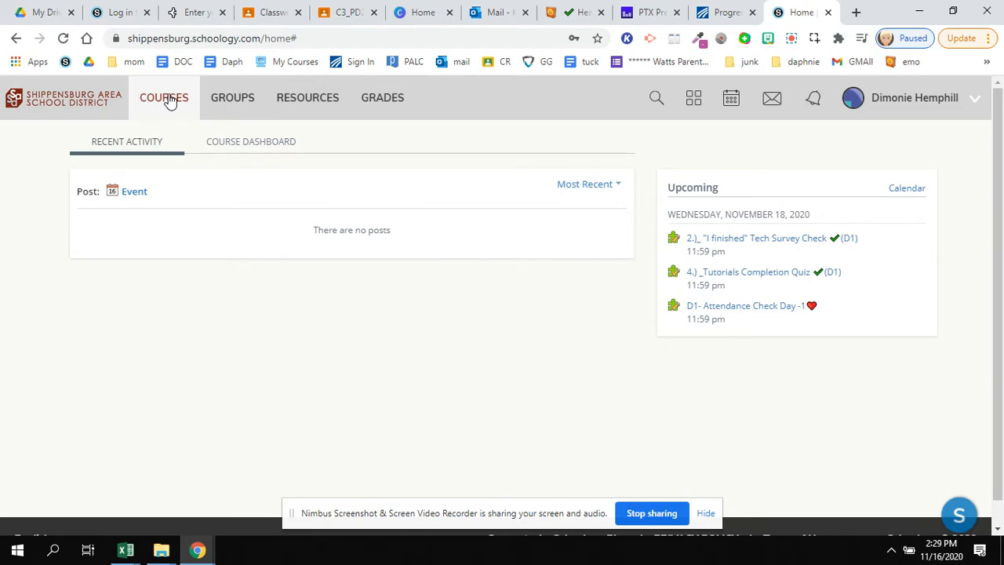
Step: Browse the COURSES tiles down to STEAM, then open My Courses
click(164, 97)
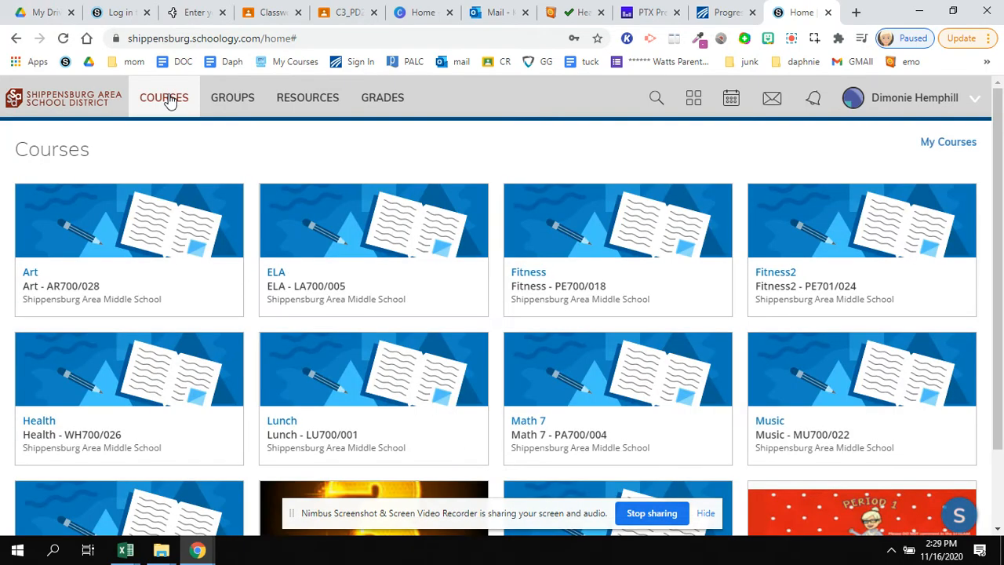
scroll(down, 3)
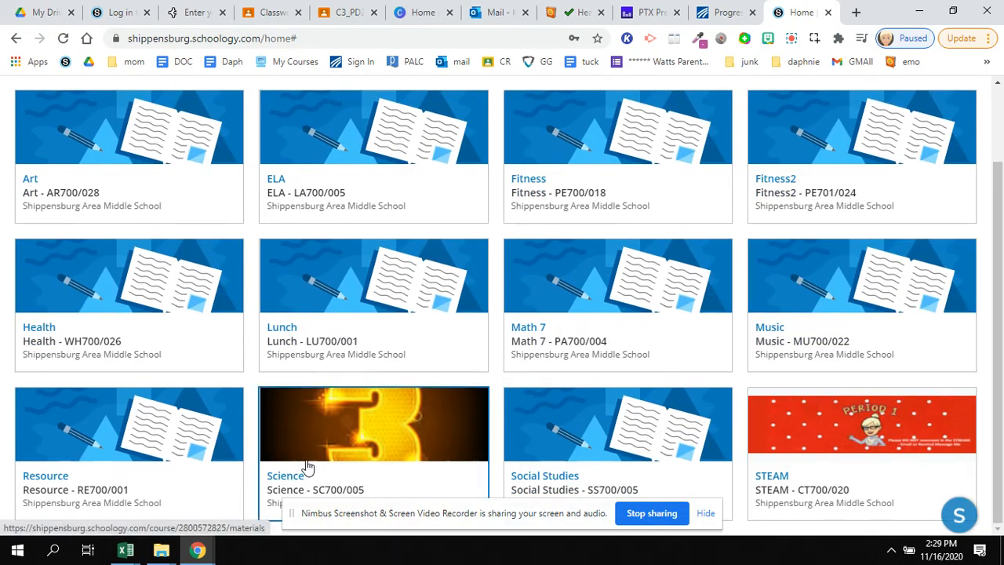
scroll(up, 3)
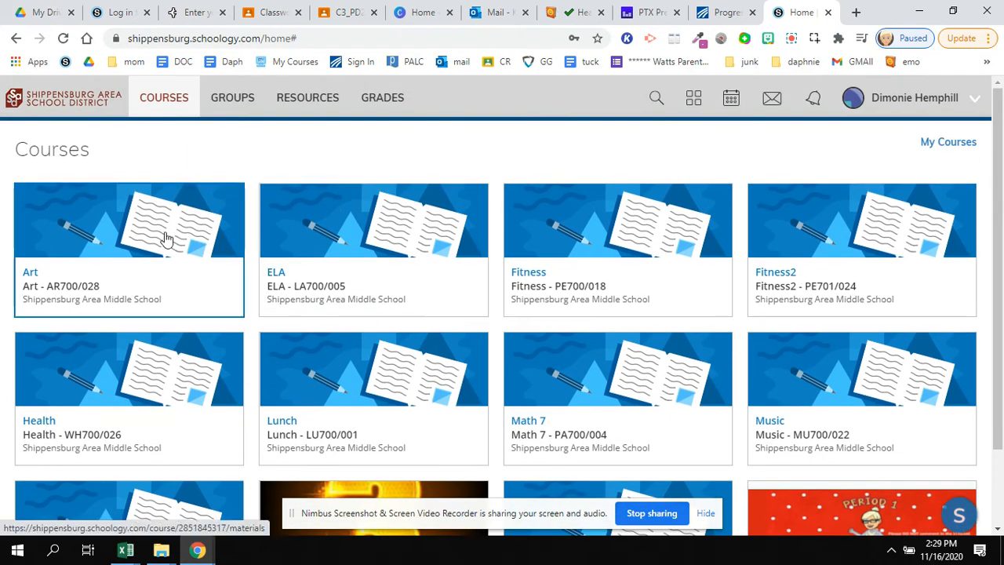
scroll(down, 3)
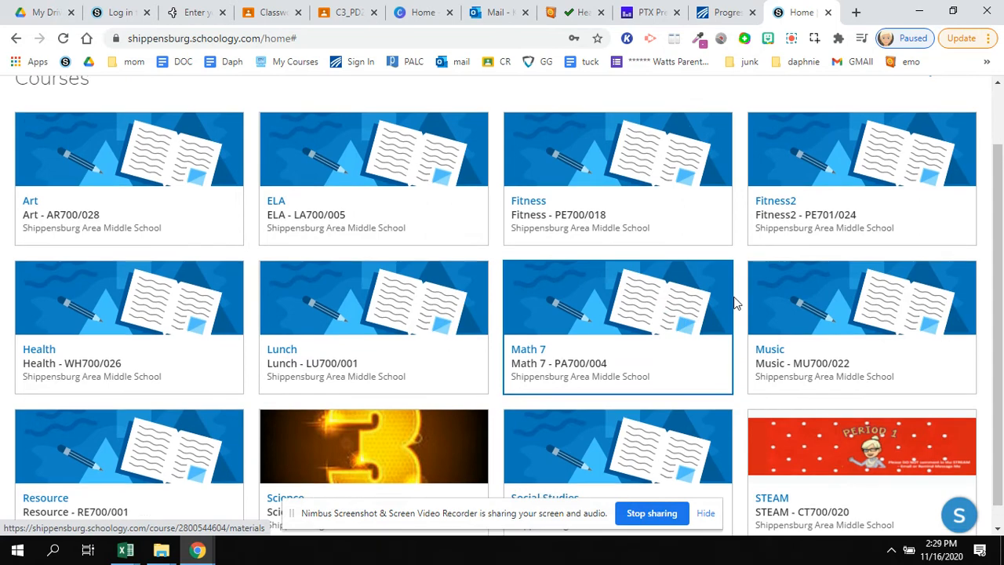
scroll(up, 3)
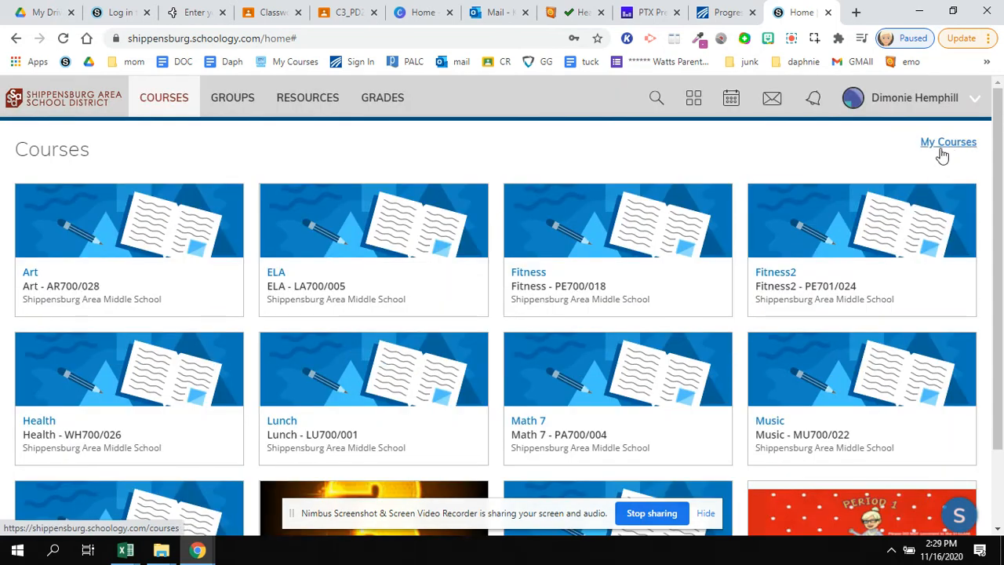
click(948, 142)
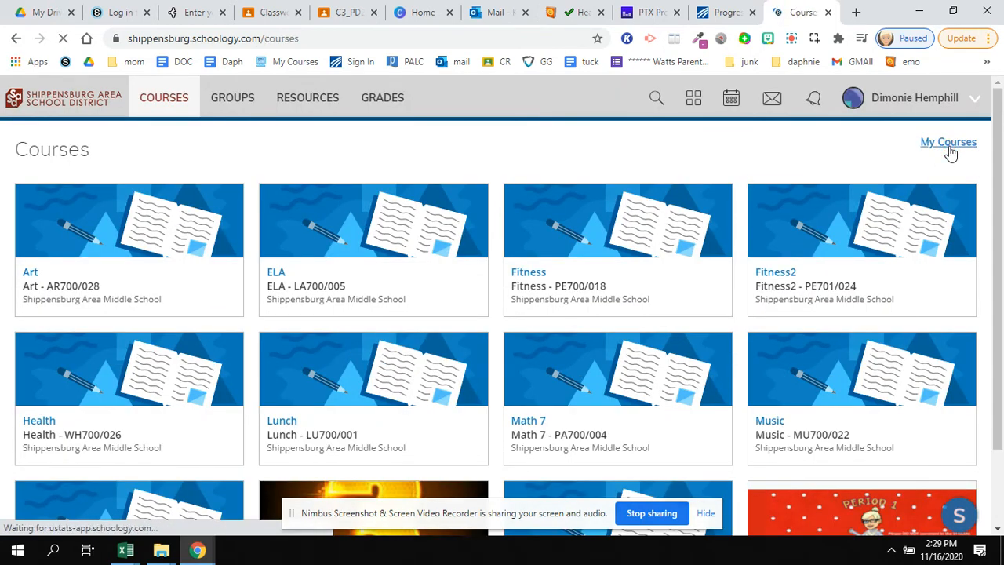
Step: Reorder courses by dragging STEAM above Art and ELA
click(947, 142)
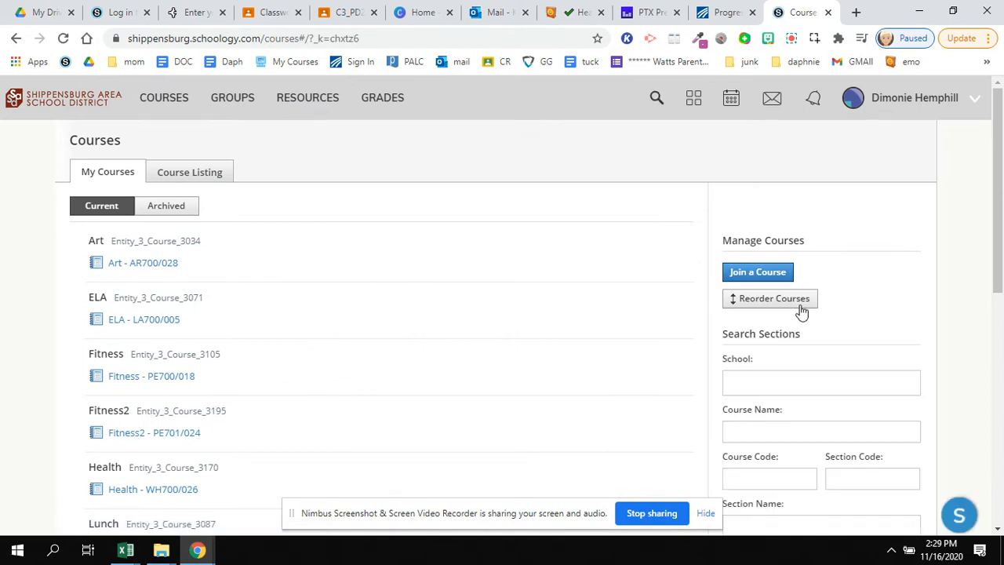
mouse_move(790, 304)
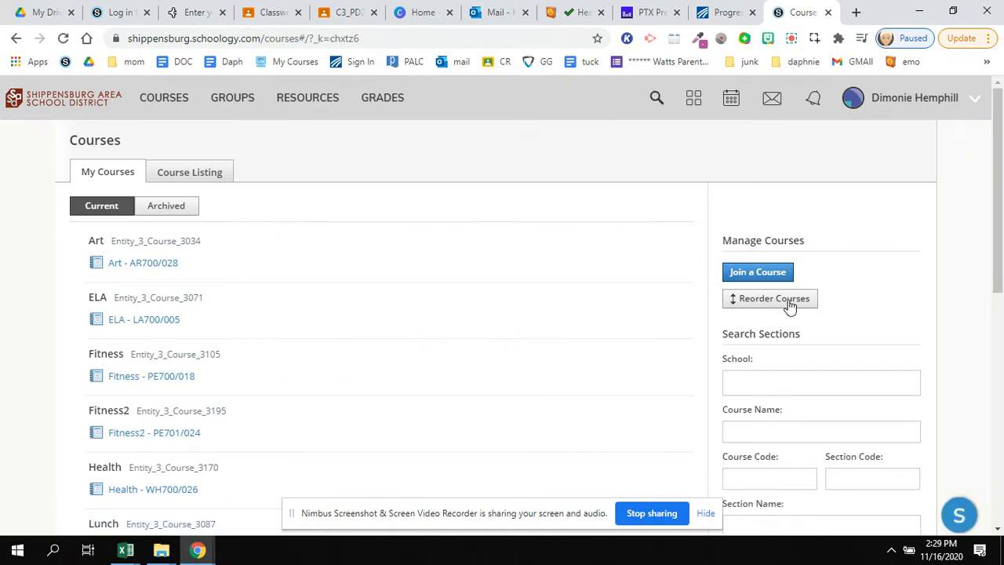
click(769, 298)
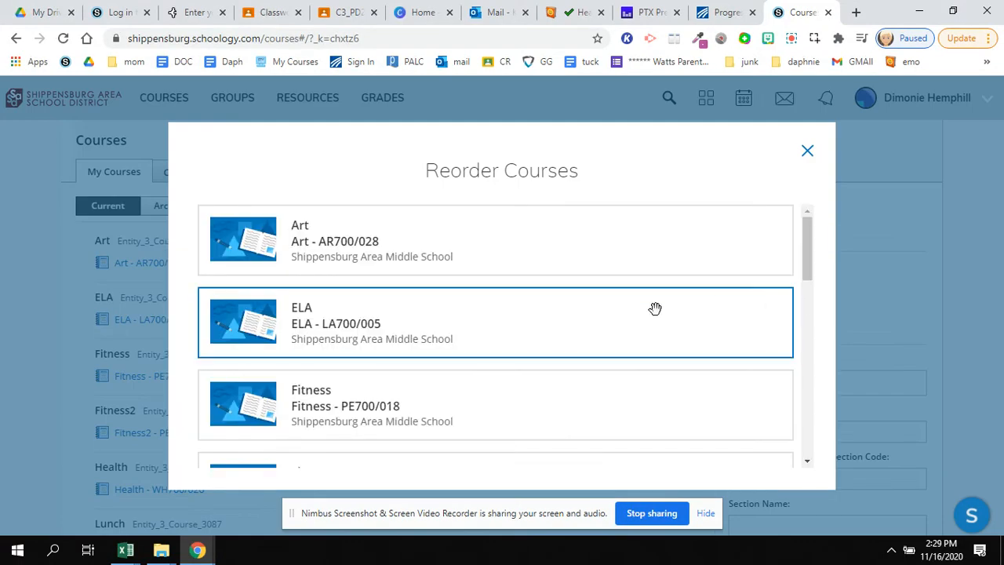
scroll(down, 3)
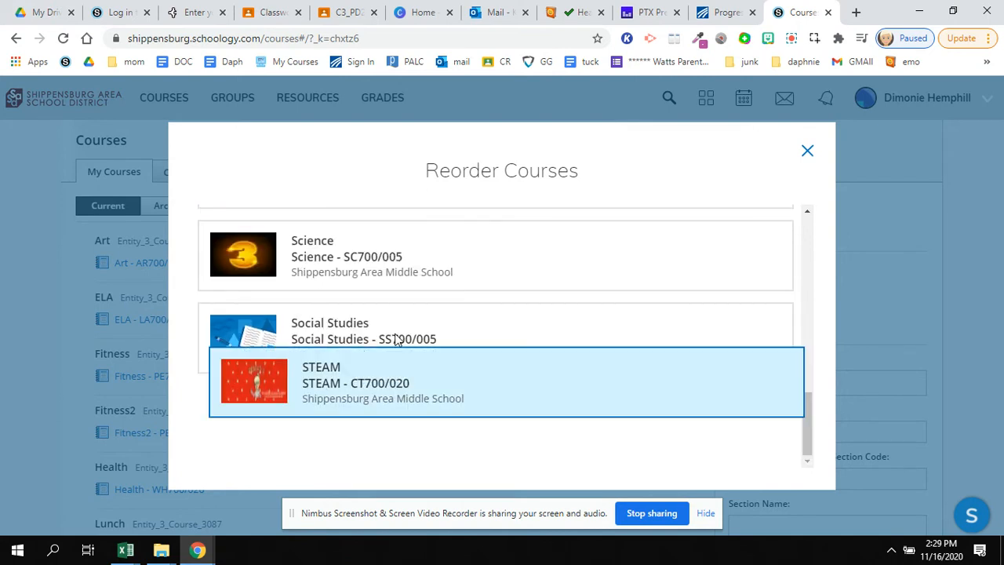
drag(506, 381, 506, 235)
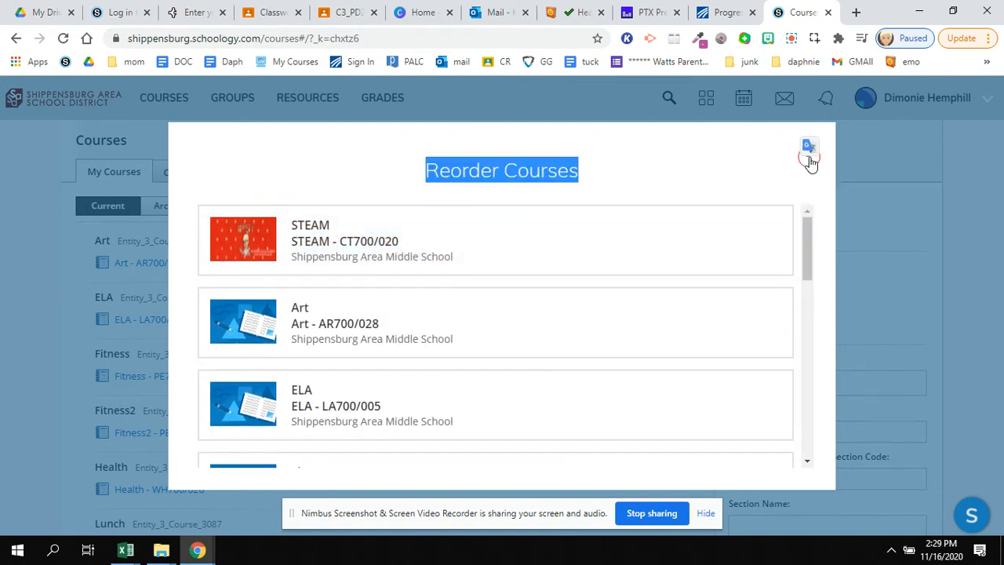
mouse_move(795, 171)
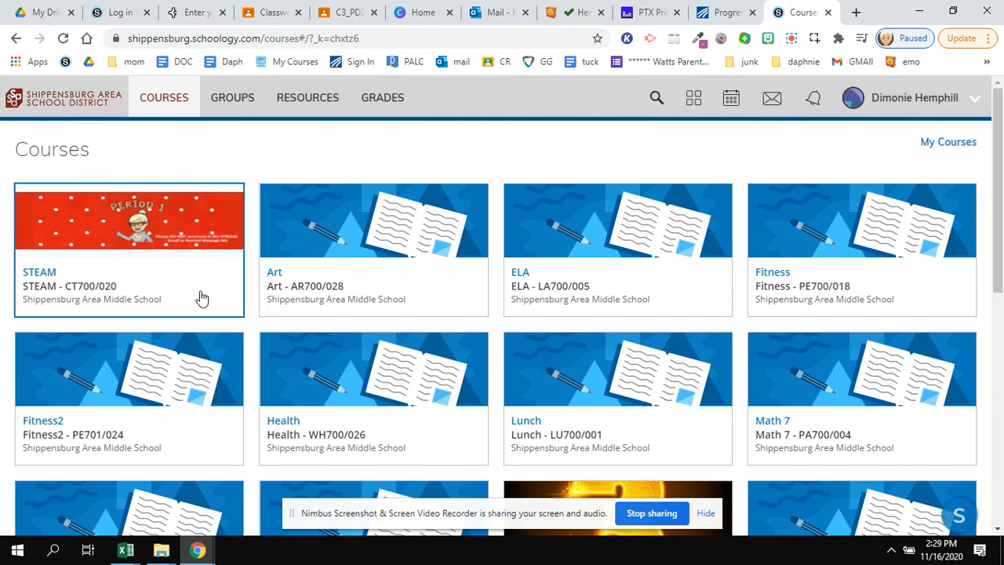
mouse_move(155, 259)
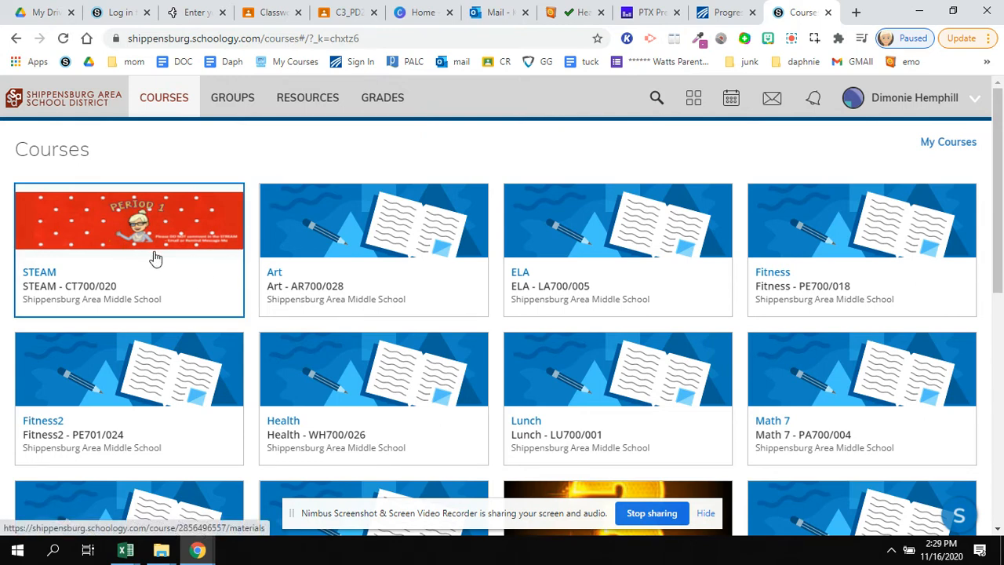
Step: Check the course order, then open the first tile, STEAM
scroll(down, 3)
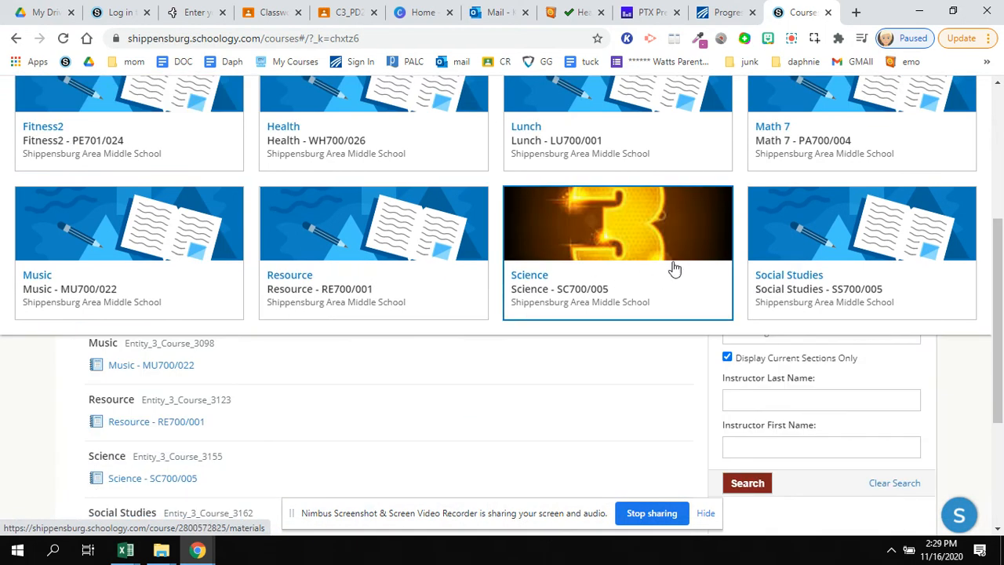
mouse_move(593, 242)
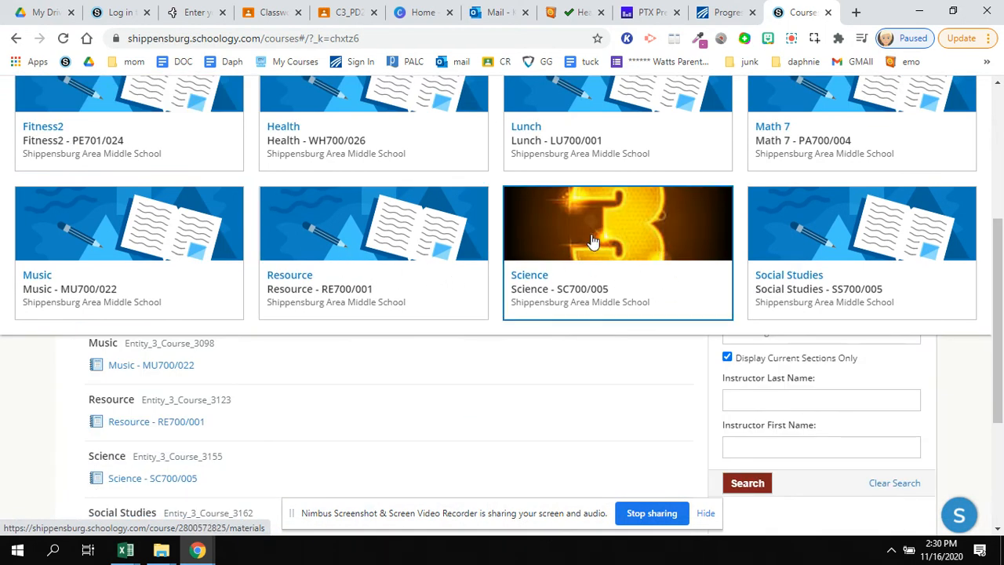
scroll(up, 3)
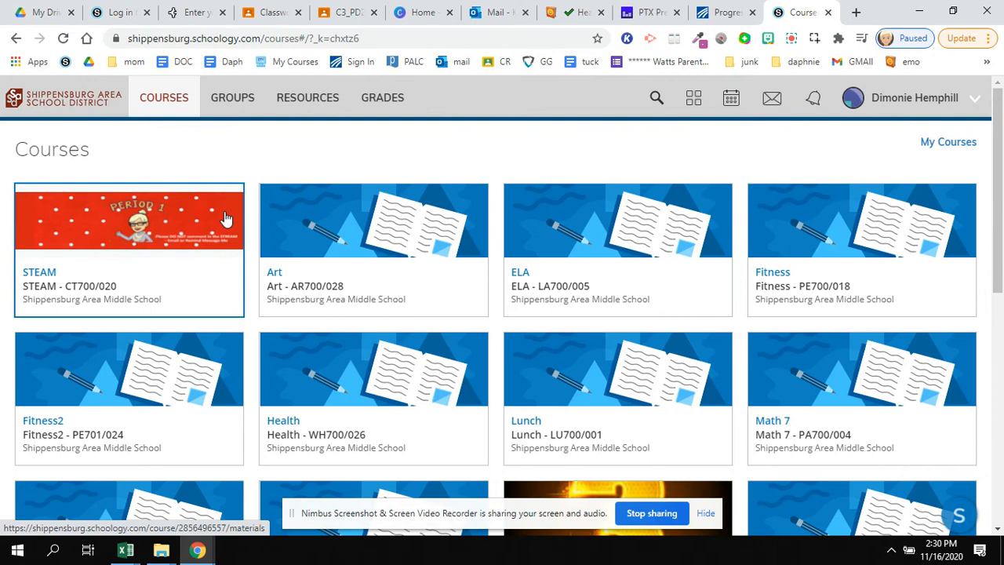
mouse_move(131, 256)
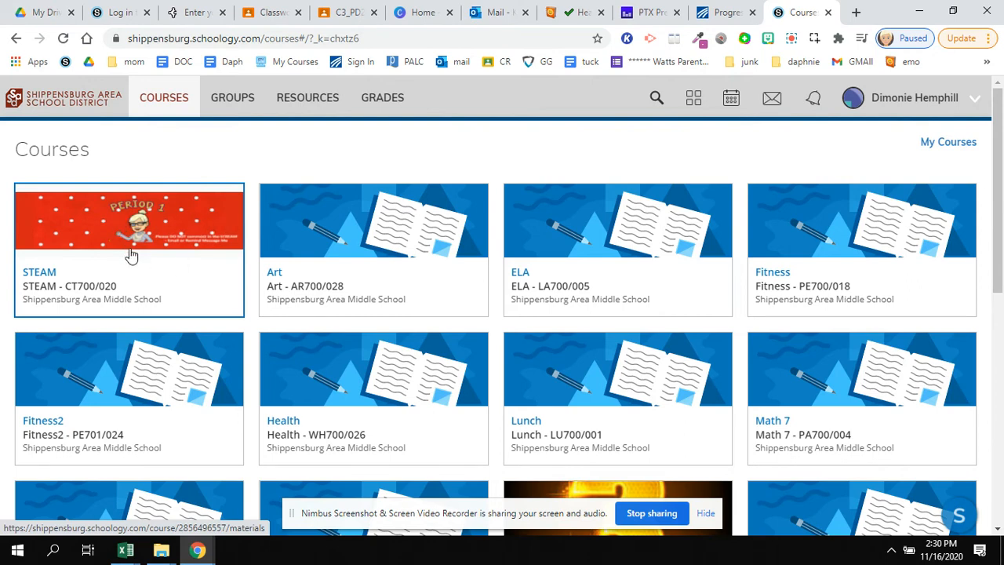
mouse_move(111, 230)
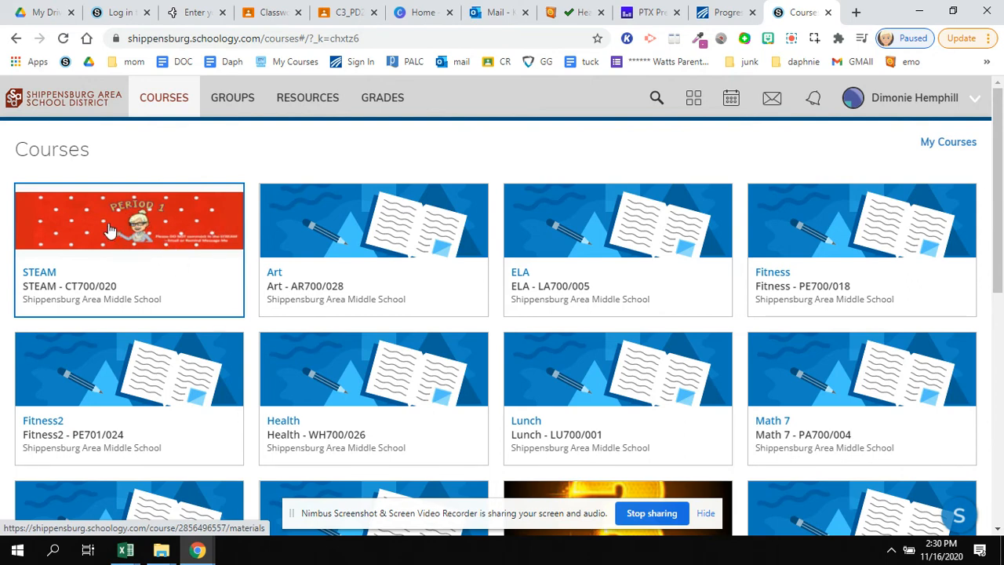
click(129, 227)
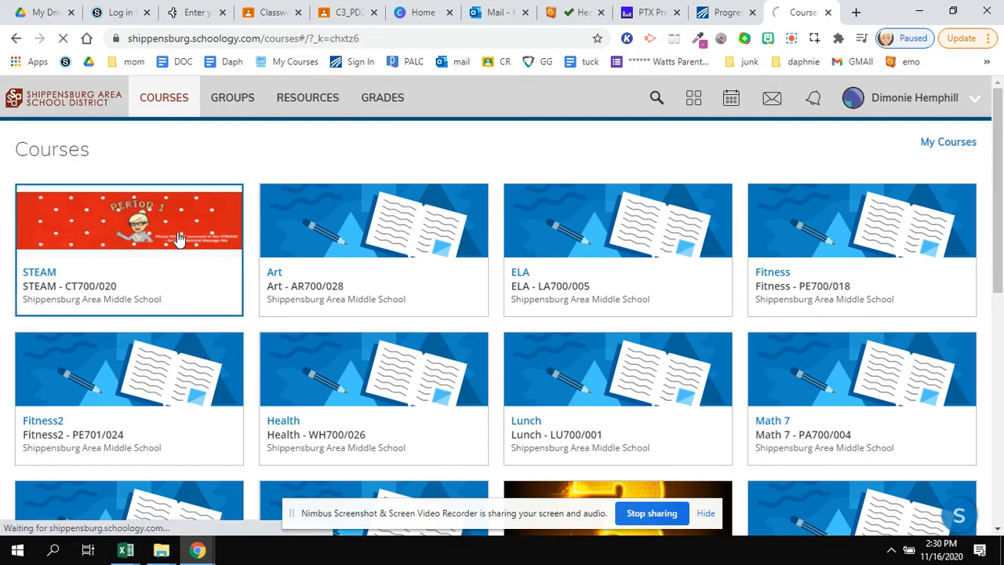
Step: Enter the STEAM course, then open WEEK 1 (days 1-4) and its 'Day 1: Introduction to STEAM class' folder
click(129, 219)
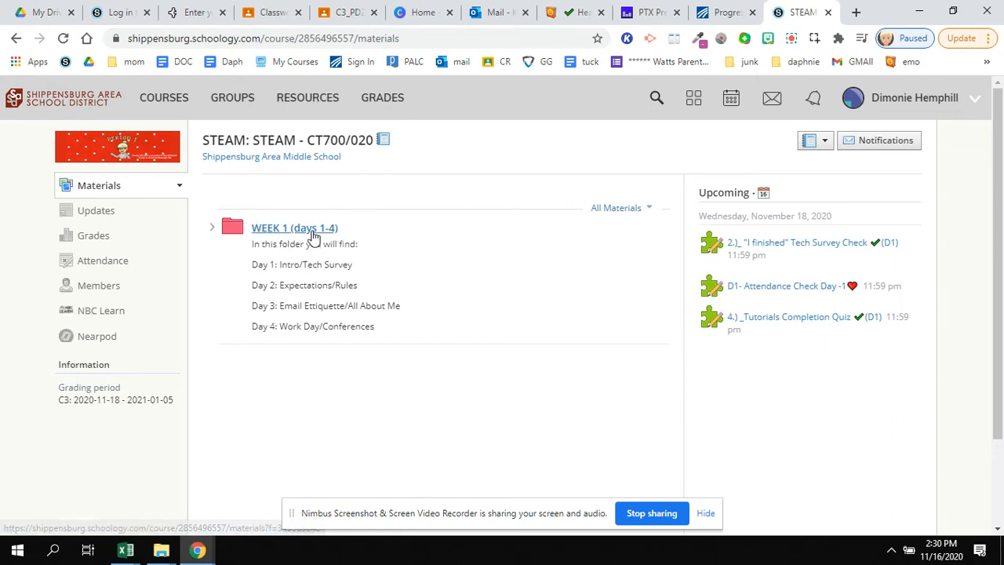
click(294, 227)
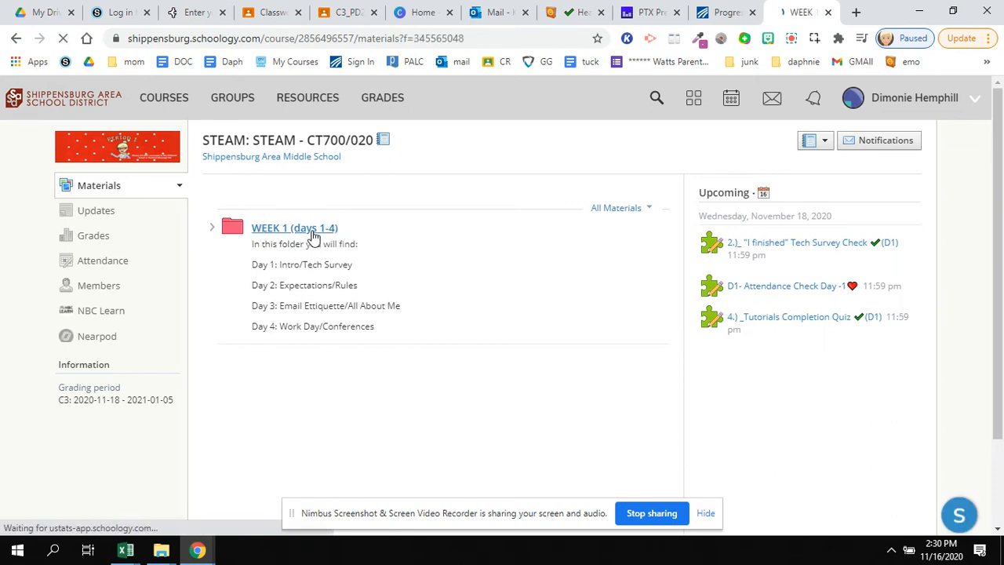
click(294, 228)
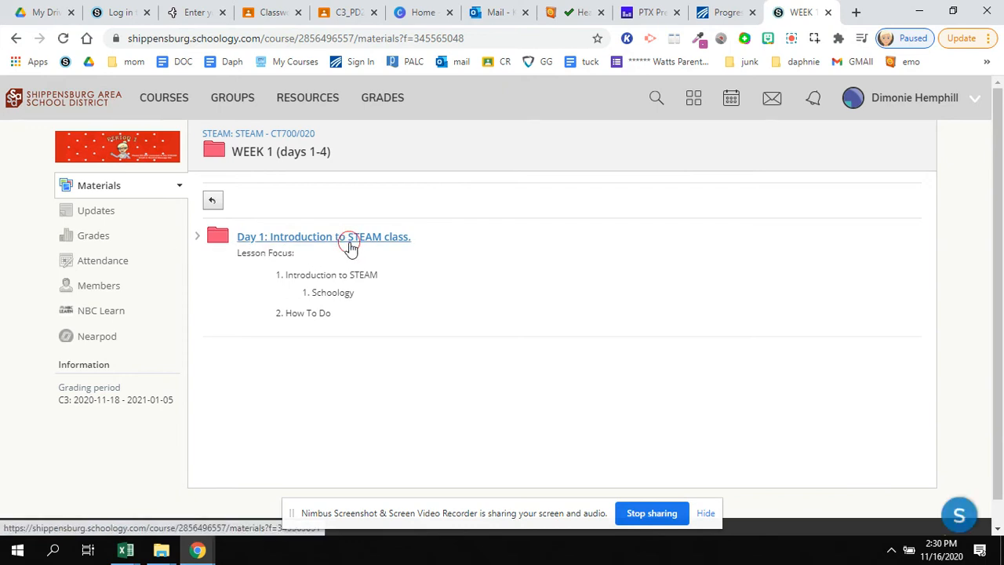
click(323, 236)
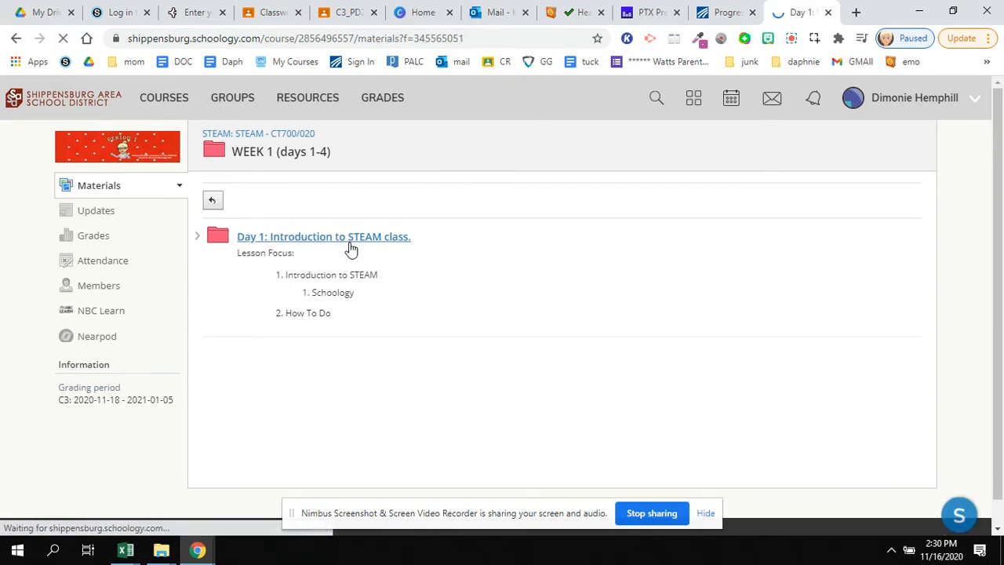
click(323, 236)
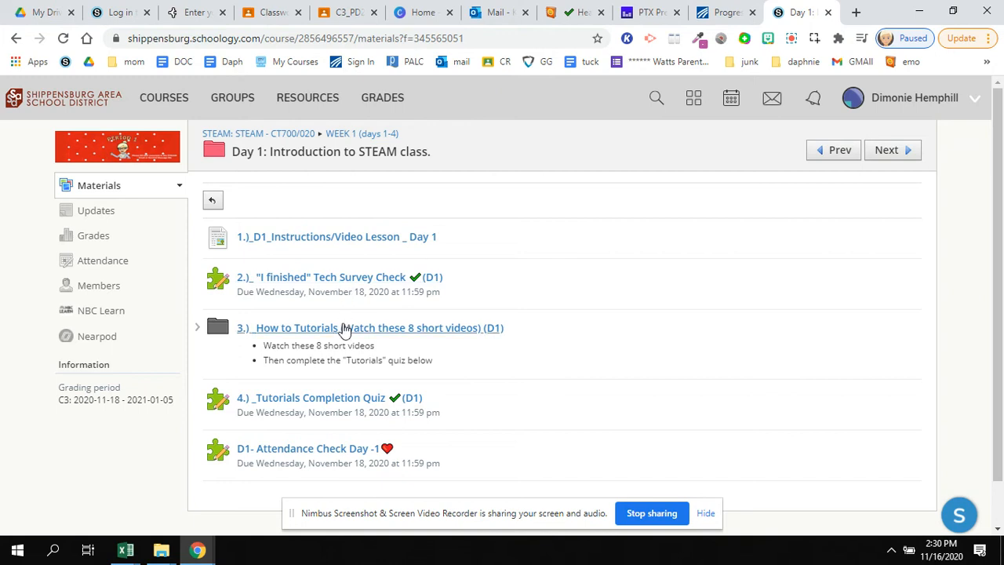
mouse_move(427, 243)
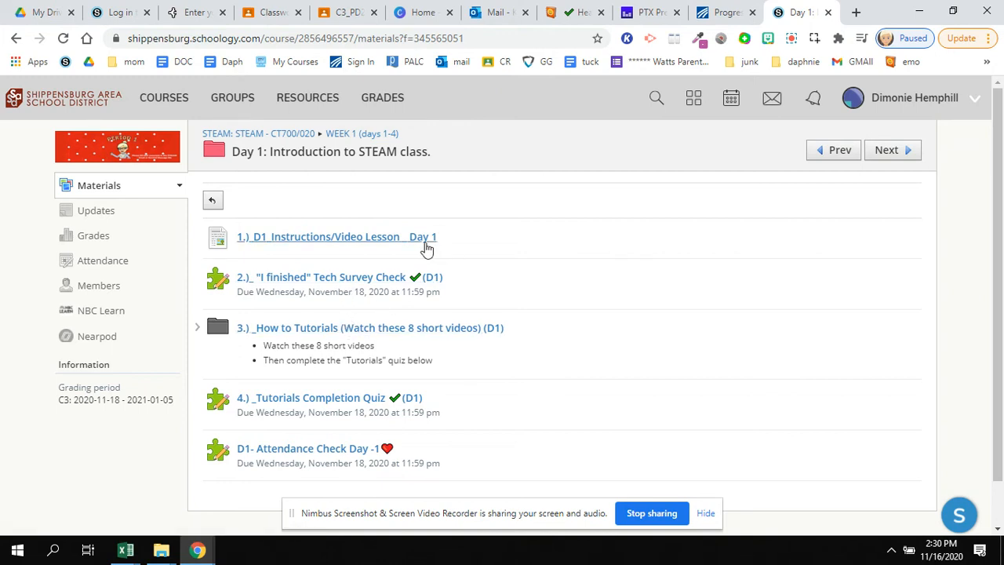
mouse_move(419, 281)
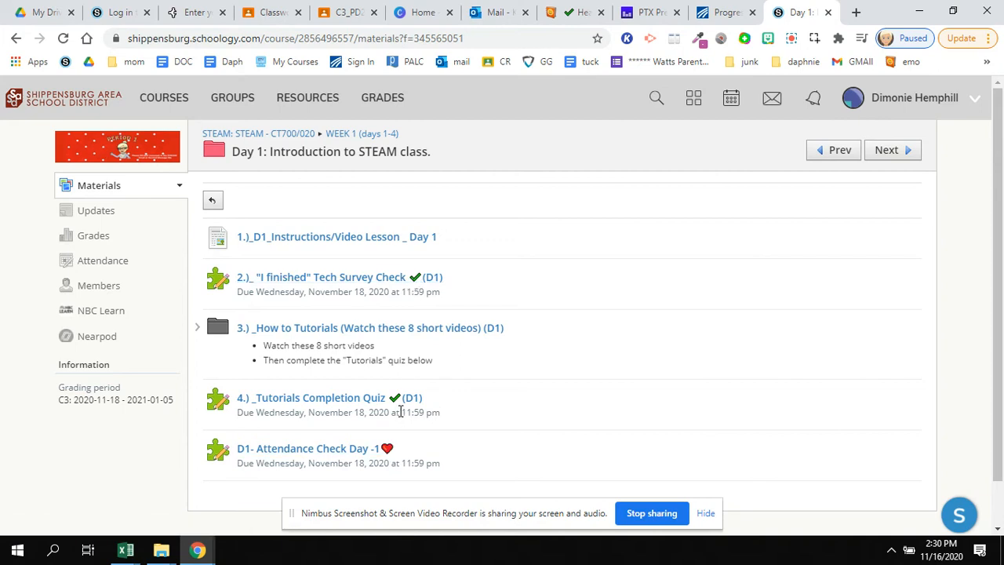
mouse_move(396, 455)
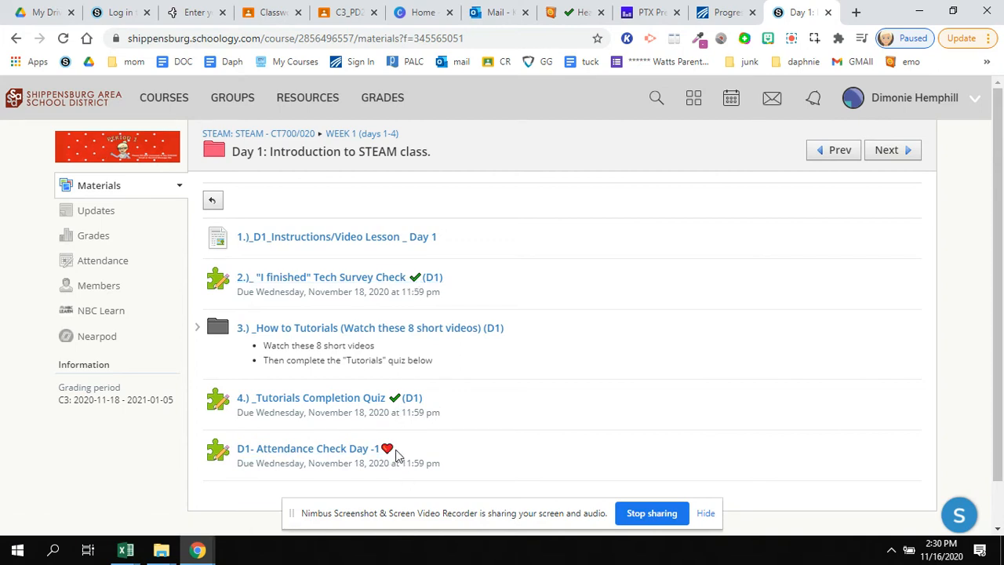
mouse_move(407, 445)
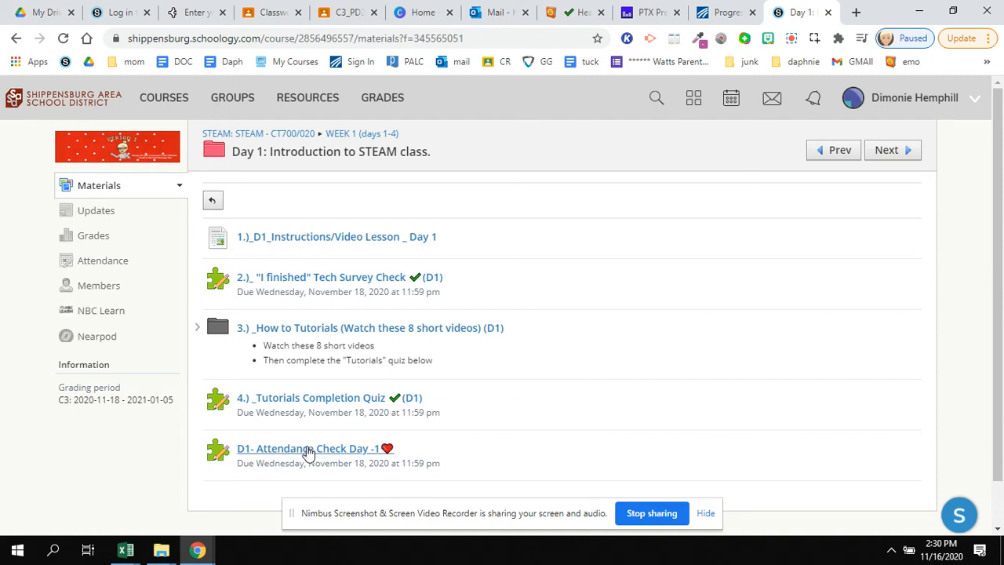
mouse_move(376, 453)
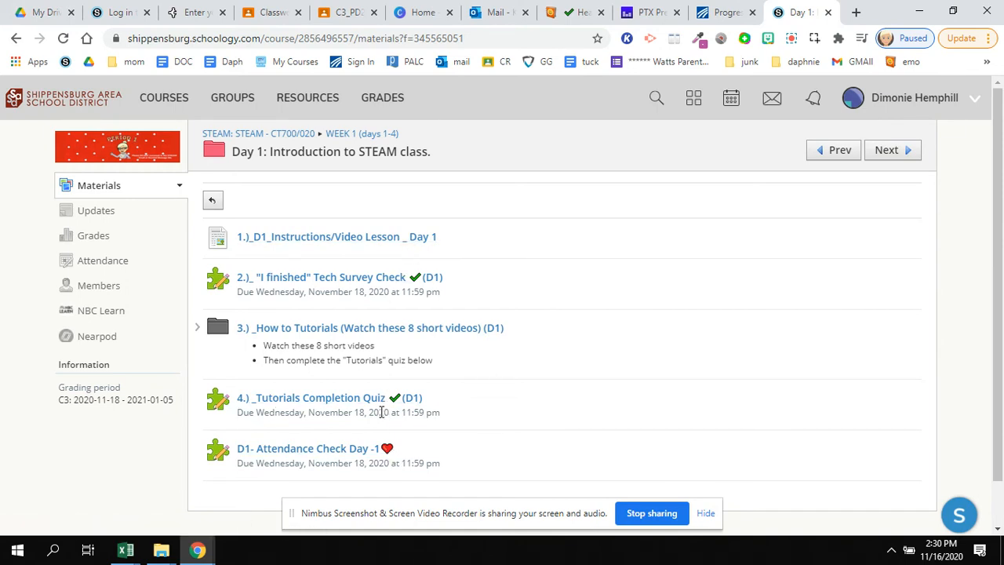
mouse_move(370, 287)
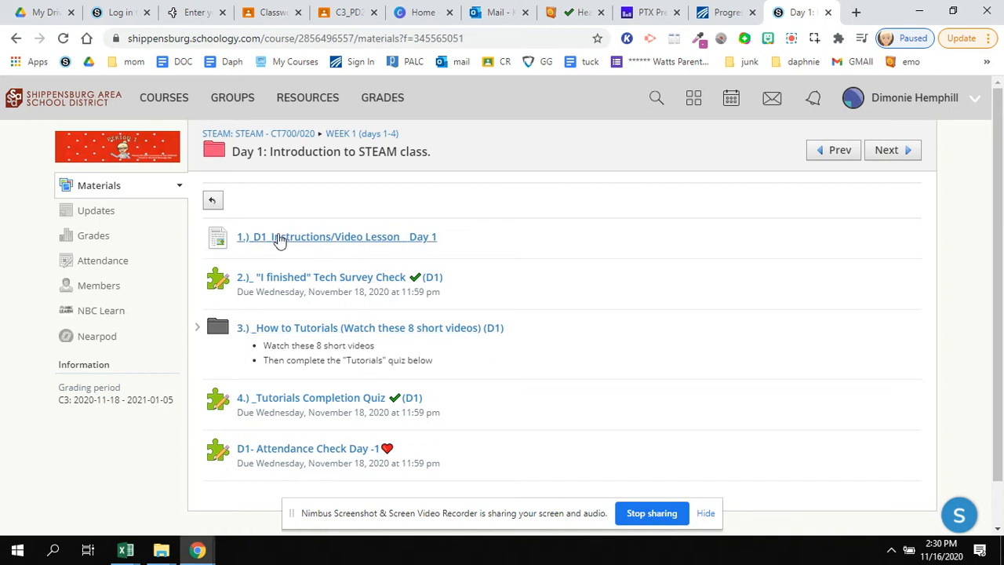
Step: Open the '1.)_D1_Instructions/Video Lesson _ Day 1' page
click(337, 236)
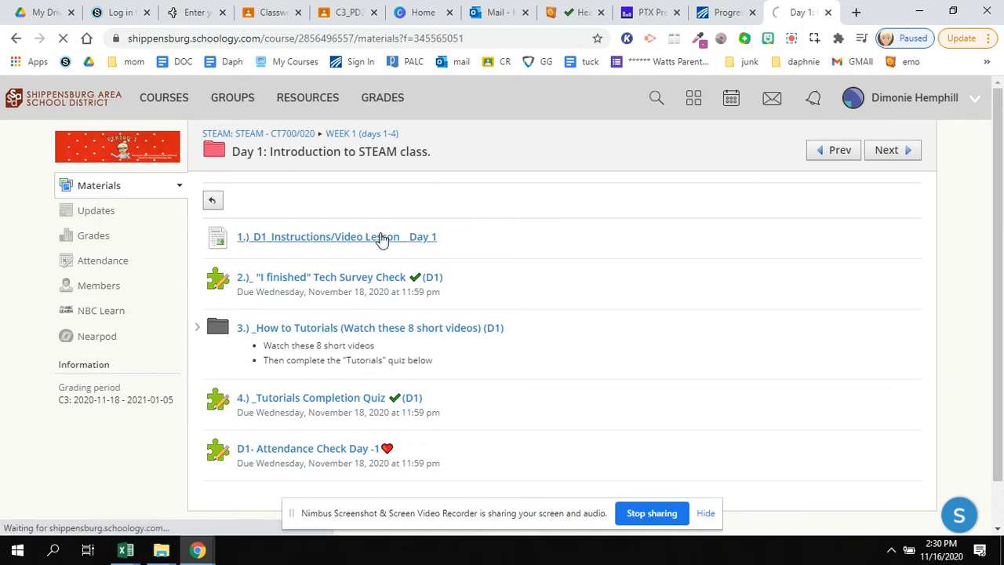
Step: Read through the Day 1 video and task list, then return via the Day 1 breadcrumb
click(337, 236)
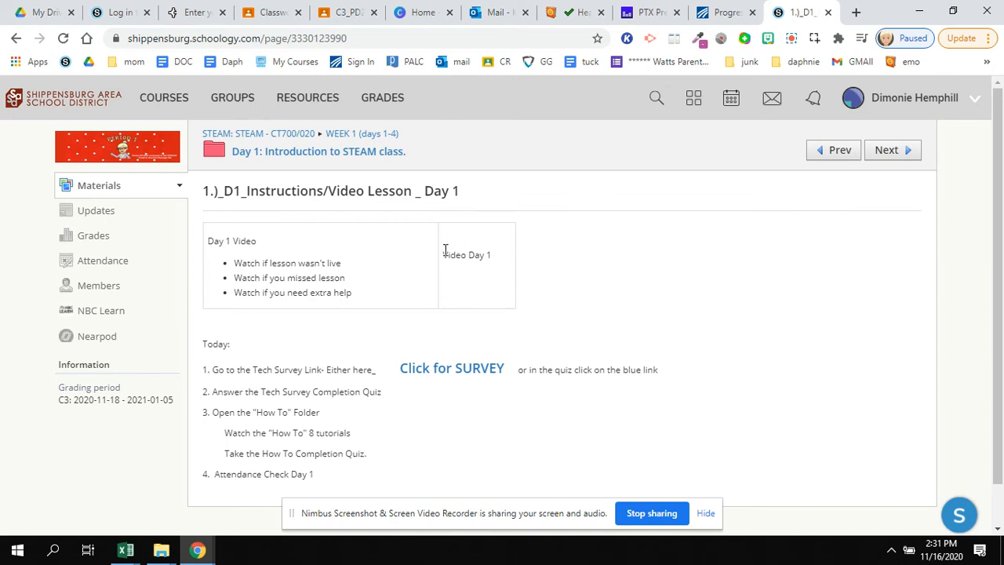
mouse_move(381, 282)
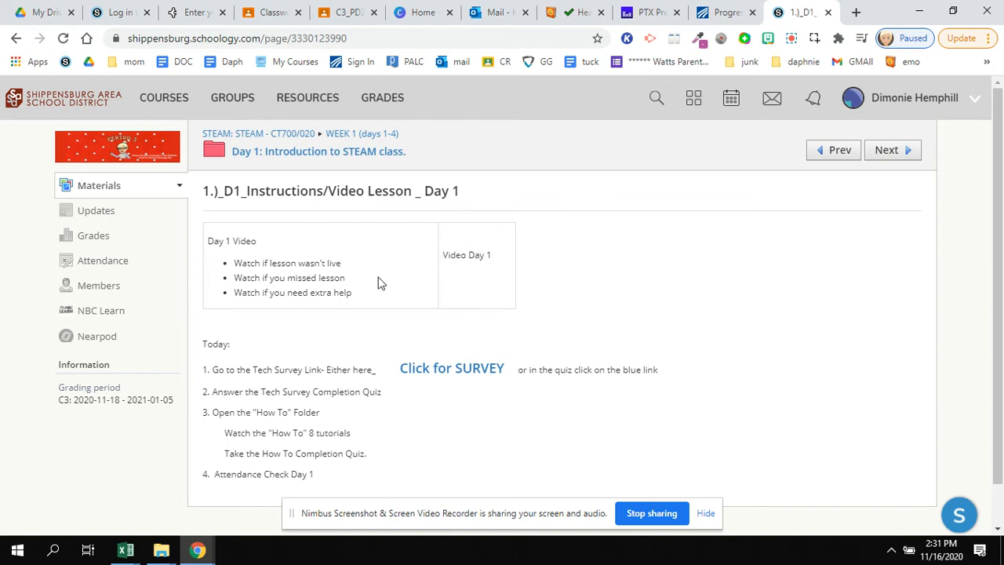
mouse_move(476, 269)
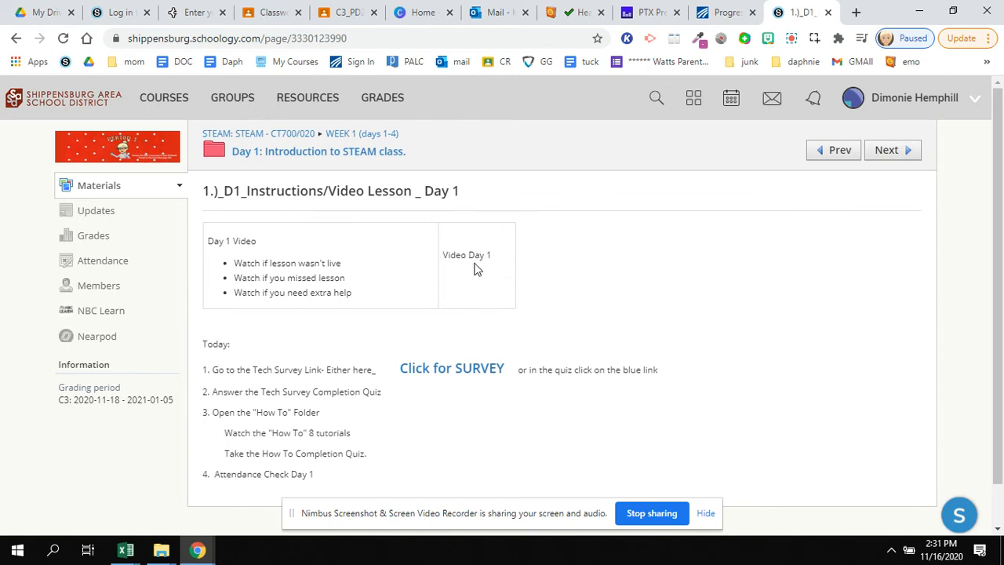
mouse_move(285, 261)
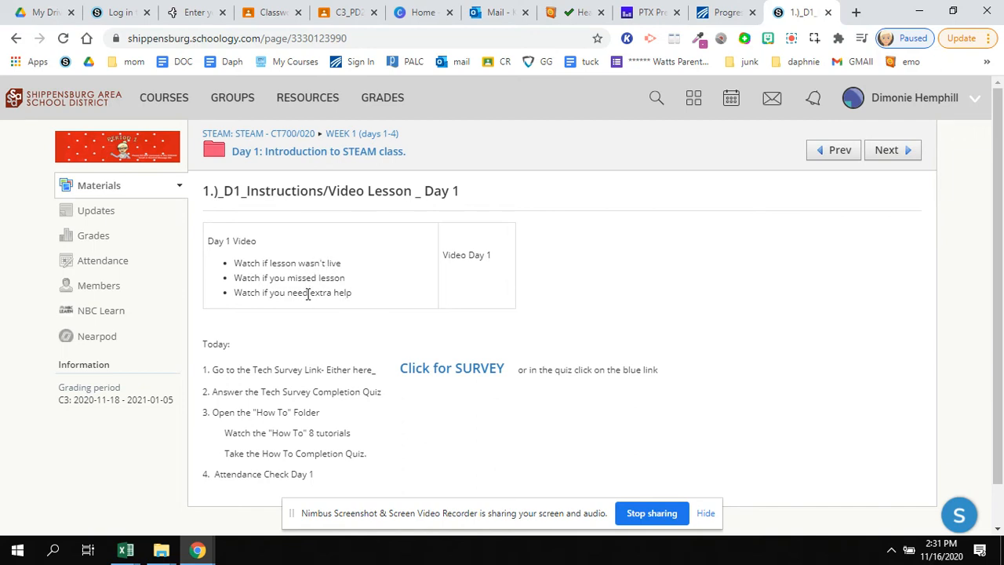
mouse_move(414, 294)
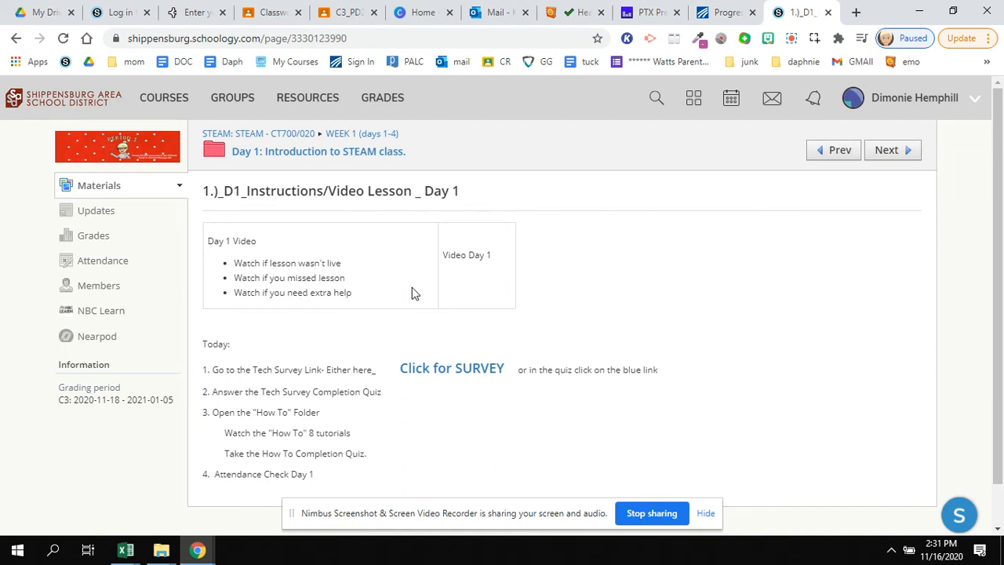
scroll(down, 3)
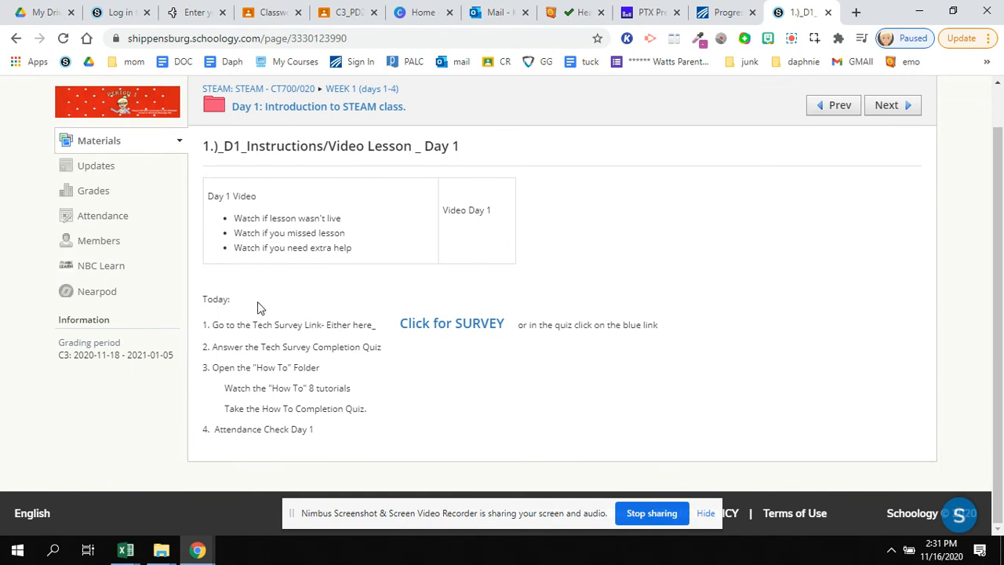
mouse_move(451, 328)
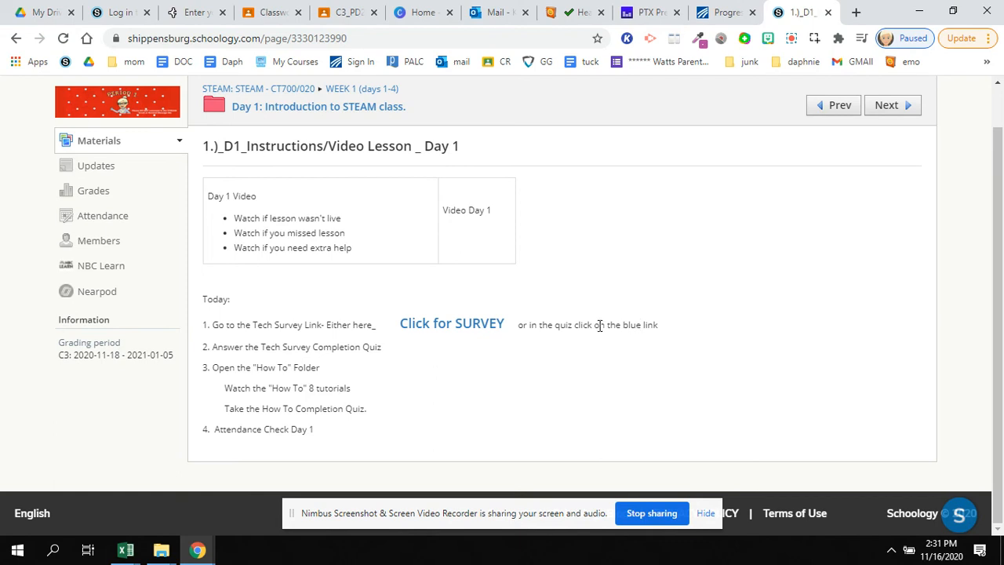
mouse_move(553, 347)
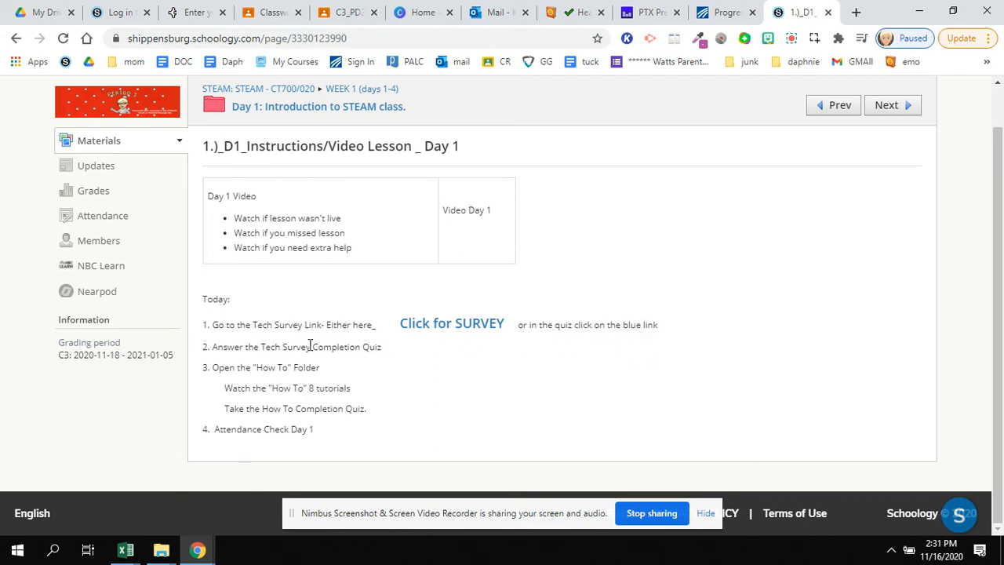
mouse_move(384, 359)
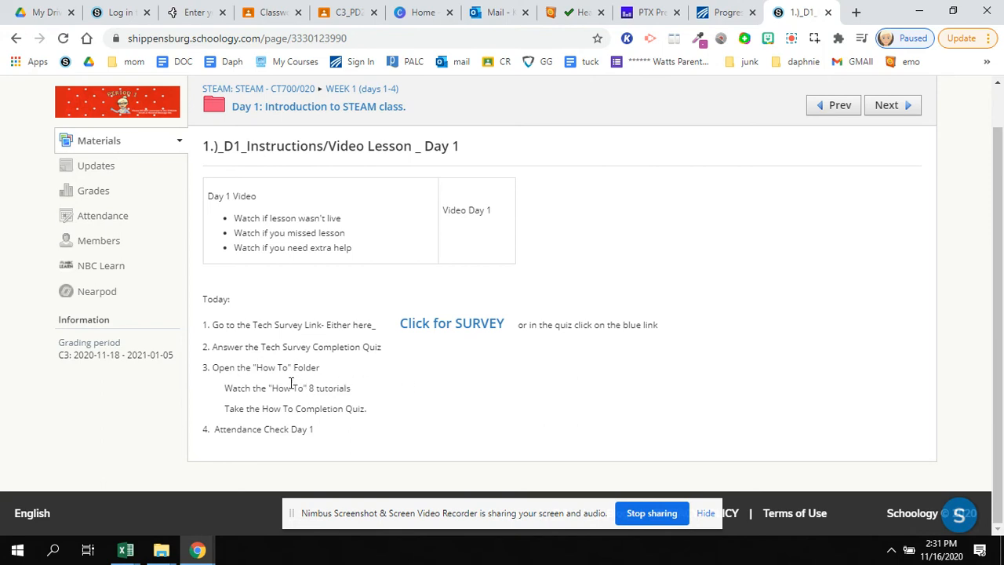
mouse_move(271, 409)
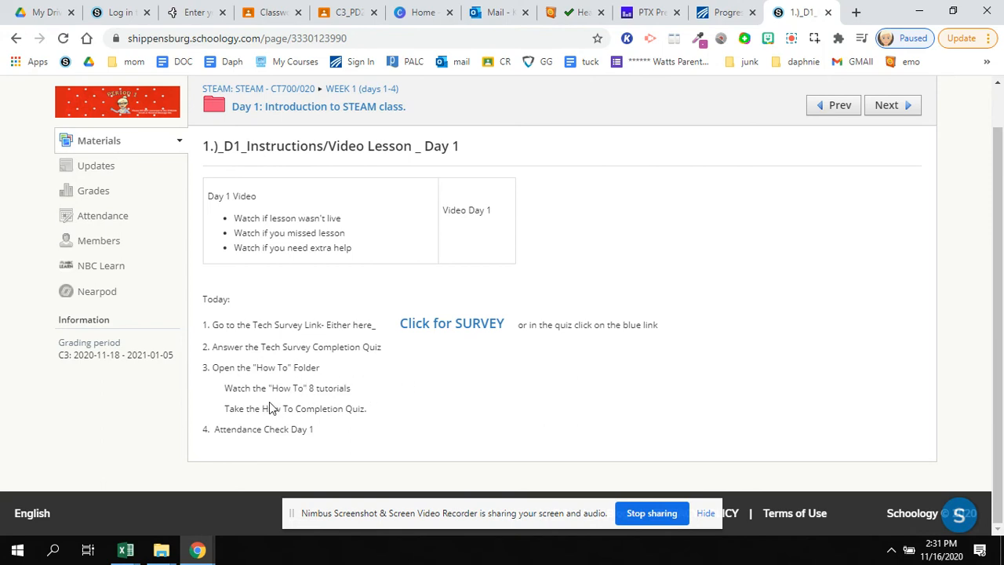
mouse_move(394, 421)
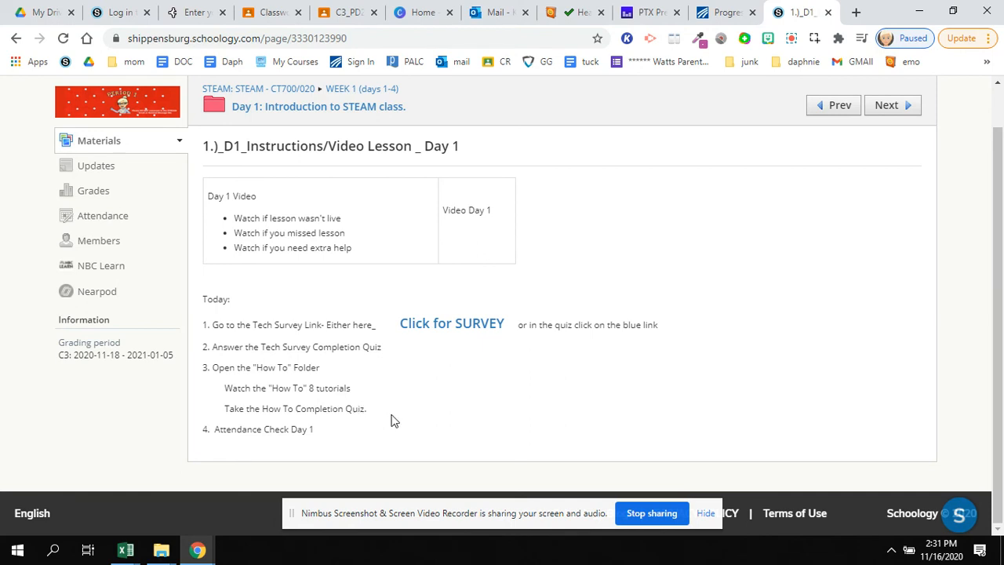
mouse_move(281, 442)
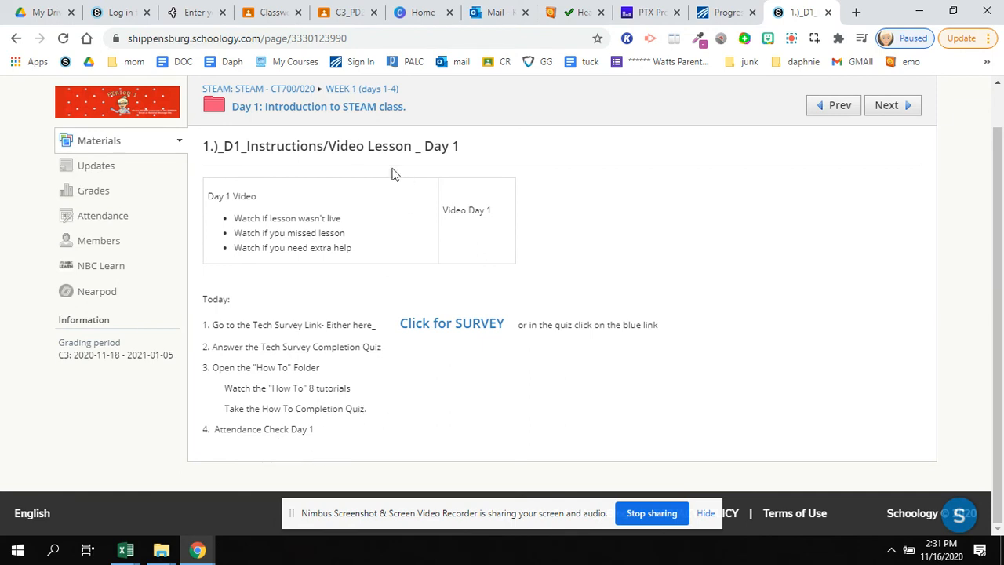
click(317, 106)
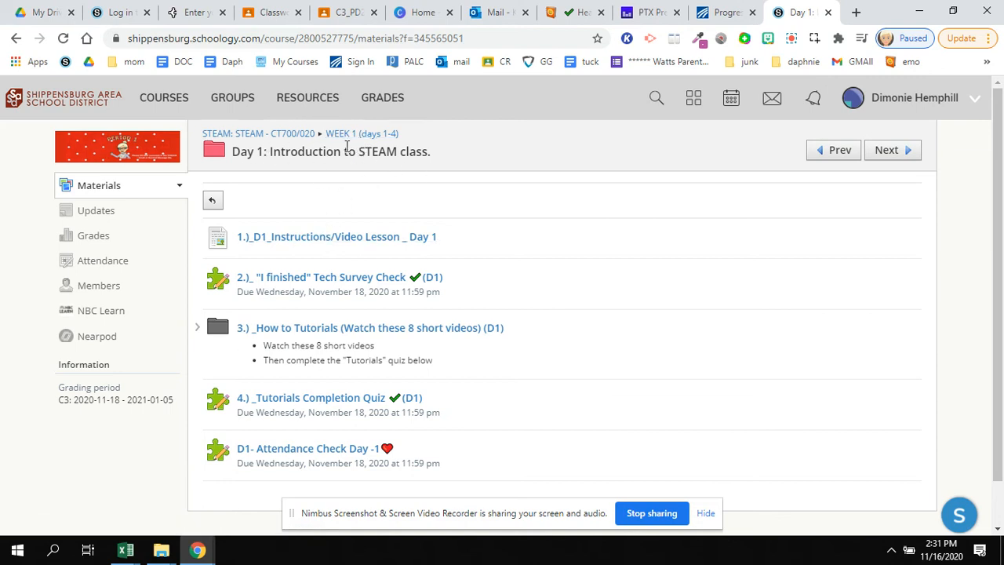
mouse_move(391, 137)
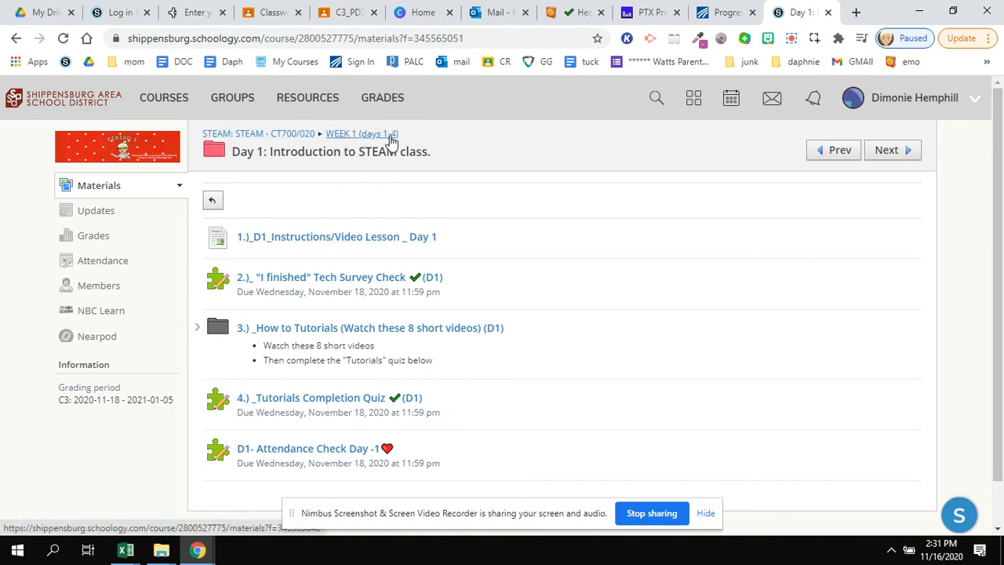
mouse_move(384, 142)
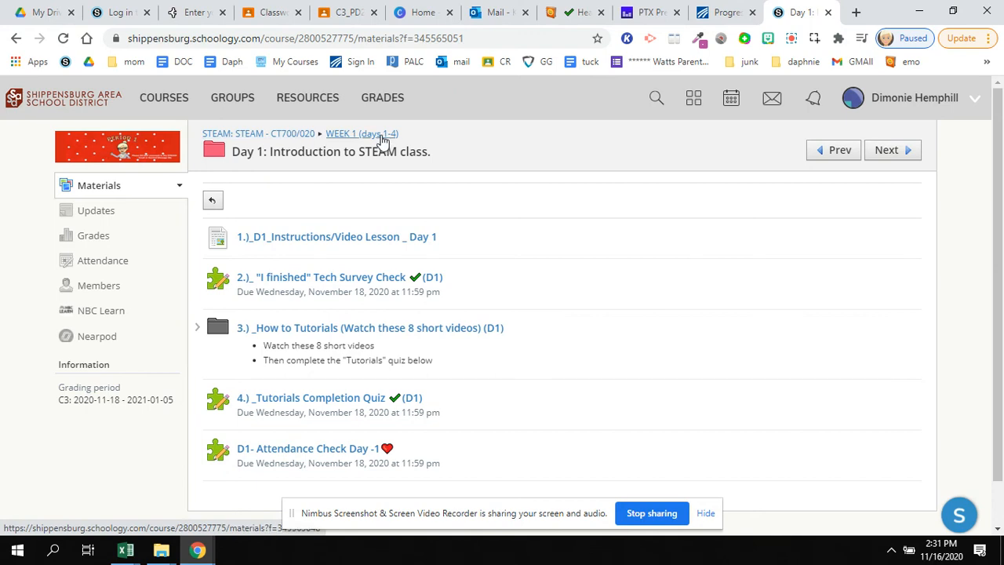
mouse_move(243, 133)
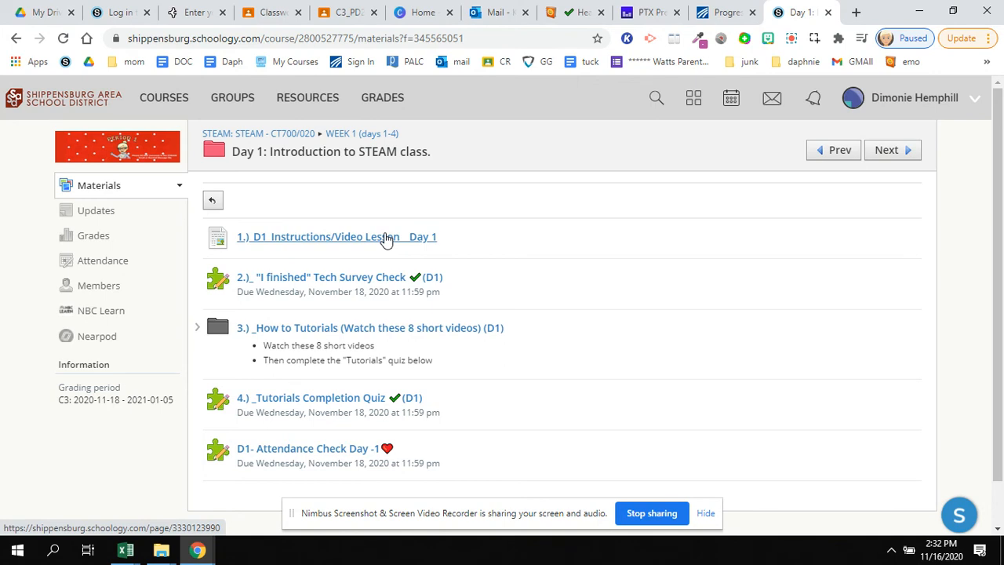
Step: Reopen the Day 1 instructions page, open its STEAM -Tech Form survey link, and come back
click(335, 236)
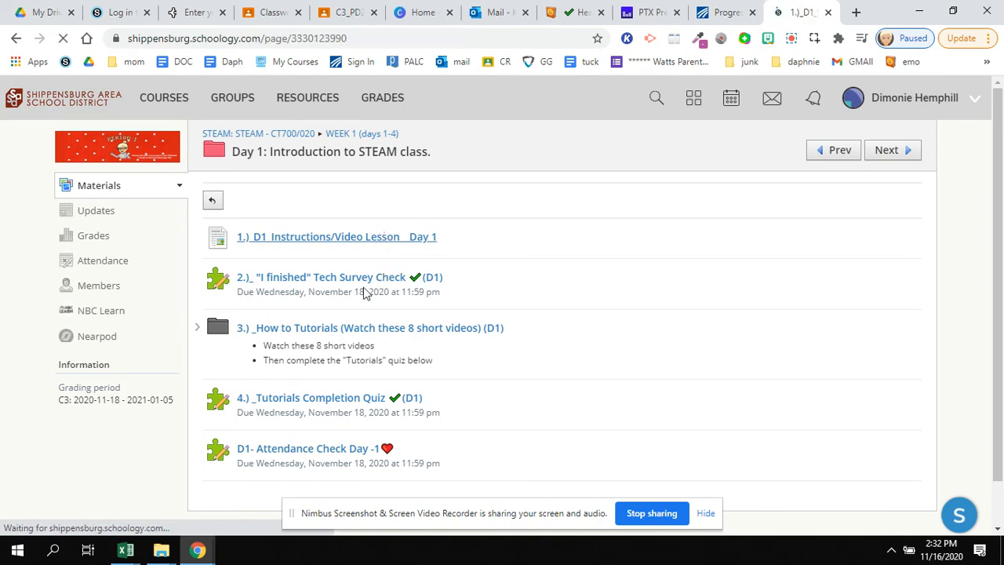
click(335, 236)
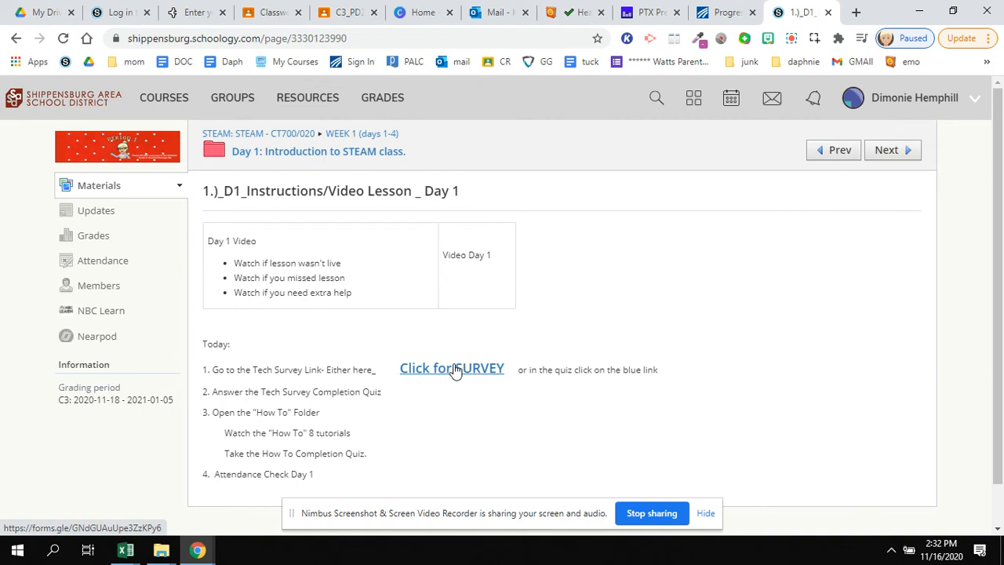
click(451, 368)
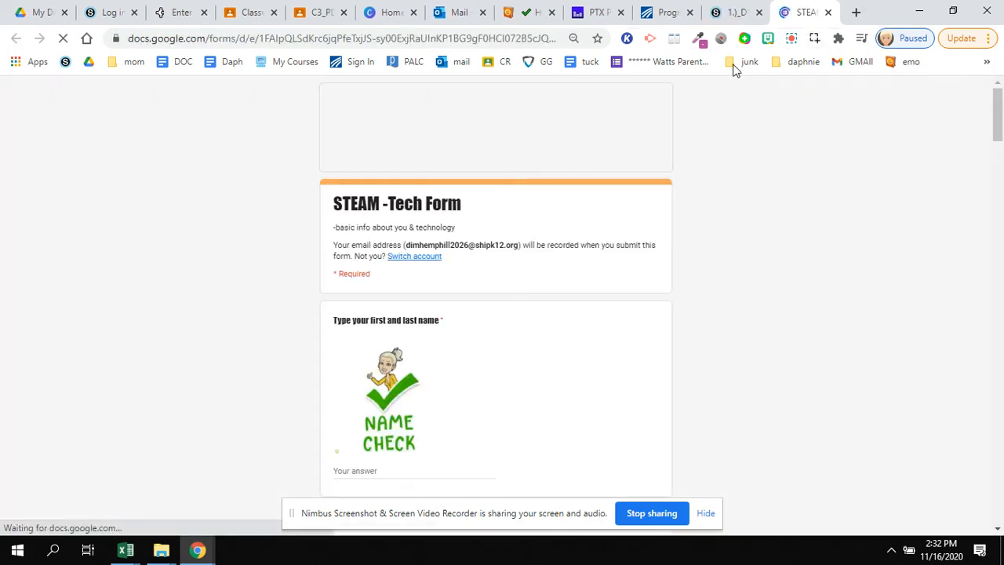
click(733, 12)
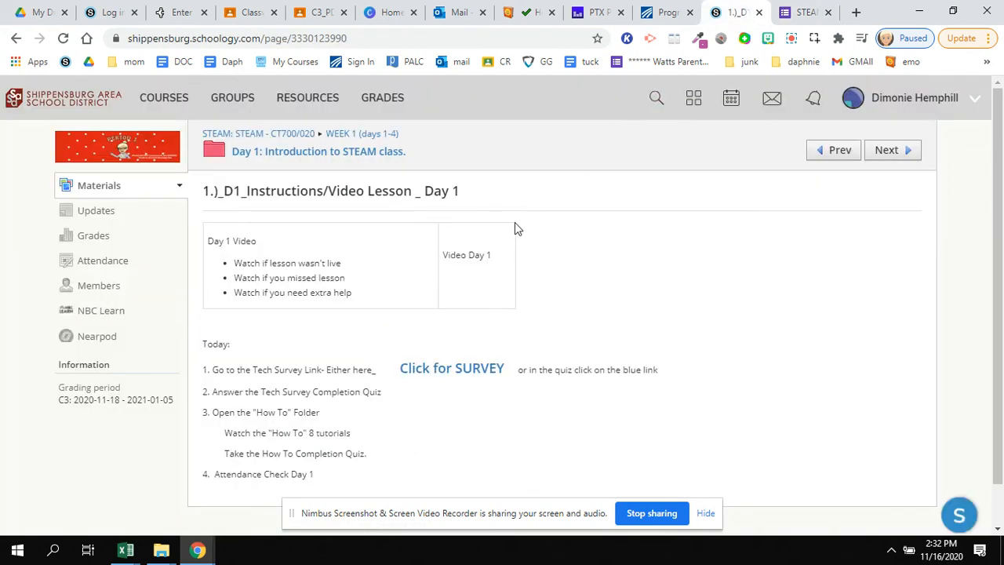
mouse_move(375, 163)
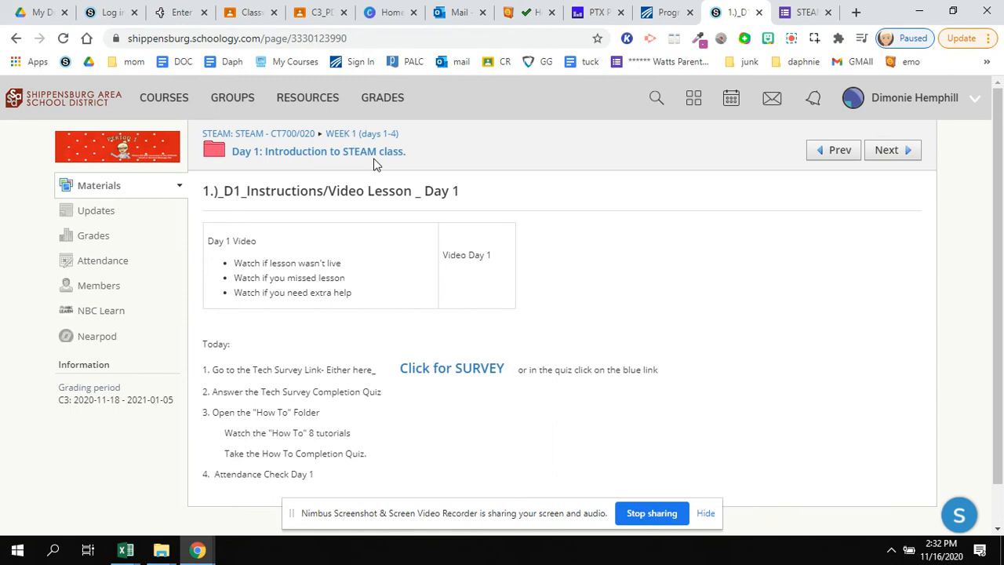
Step: Go back to the Day 1 folder, open '3.) _How to Tutorials' and browse its eight videos
click(318, 150)
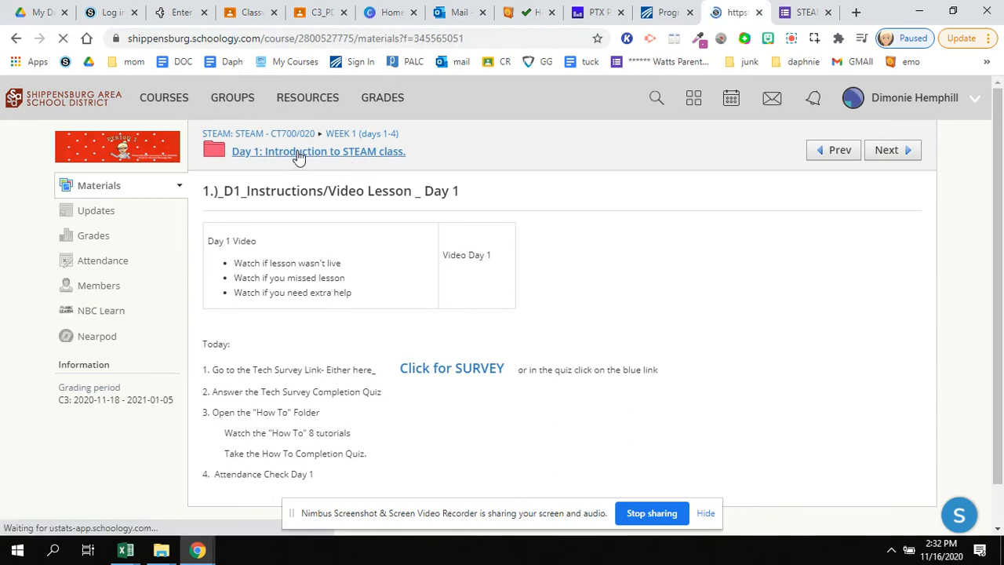
click(318, 151)
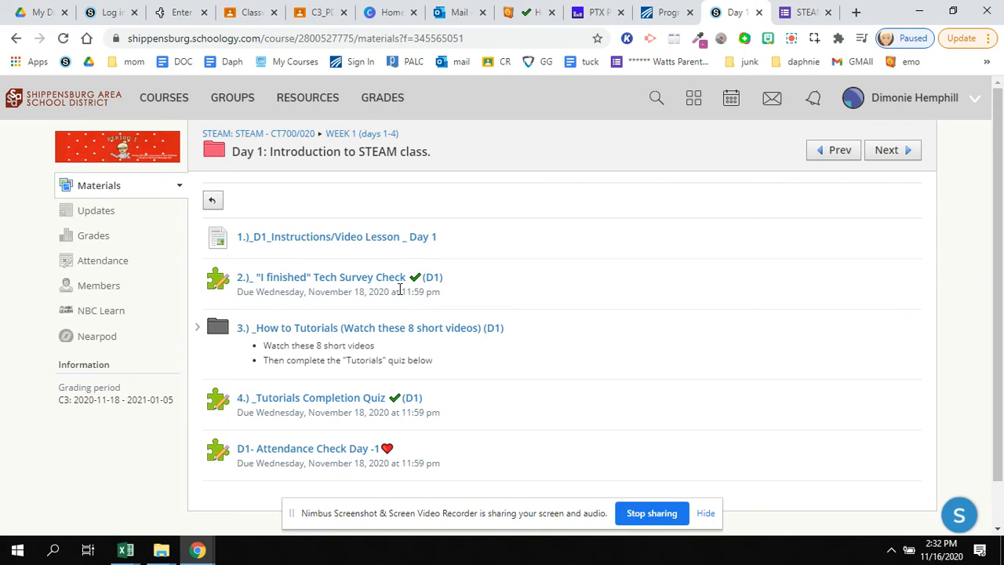
mouse_move(345, 327)
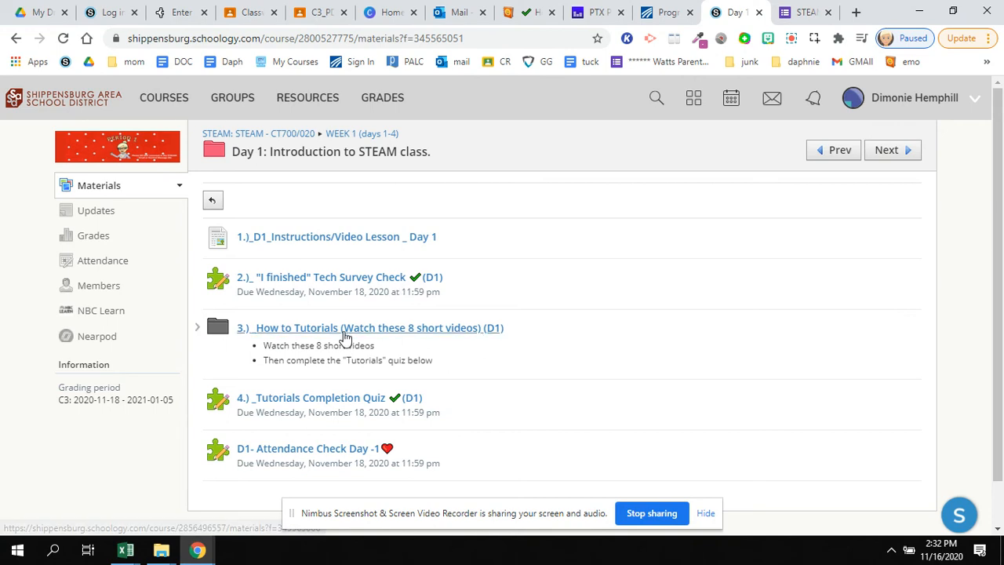
click(369, 327)
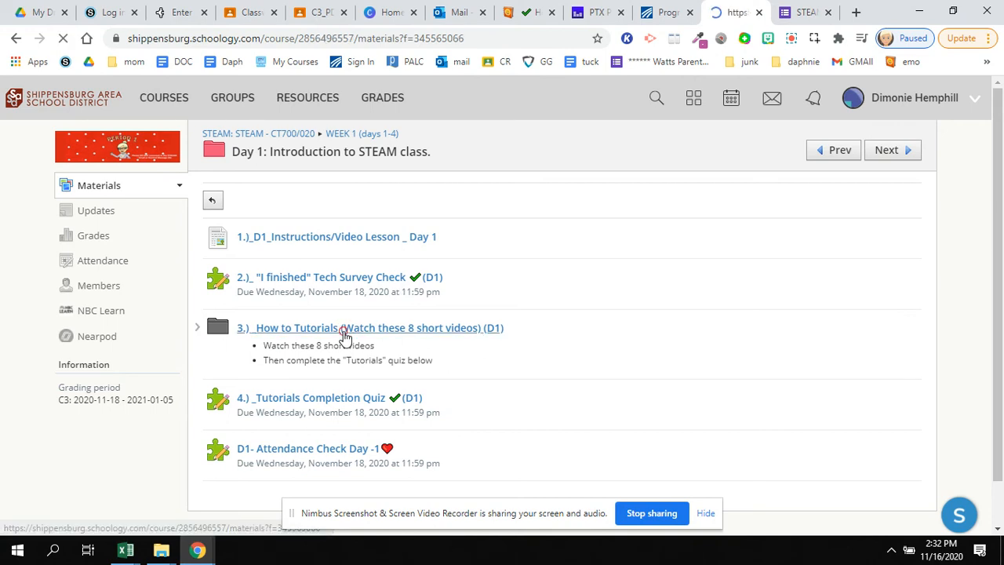
click(368, 327)
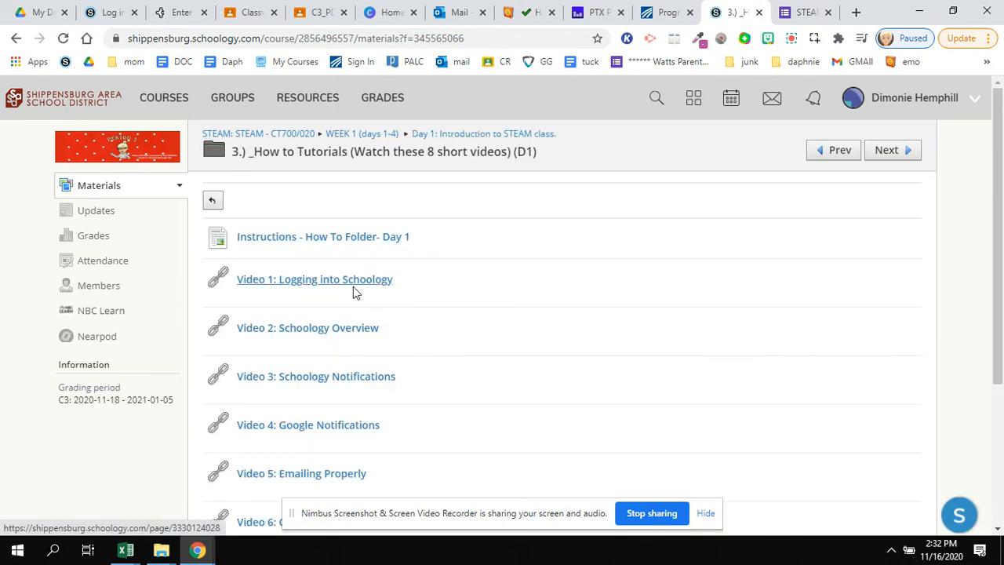
scroll(down, 3)
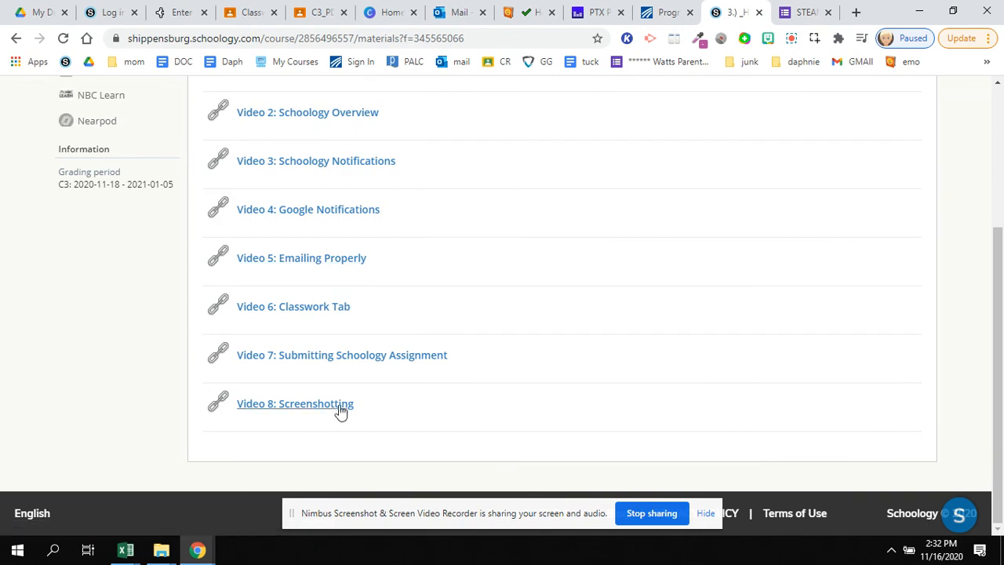
scroll(up, 3)
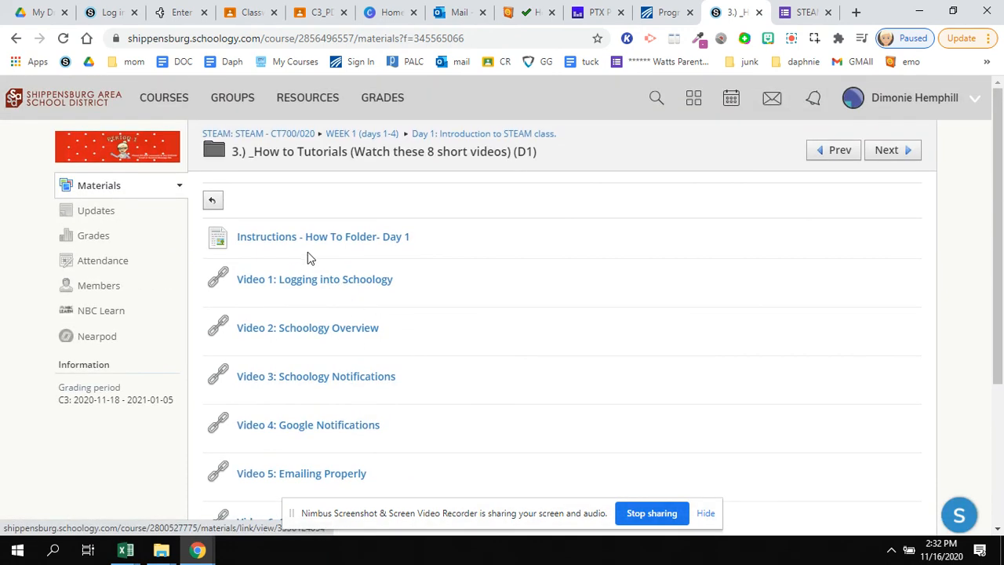
scroll(down, 3)
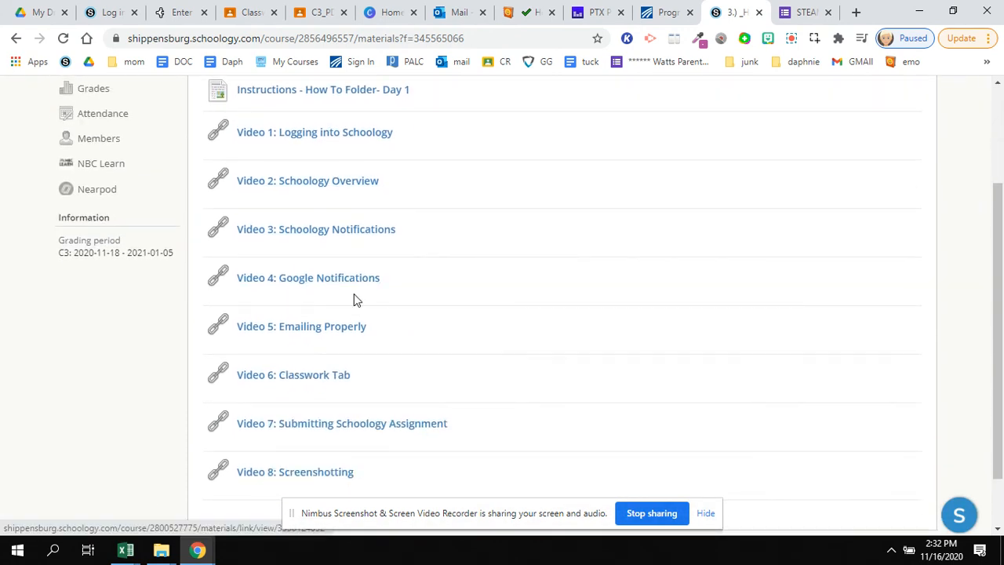
mouse_move(329, 384)
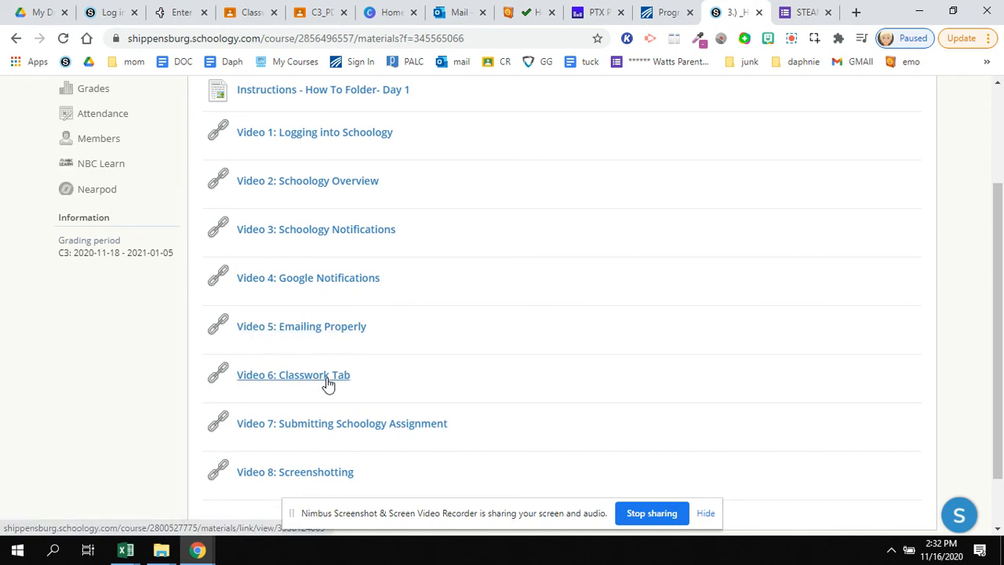
scroll(up, 3)
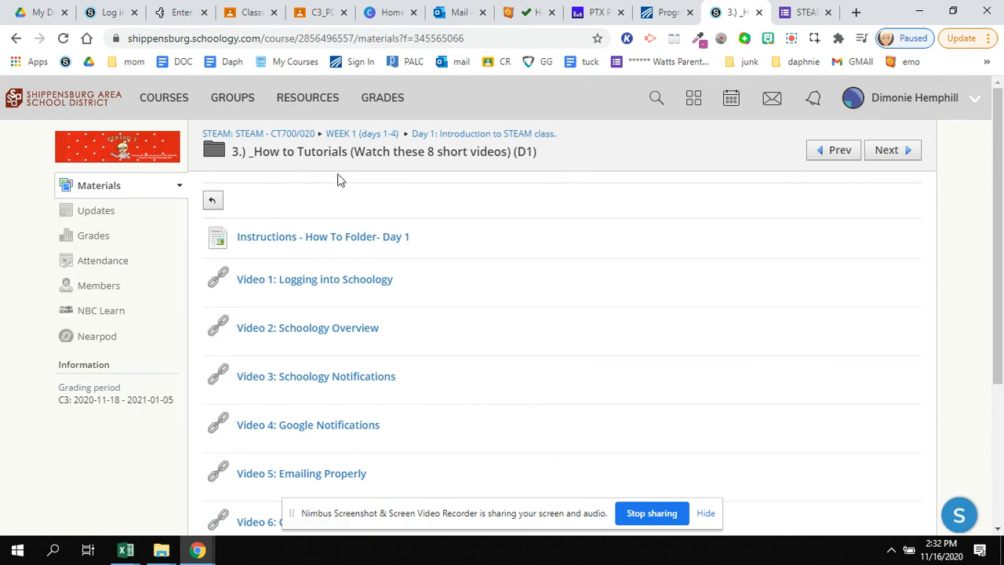
mouse_move(453, 133)
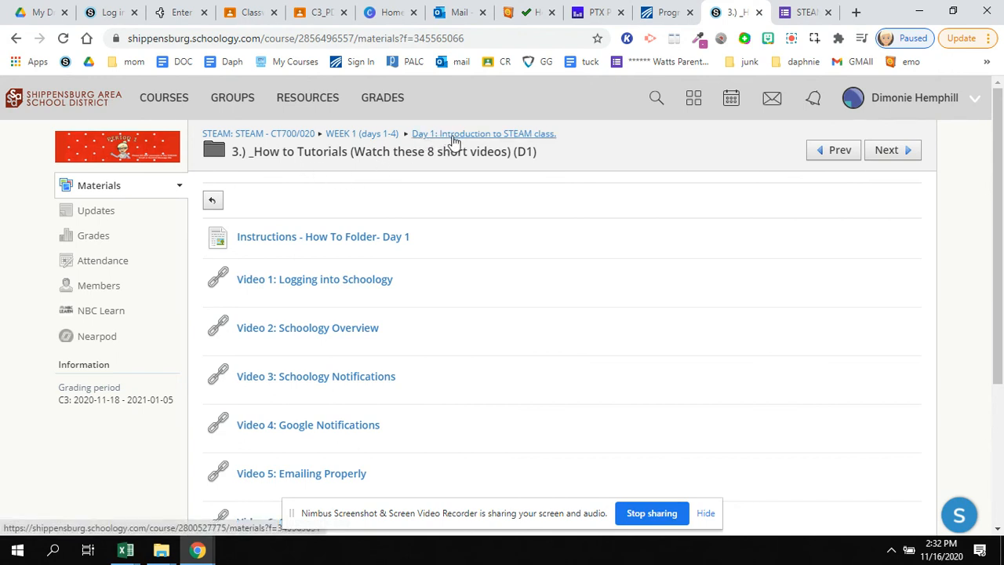
Step: Return to the Day 1 folder, scroll its list, then close the browser window
click(483, 133)
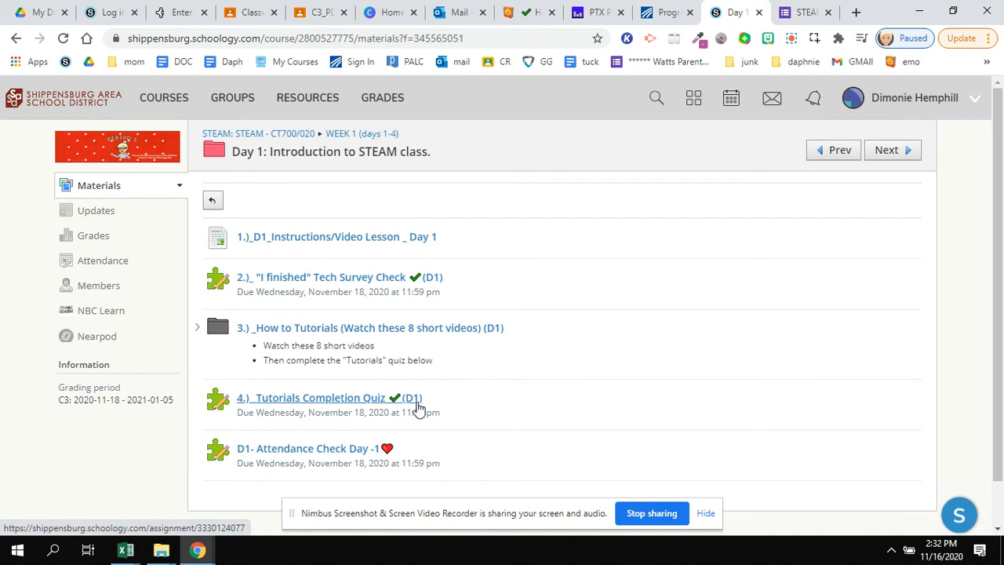
scroll(down, 3)
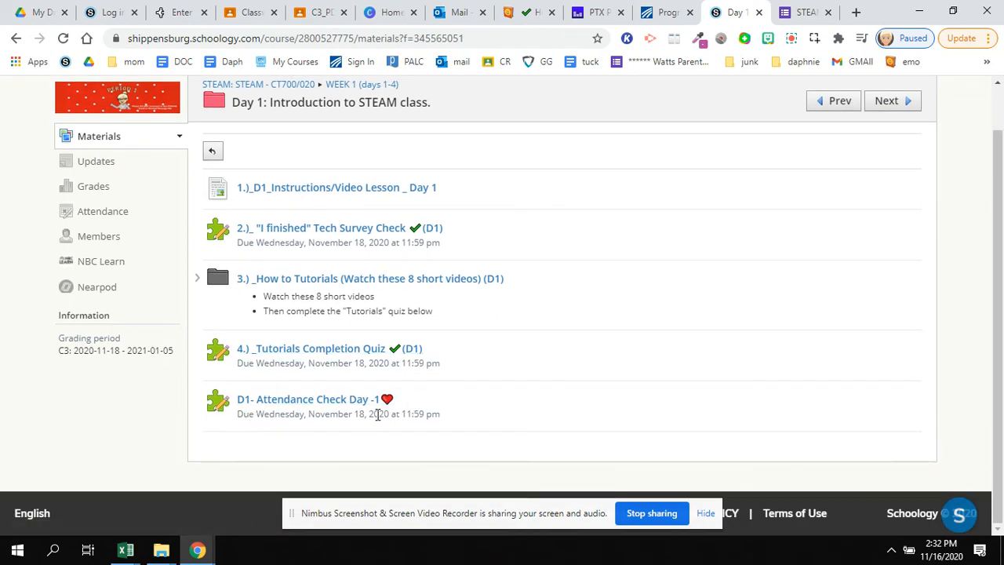
mouse_move(296, 411)
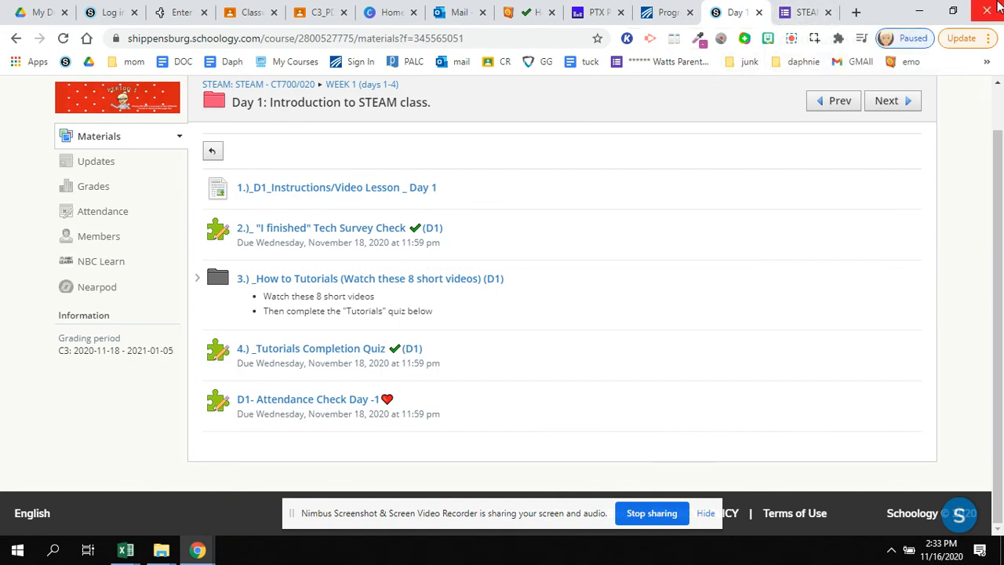
mouse_move(987, 11)
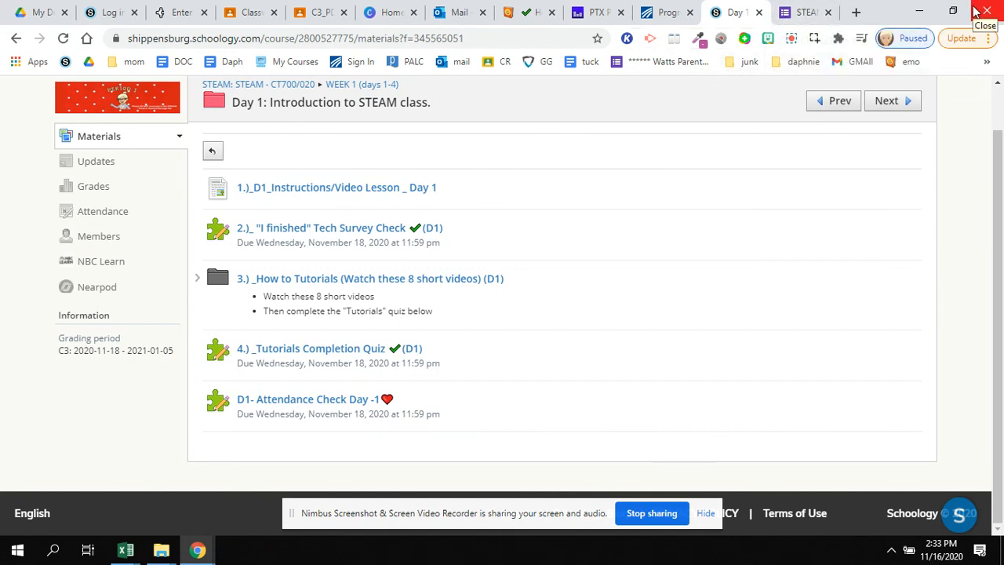
click(986, 11)
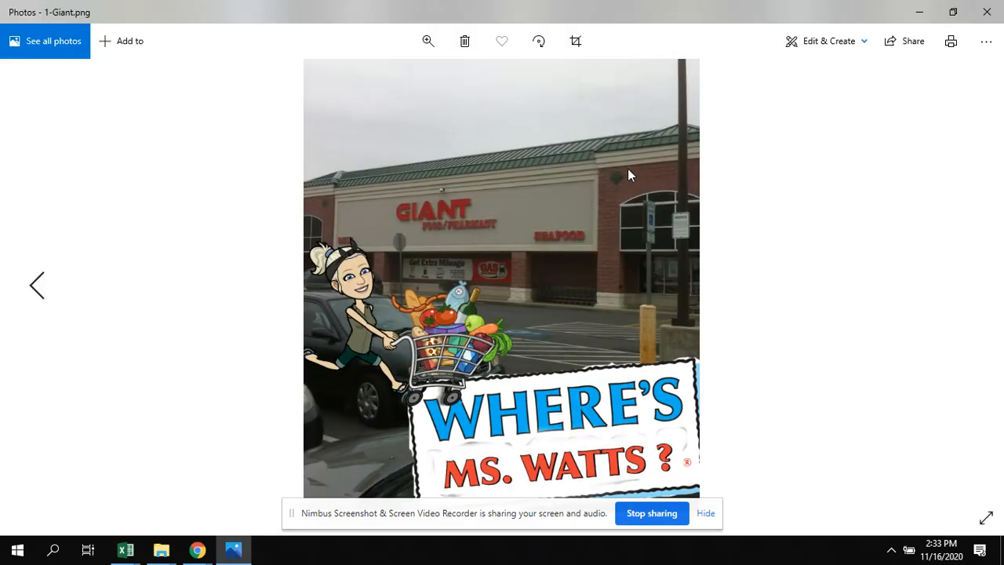
mouse_move(610, 268)
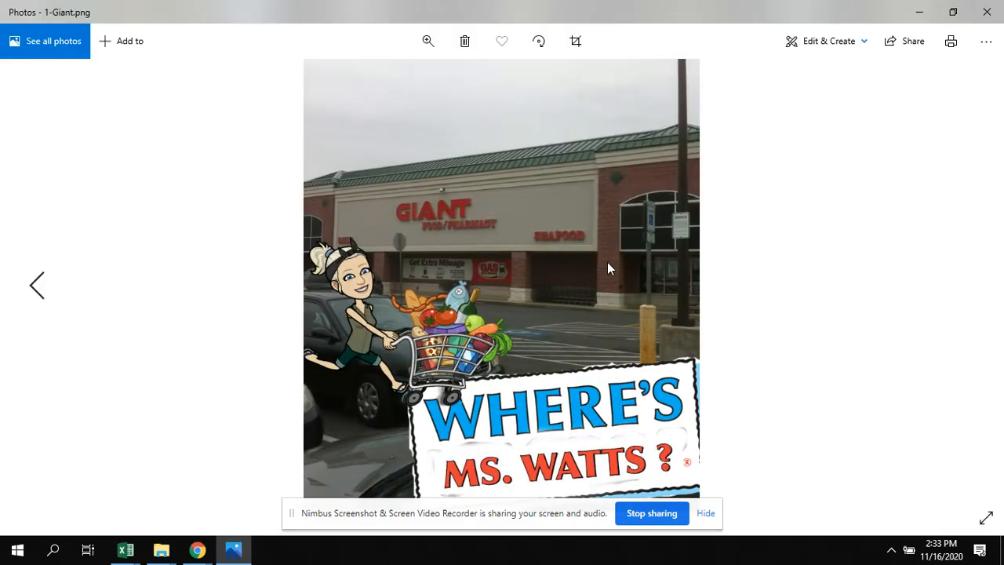
mouse_move(590, 236)
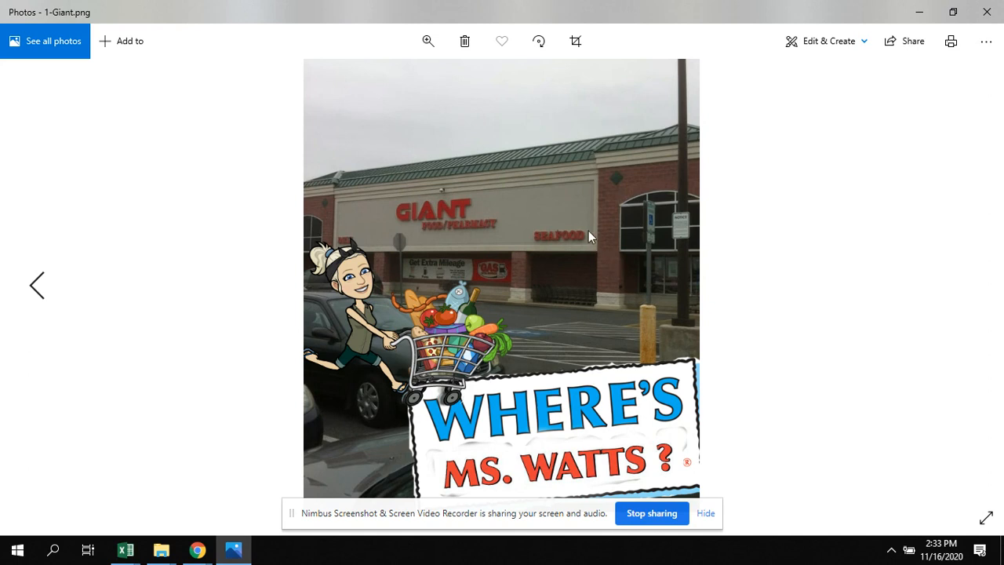
mouse_move(463, 224)
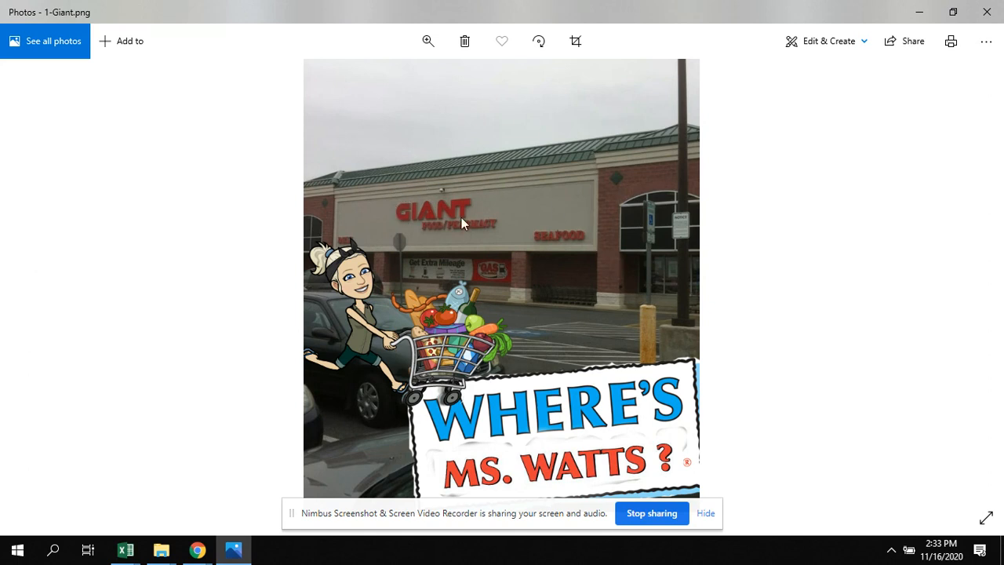
mouse_move(416, 218)
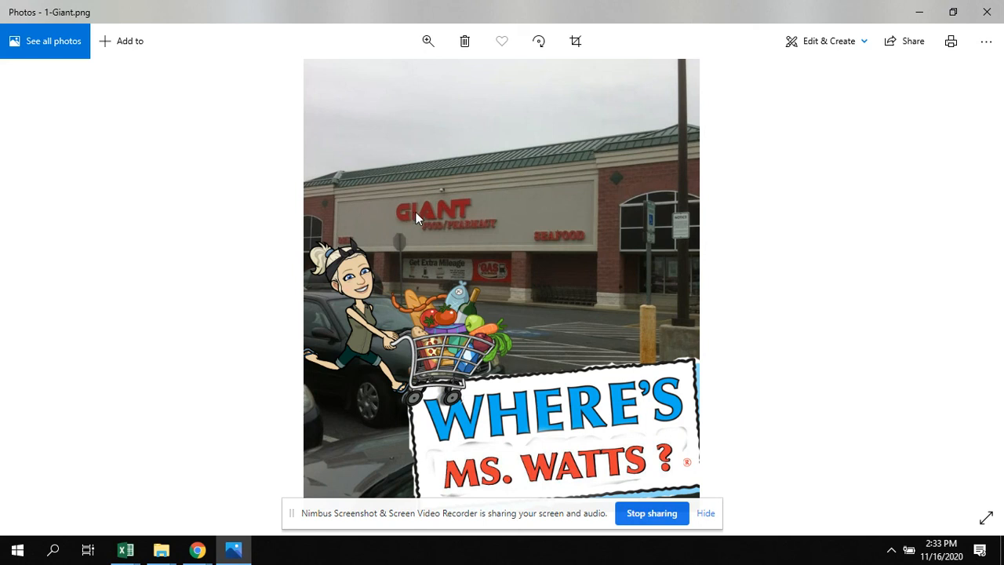
mouse_move(464, 225)
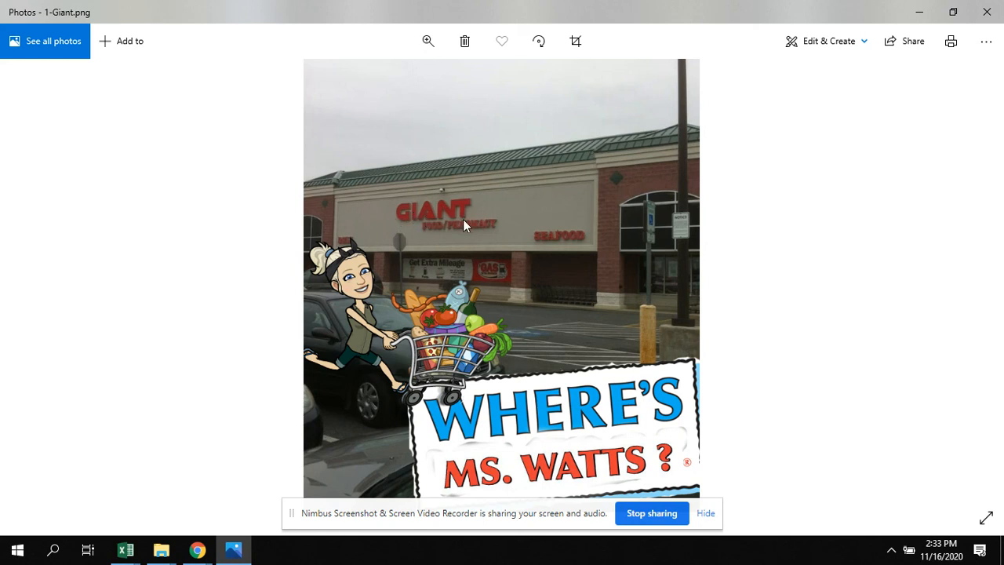
mouse_move(645, 370)
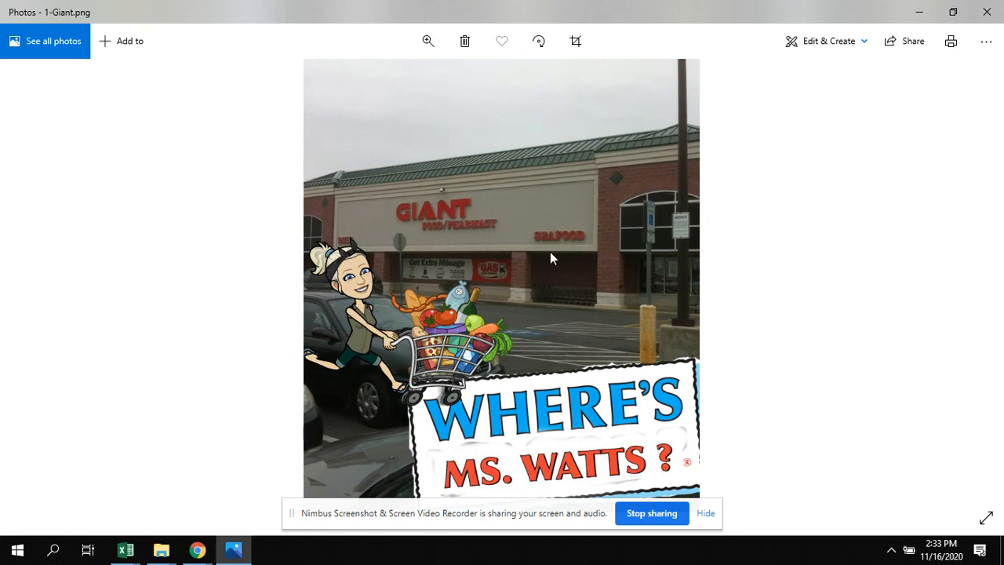
mouse_move(641, 322)
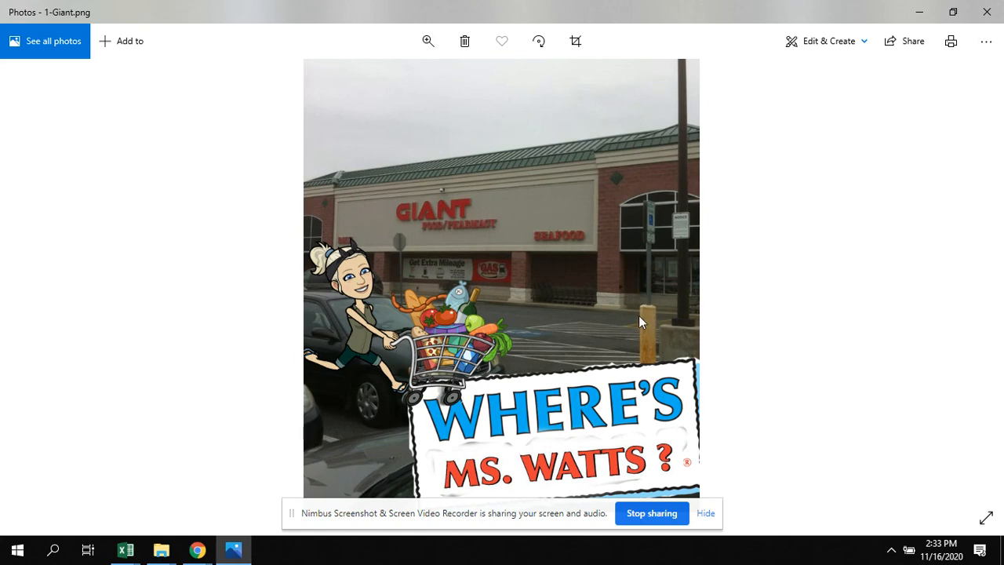
mouse_move(554, 267)
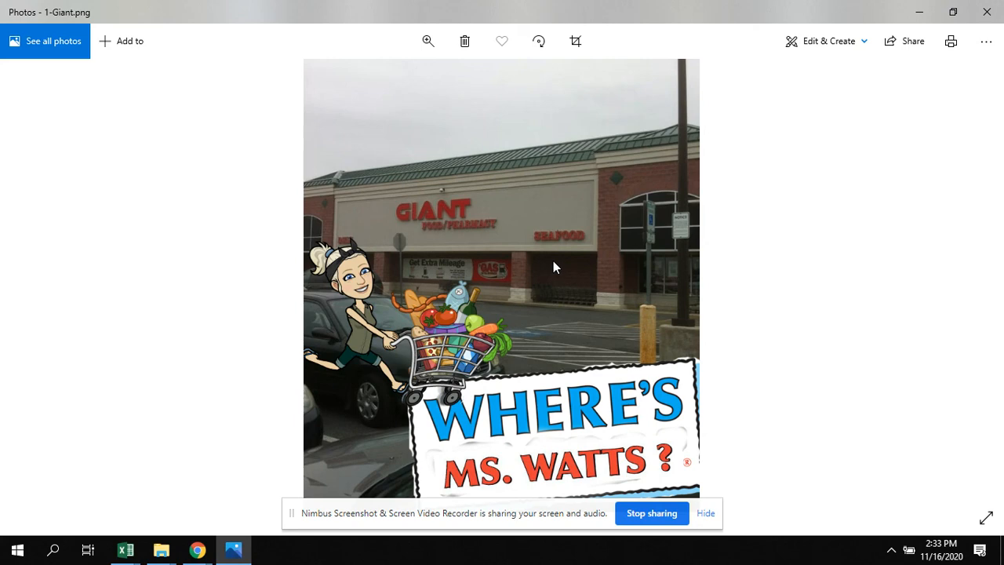
mouse_move(605, 216)
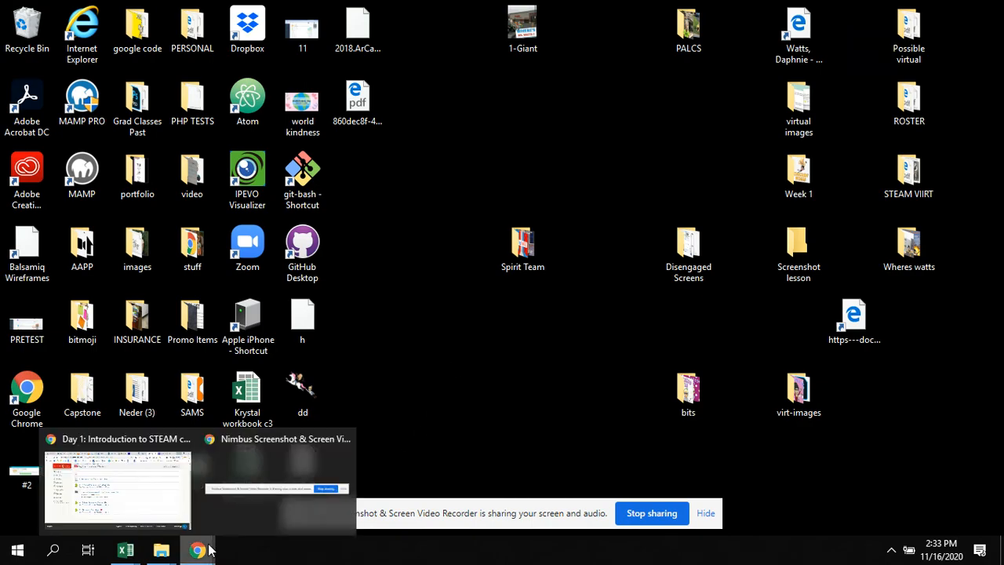
Step: Restore the Chrome window from the taskbar showing the Day 1 folder
click(118, 482)
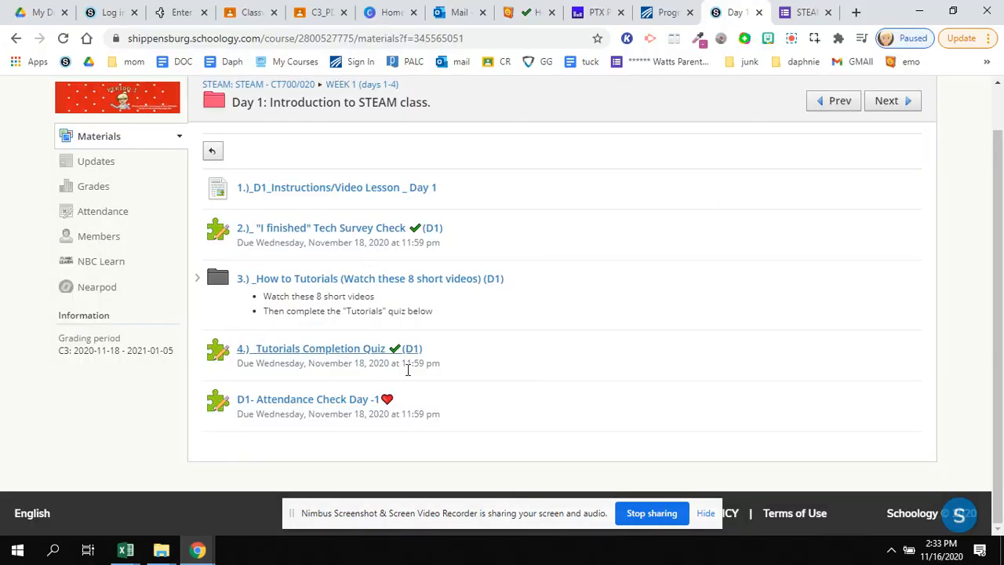
mouse_move(363, 214)
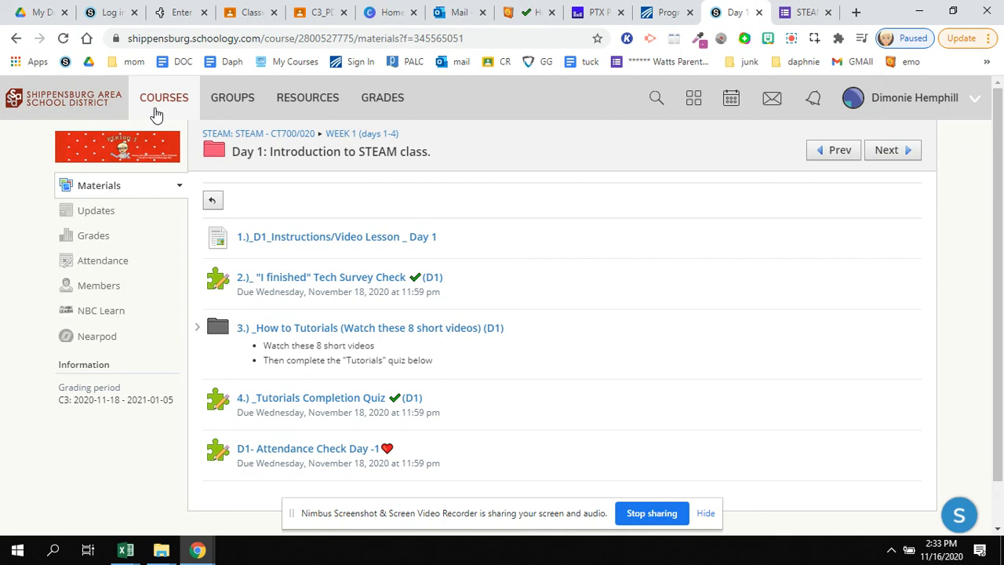
mouse_move(167, 125)
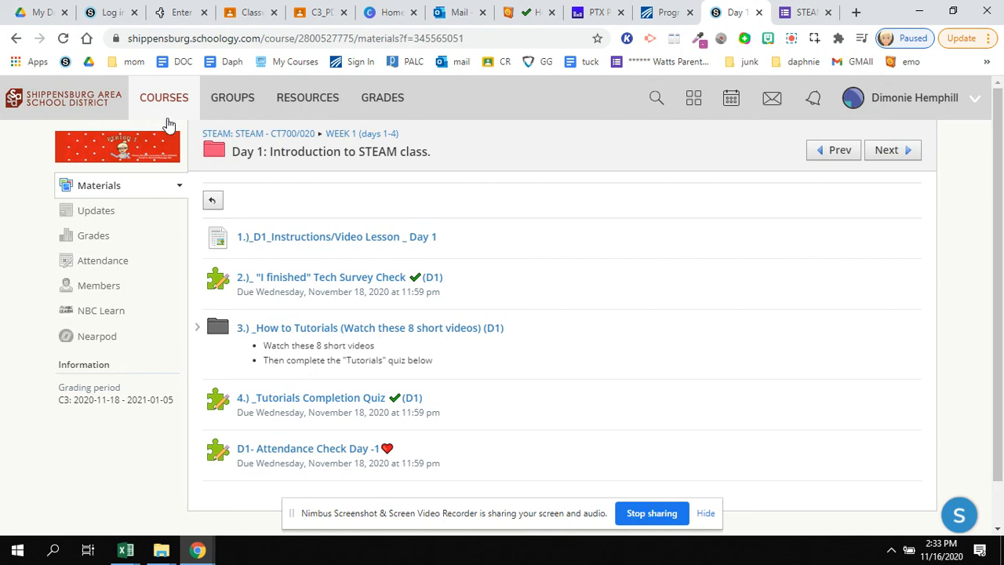
mouse_move(494, 377)
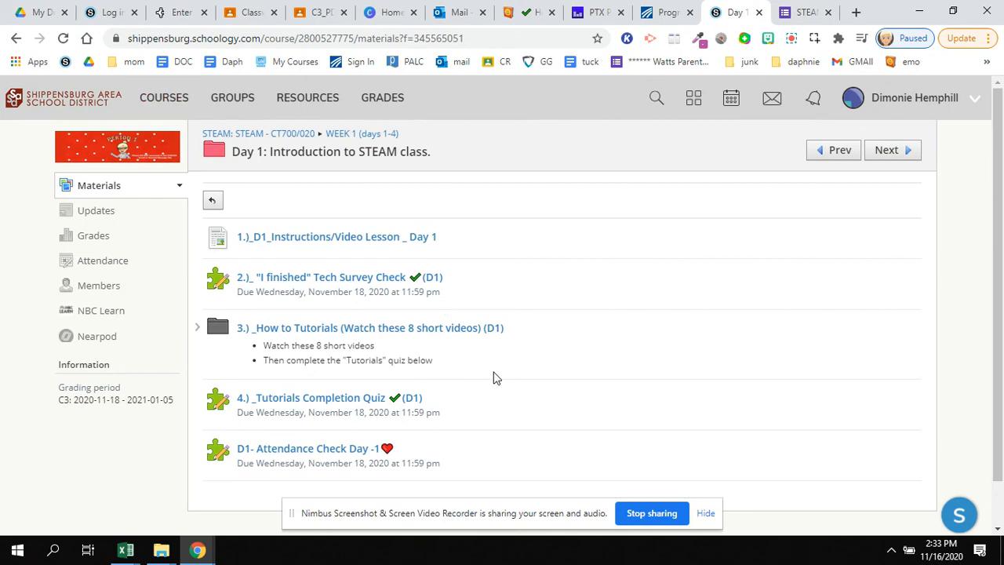
mouse_move(197, 139)
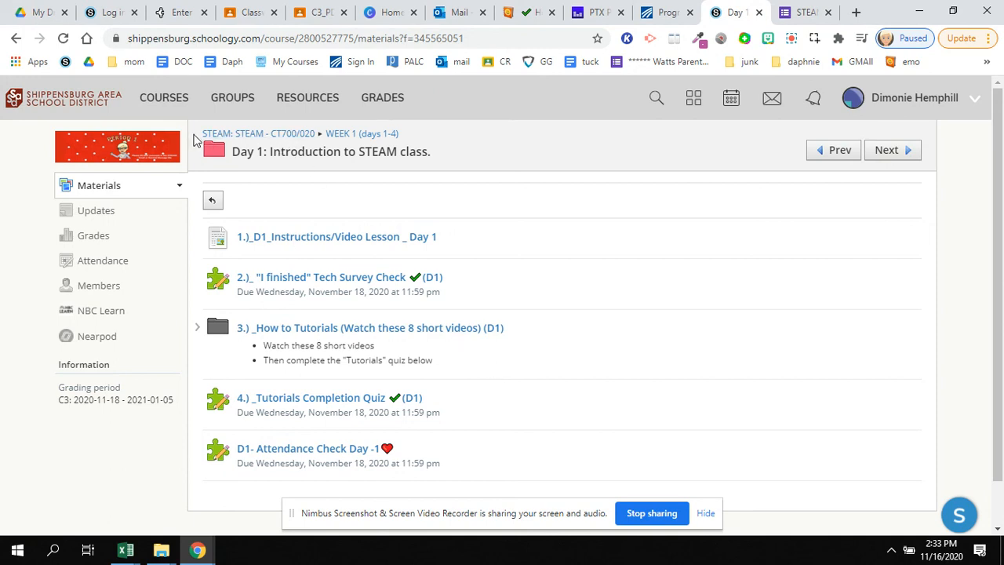
mouse_move(163, 97)
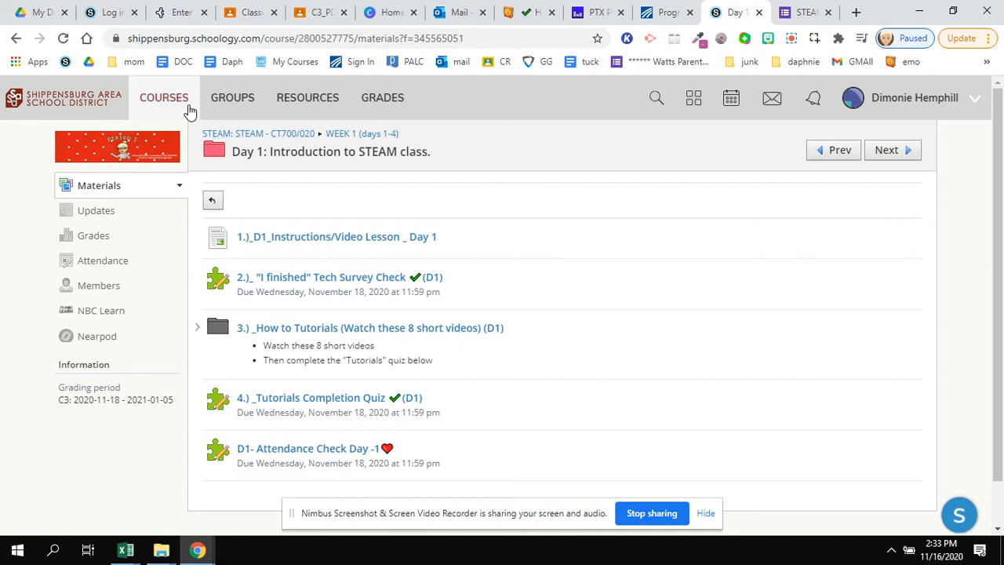